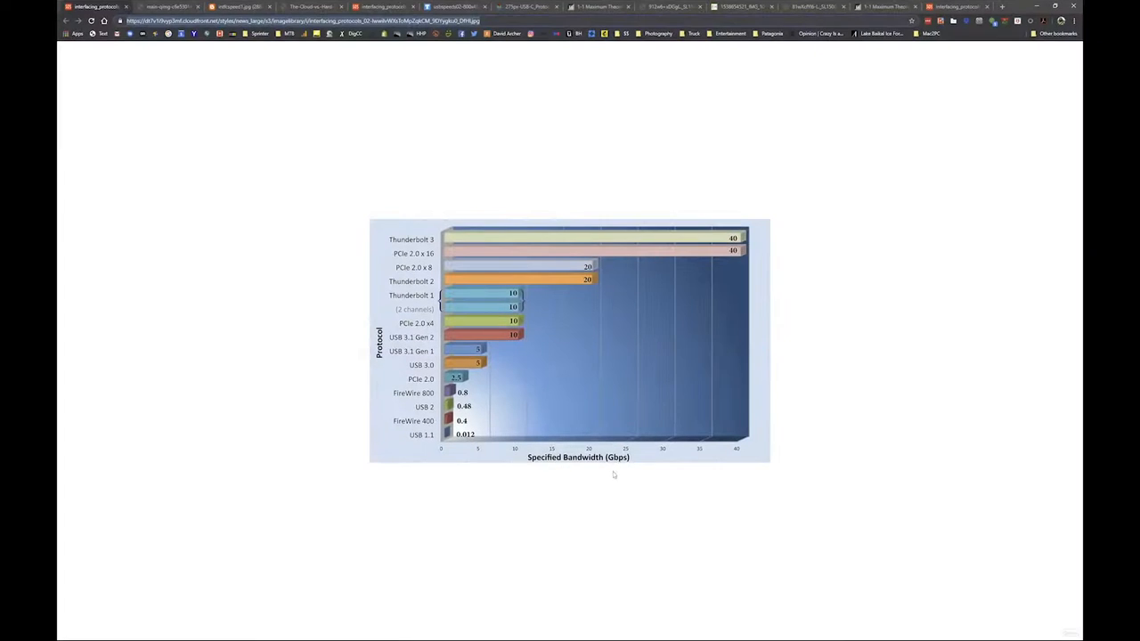
{"action": "mouse_move", "coordinate": [627, 395]}
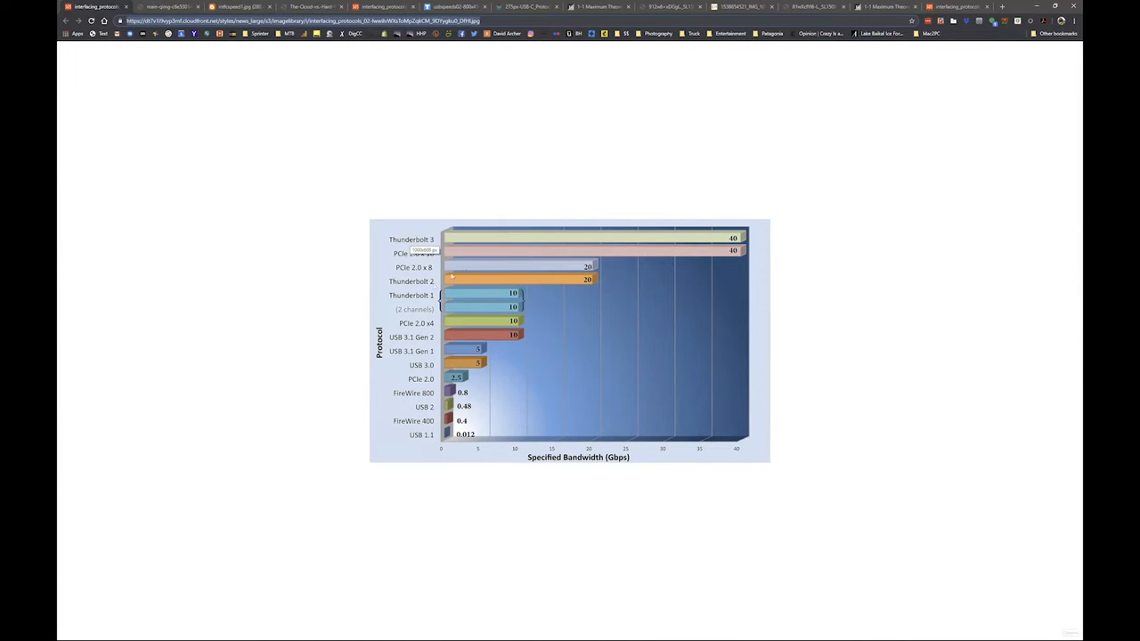
{"action": "mouse_move", "coordinate": [431, 442]}
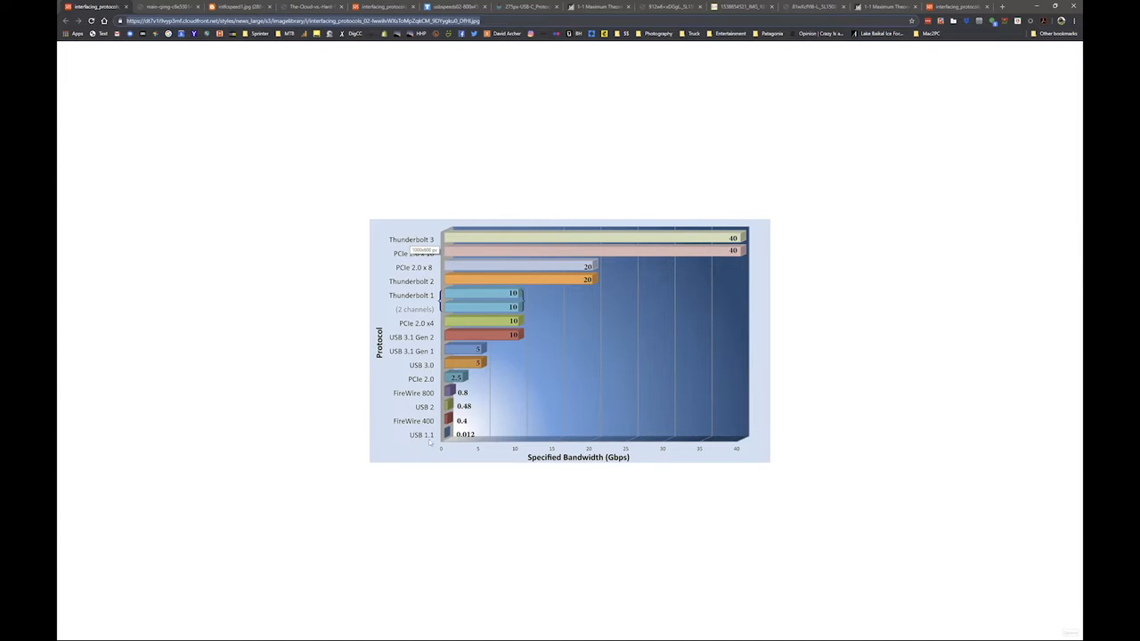
{"action": "mouse_move", "coordinate": [462, 442]}
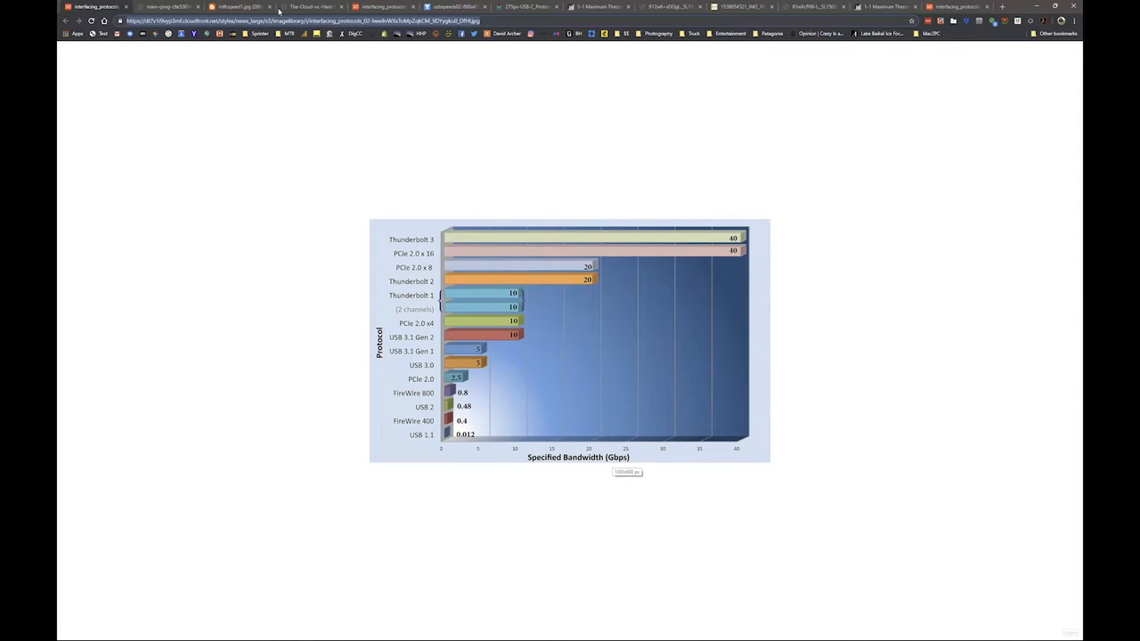
Show the Mbps vs MBps image, then the megabits/megabytes per second conversion table.
{"action": "left_click", "coordinate": [164, 8]}
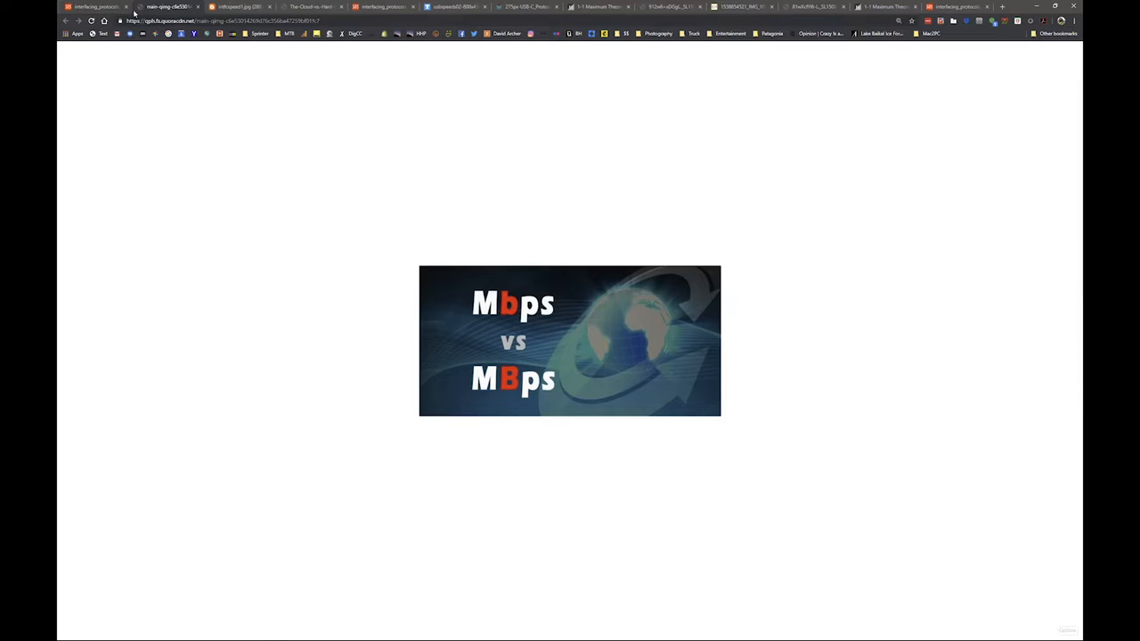
{"action": "mouse_move", "coordinate": [527, 317]}
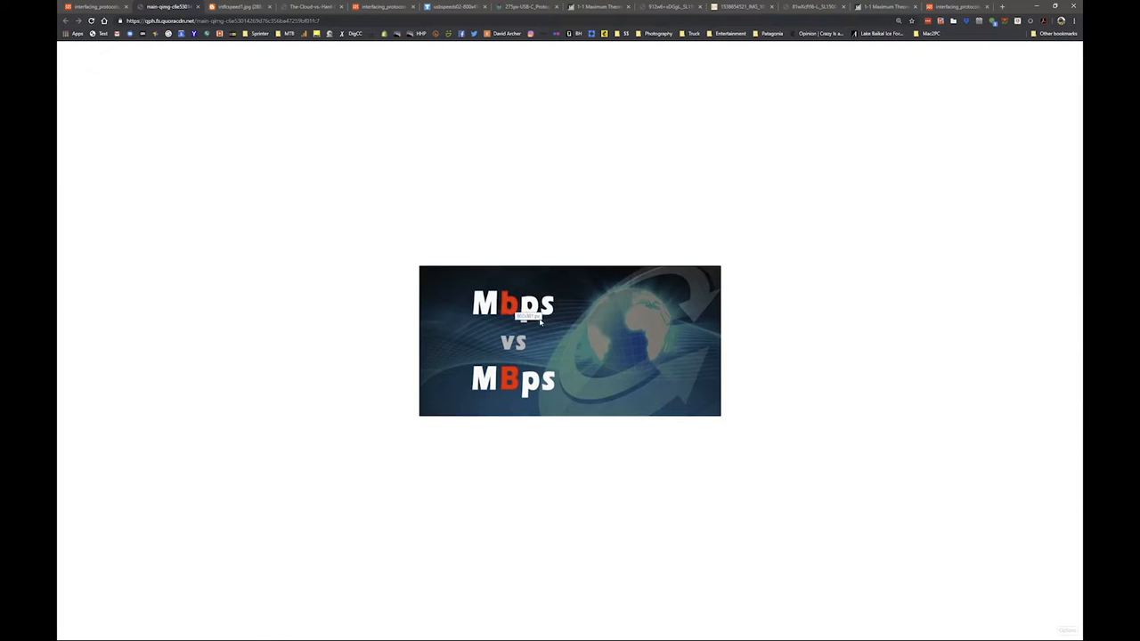
{"action": "mouse_move", "coordinate": [506, 321]}
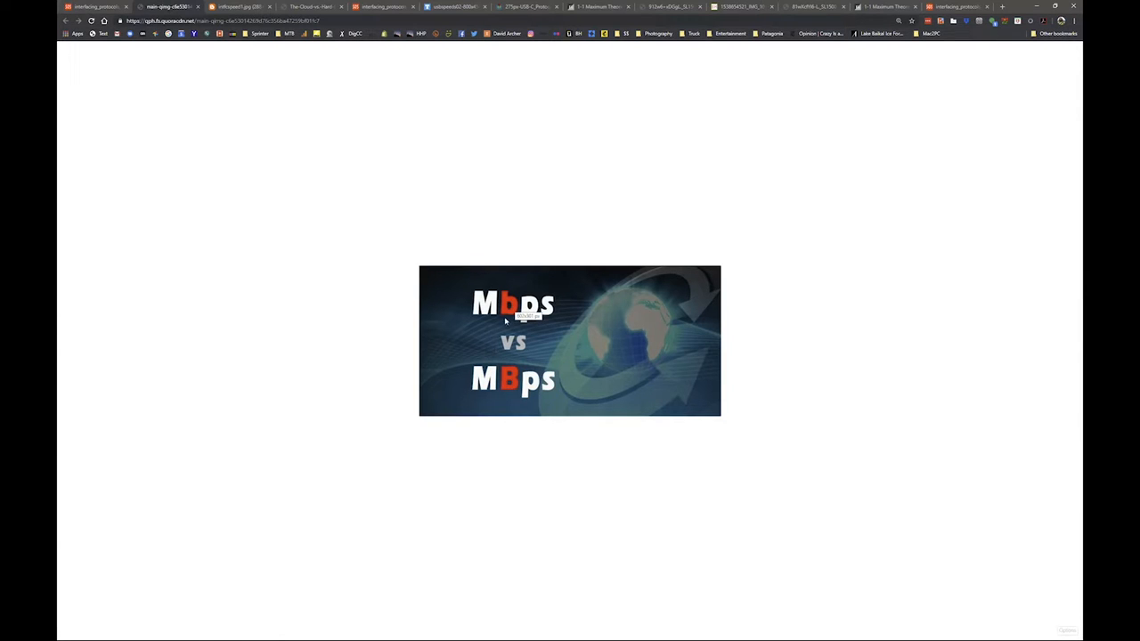
{"action": "mouse_move", "coordinate": [446, 278]}
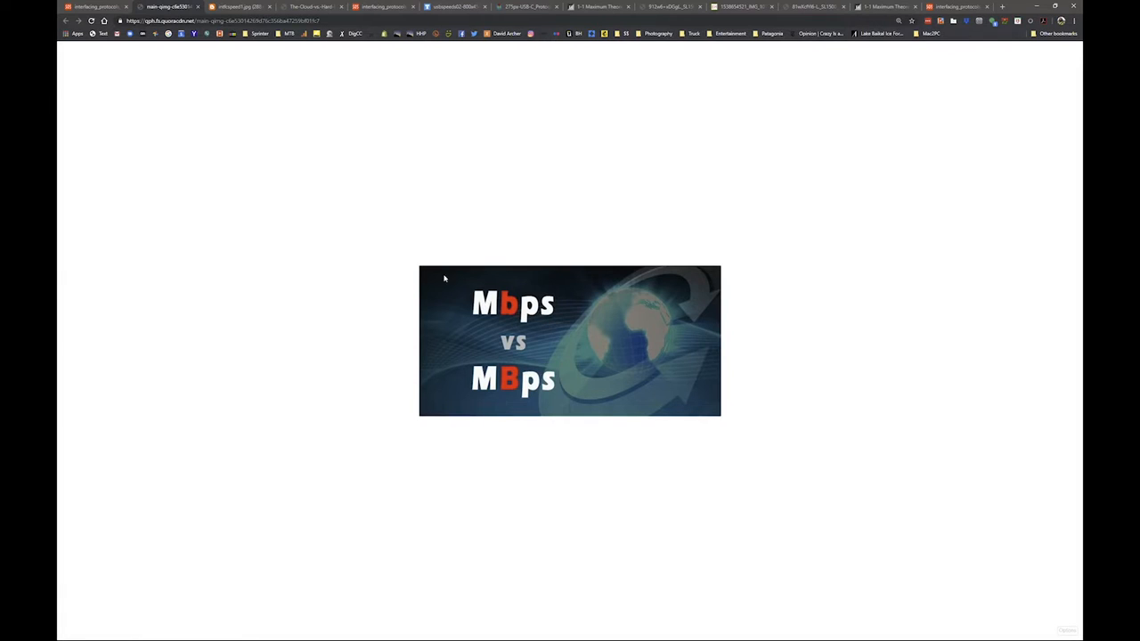
{"action": "mouse_move", "coordinate": [480, 317]}
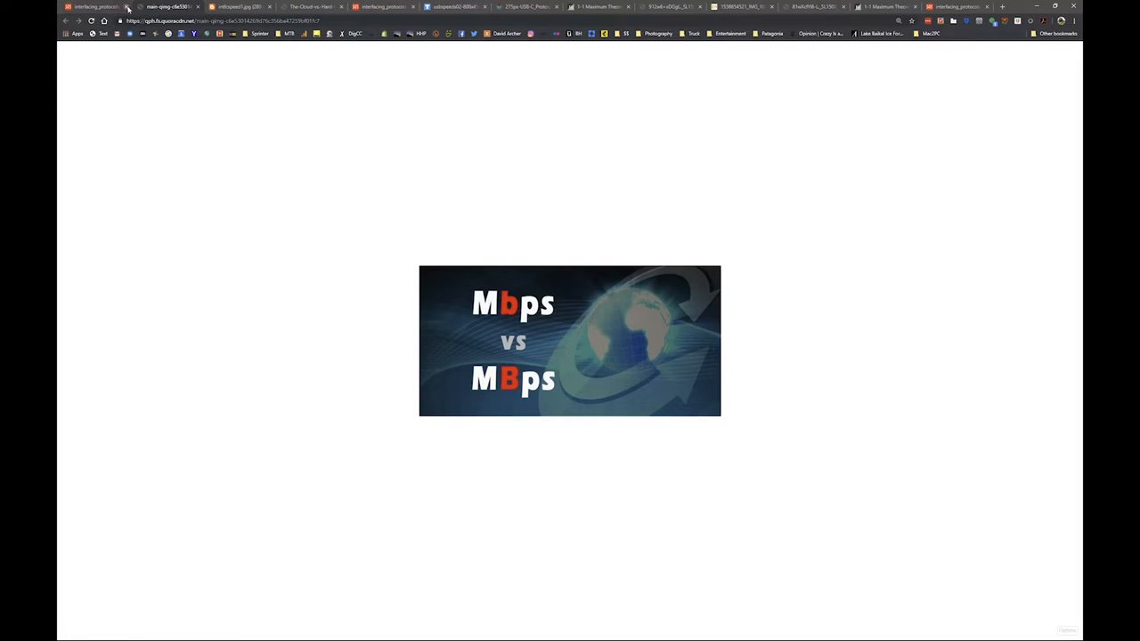
{"action": "left_click", "coordinate": [126, 7]}
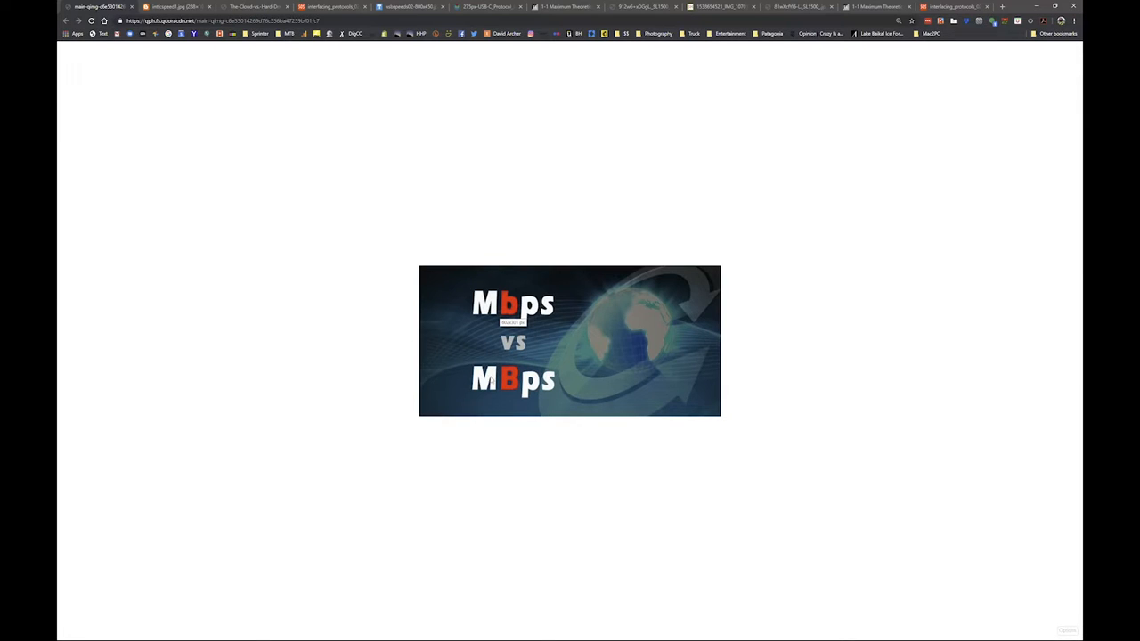
{"action": "mouse_move", "coordinate": [506, 306]}
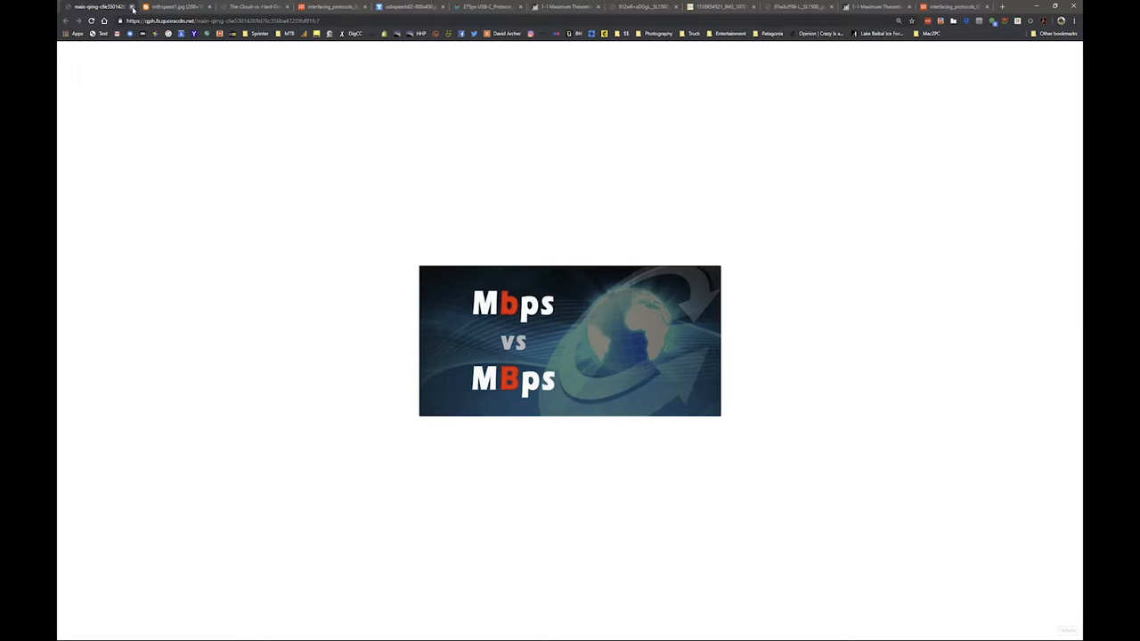
{"action": "mouse_move", "coordinate": [409, 321]}
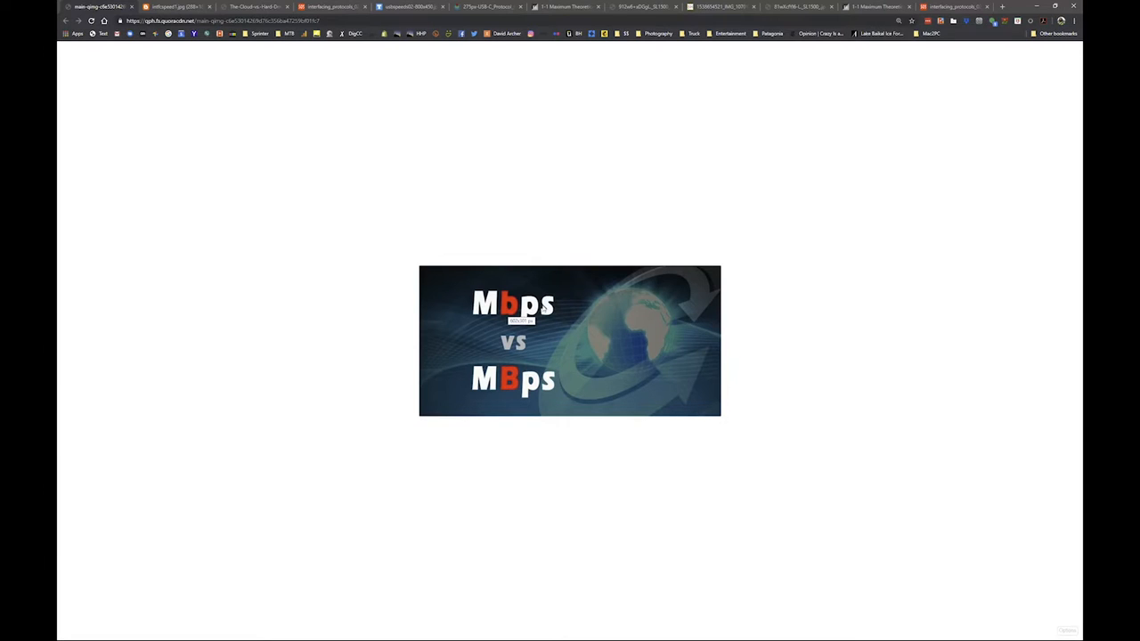
{"action": "mouse_move", "coordinate": [481, 333]}
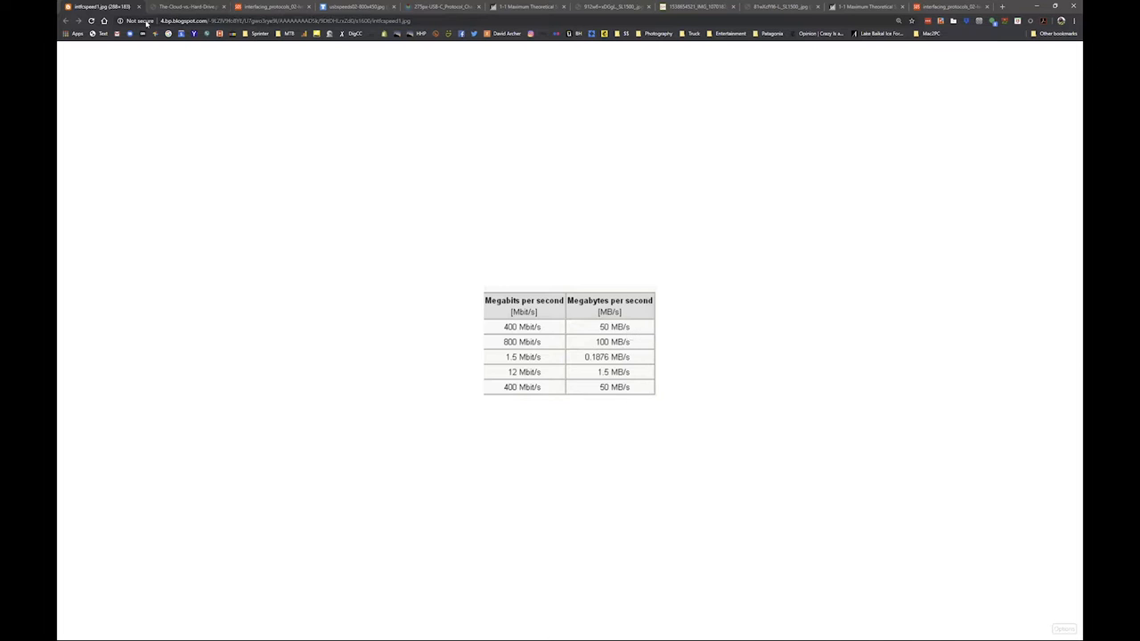
{"action": "left_click", "coordinate": [187, 7]}
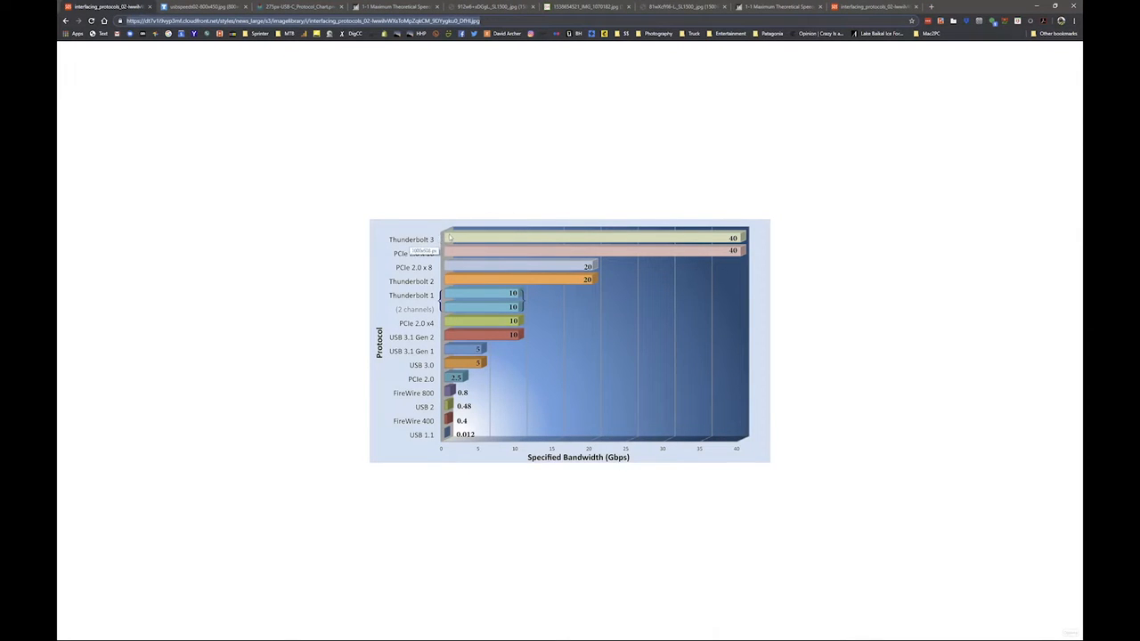
{"action": "mouse_move", "coordinate": [686, 243]}
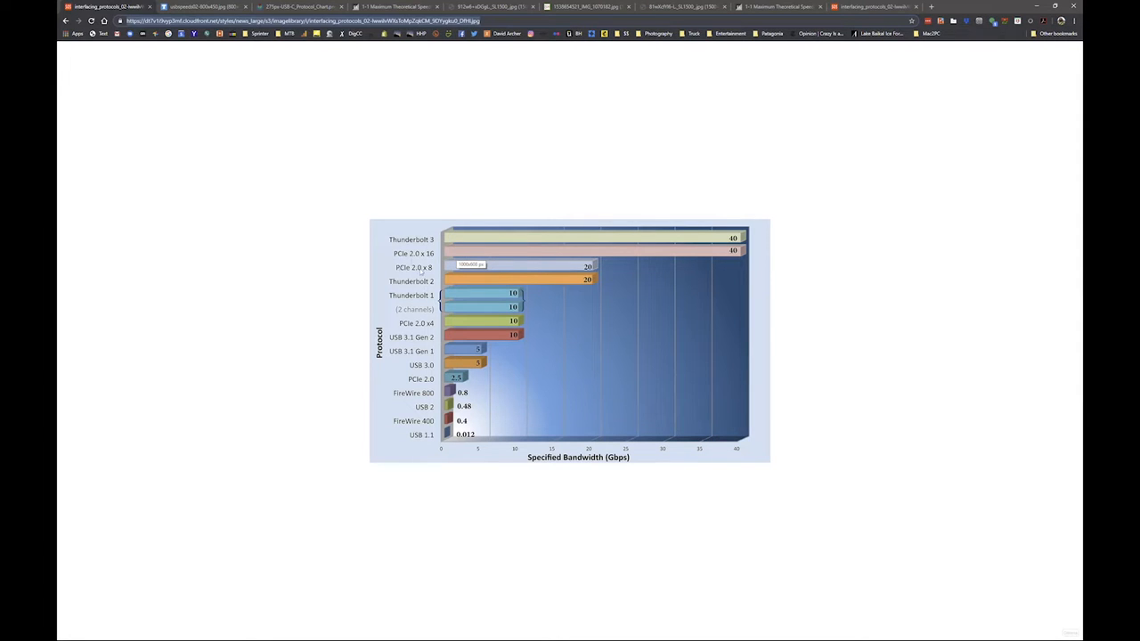
{"action": "mouse_move", "coordinate": [721, 251]}
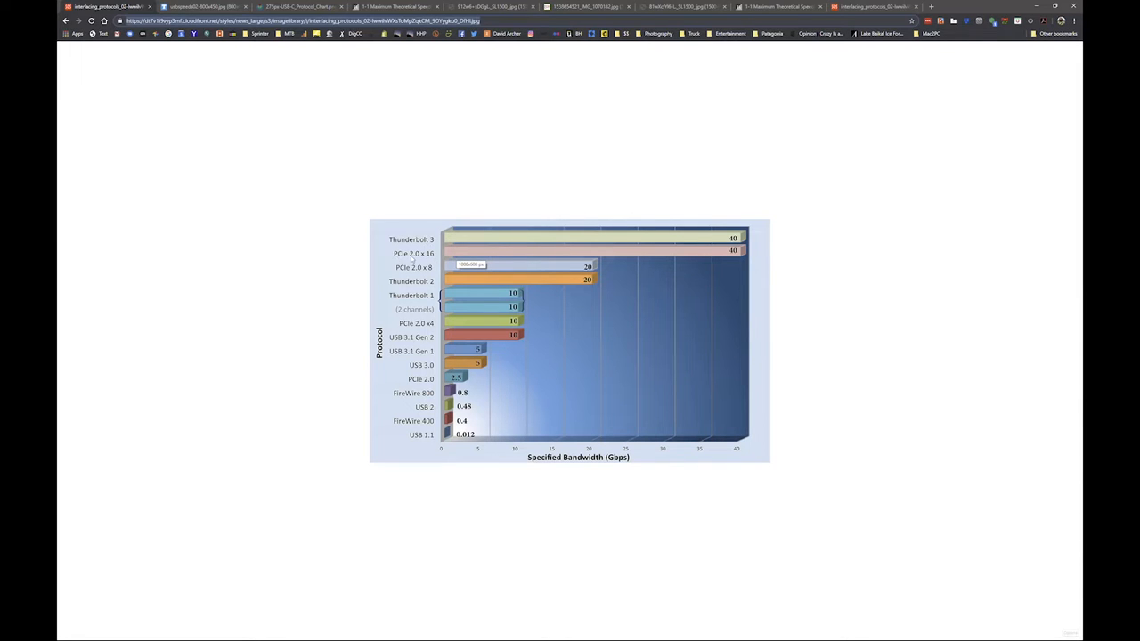
{"action": "mouse_move", "coordinate": [569, 274]}
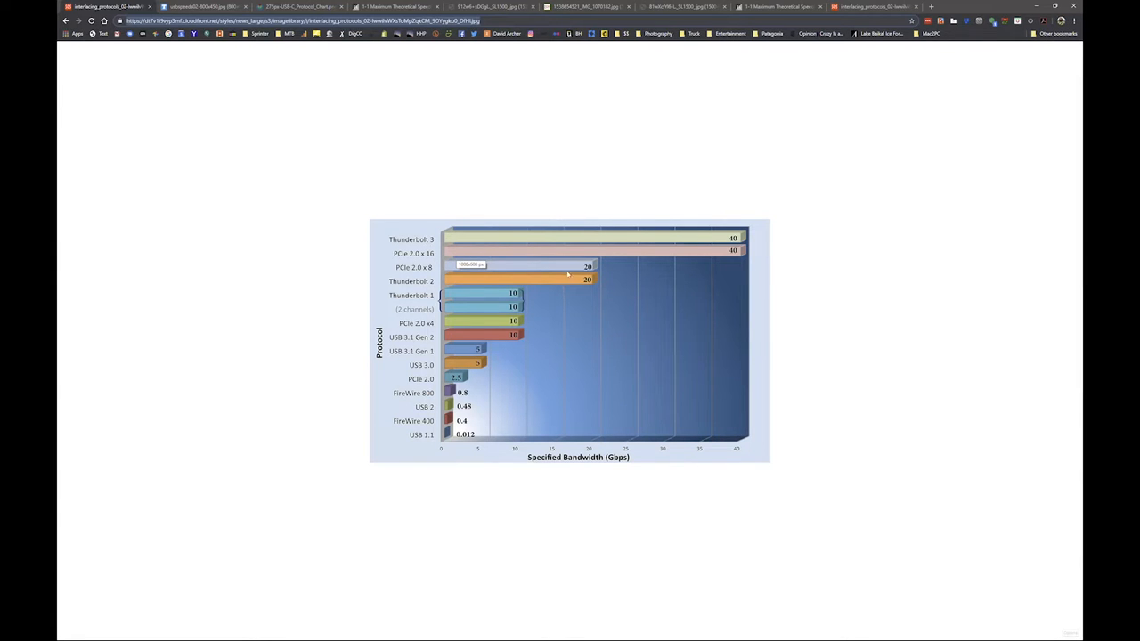
{"action": "mouse_move", "coordinate": [465, 283]}
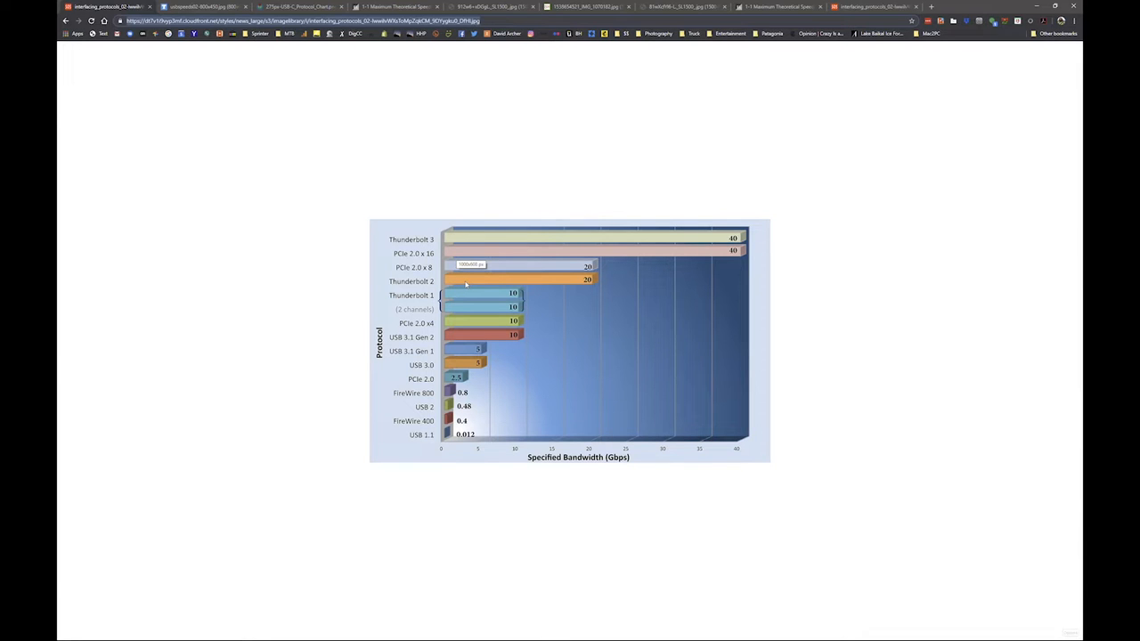
{"action": "mouse_move", "coordinate": [536, 243]}
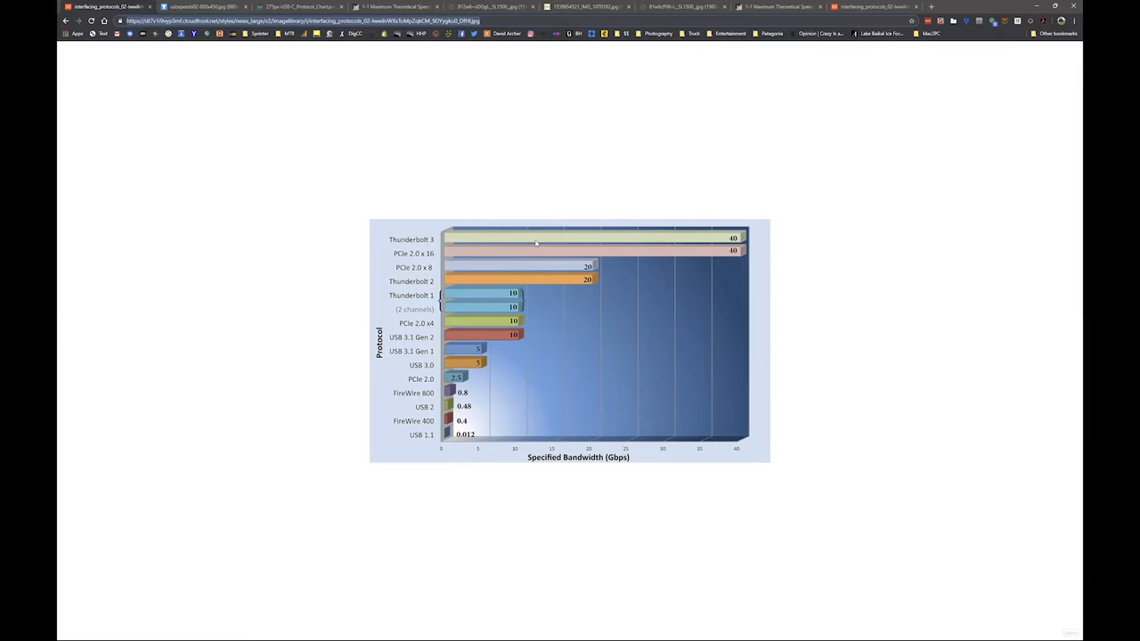
{"action": "mouse_move", "coordinate": [527, 244]}
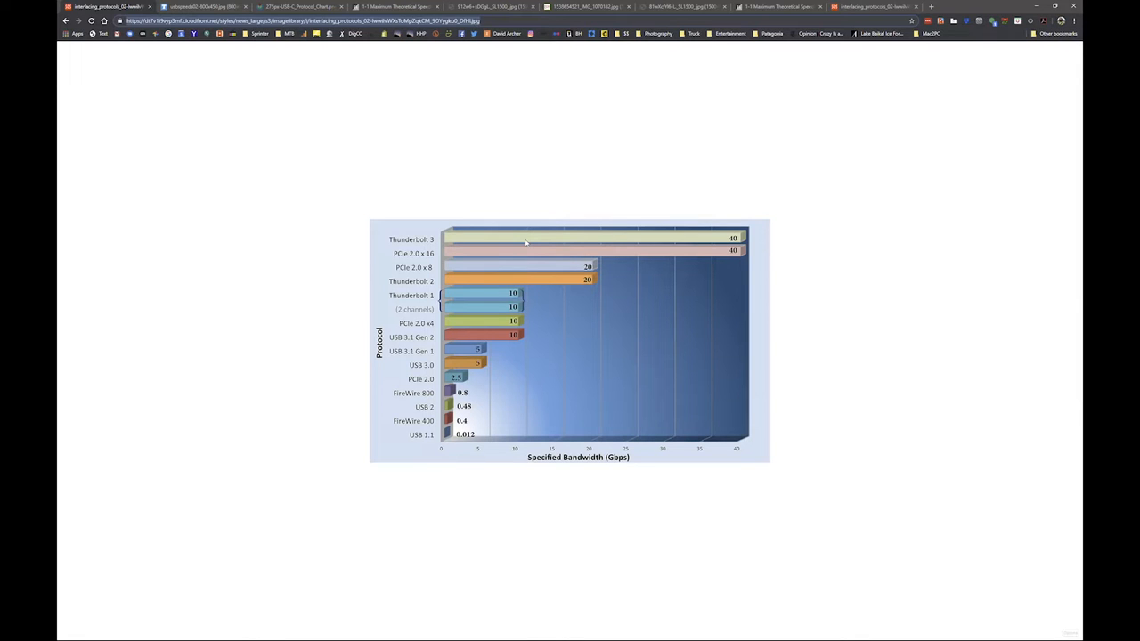
{"action": "mouse_move", "coordinate": [677, 235]}
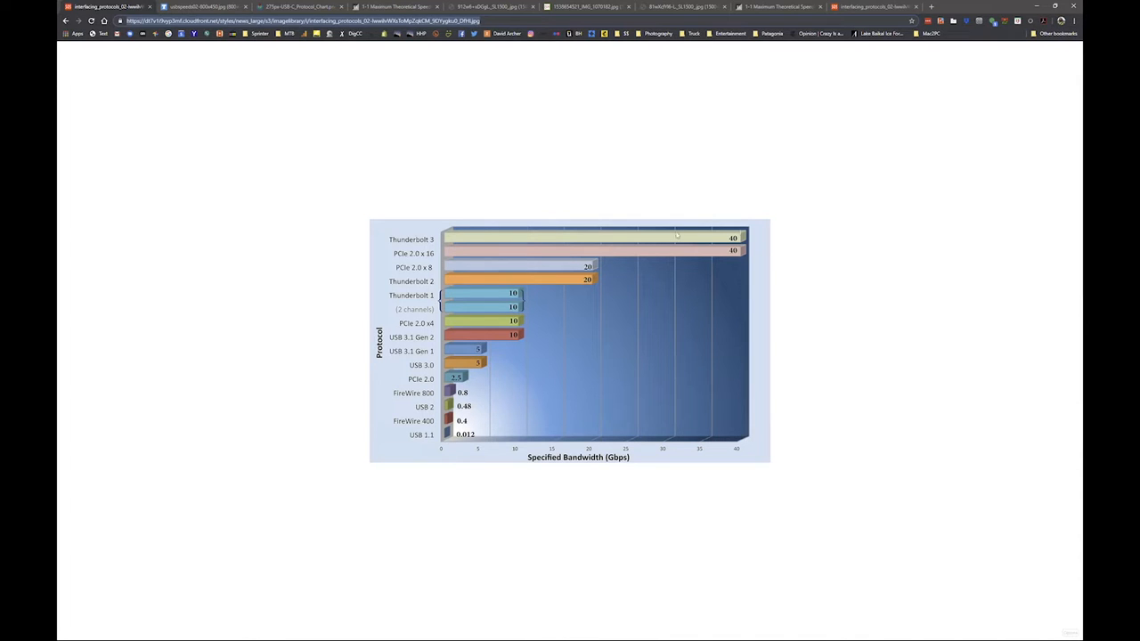
{"action": "mouse_move", "coordinate": [702, 246]}
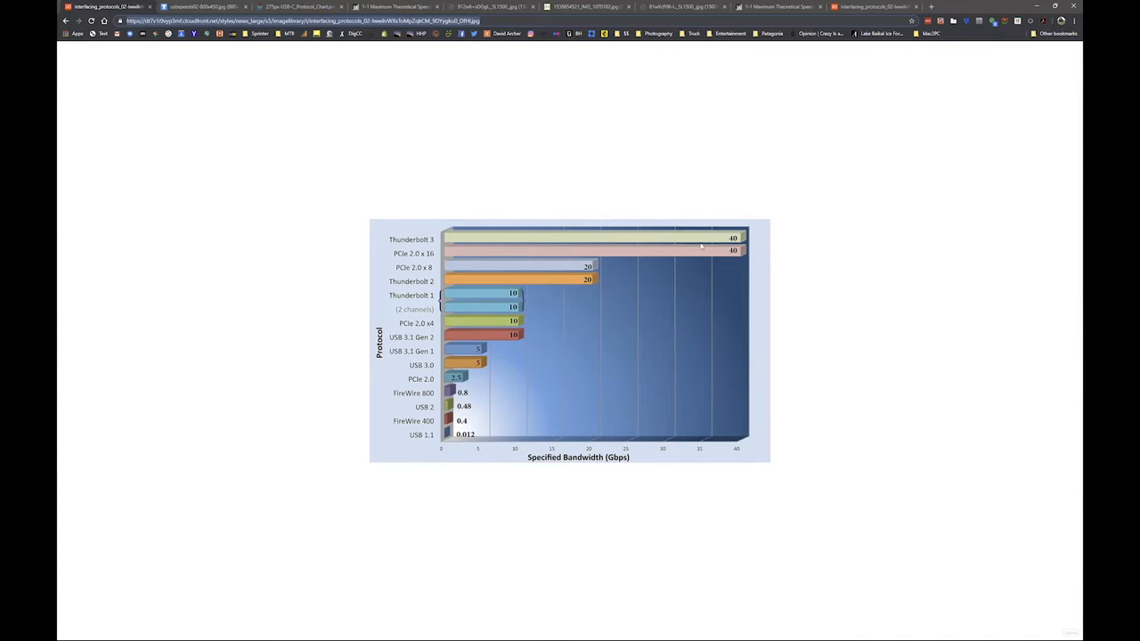
{"action": "mouse_move", "coordinate": [686, 244]}
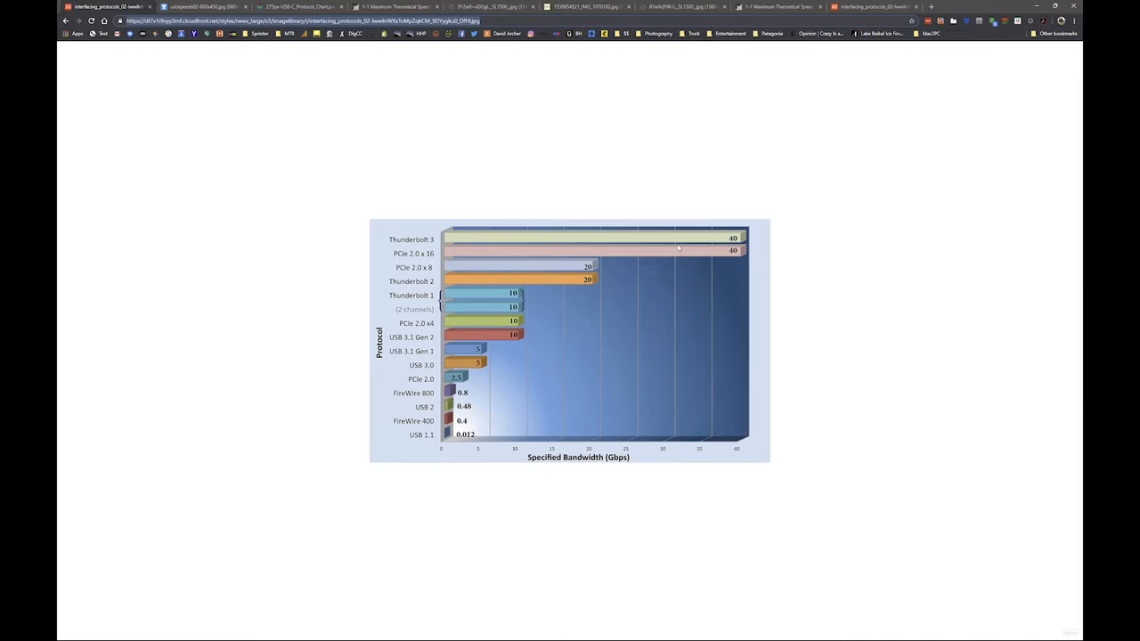
{"action": "mouse_move", "coordinate": [460, 306]}
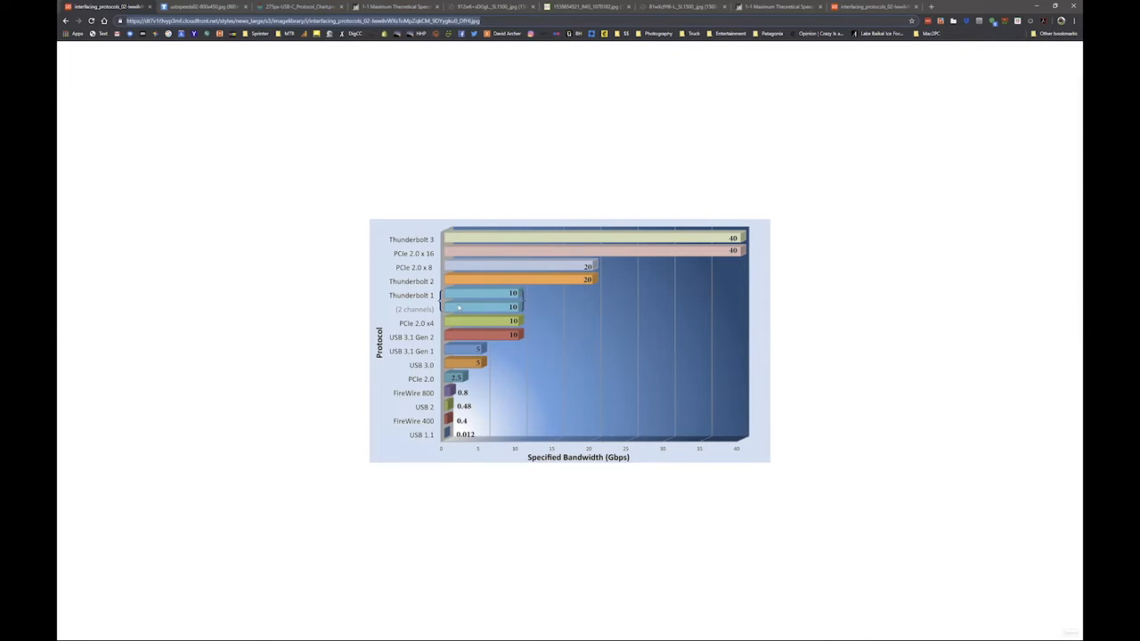
{"action": "mouse_move", "coordinate": [431, 324]}
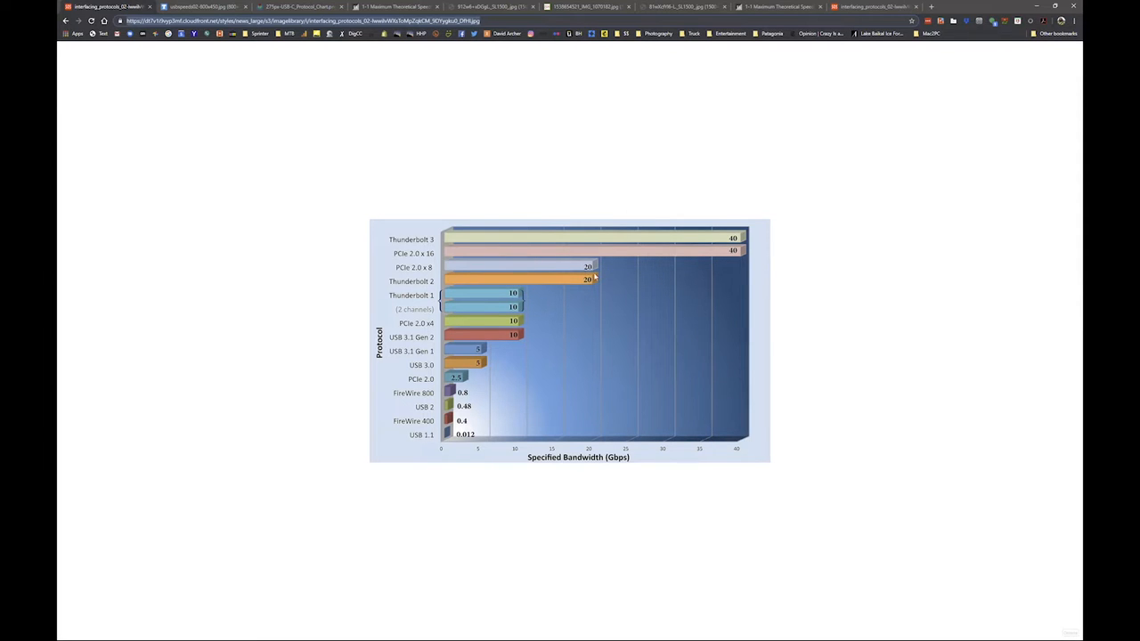
{"action": "mouse_move", "coordinate": [595, 282]}
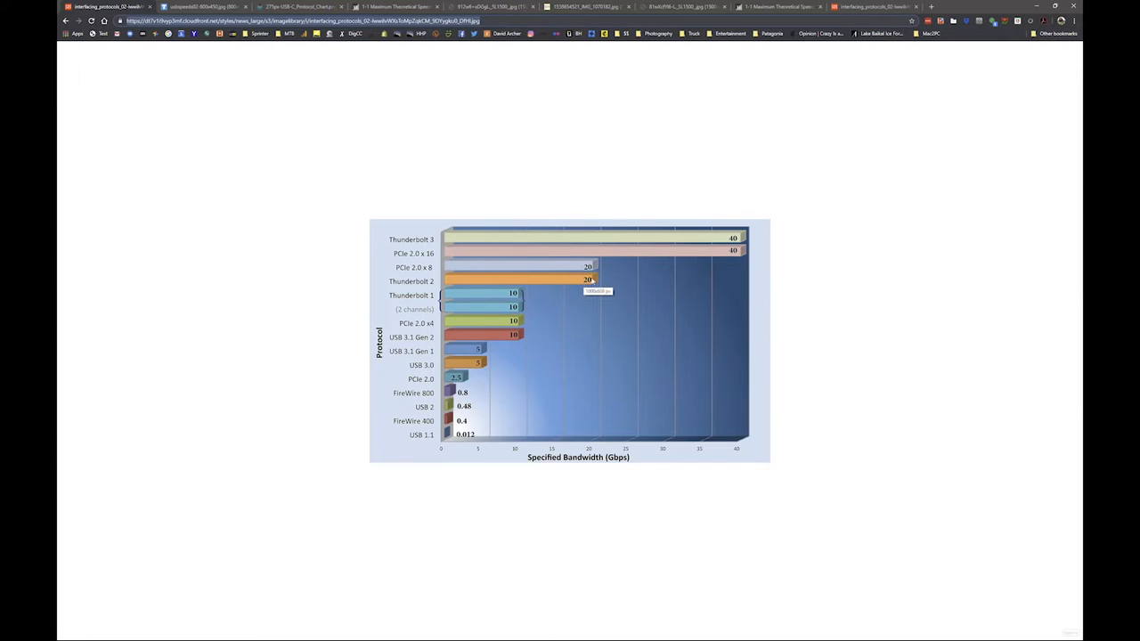
{"action": "mouse_move", "coordinate": [595, 267]}
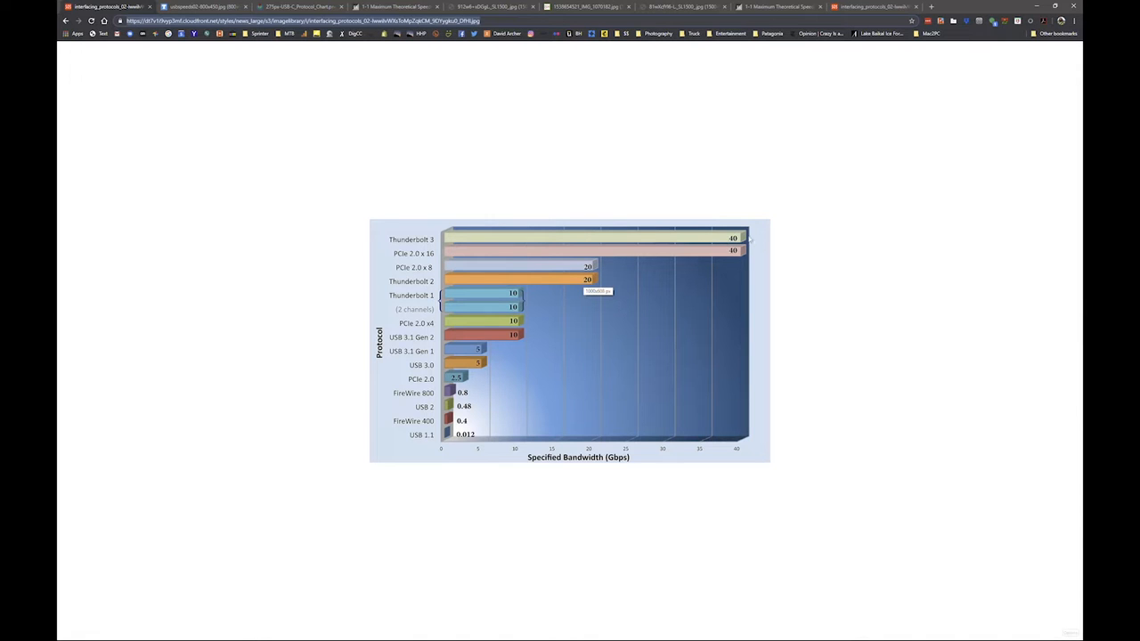
{"action": "mouse_move", "coordinate": [736, 256]}
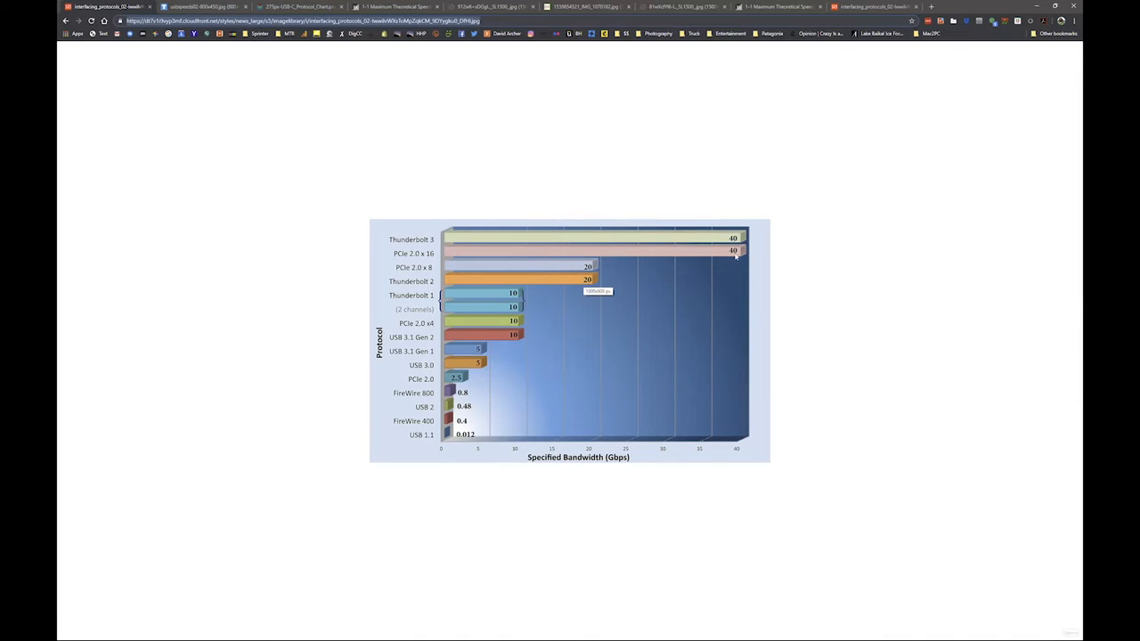
{"action": "mouse_move", "coordinate": [721, 240]}
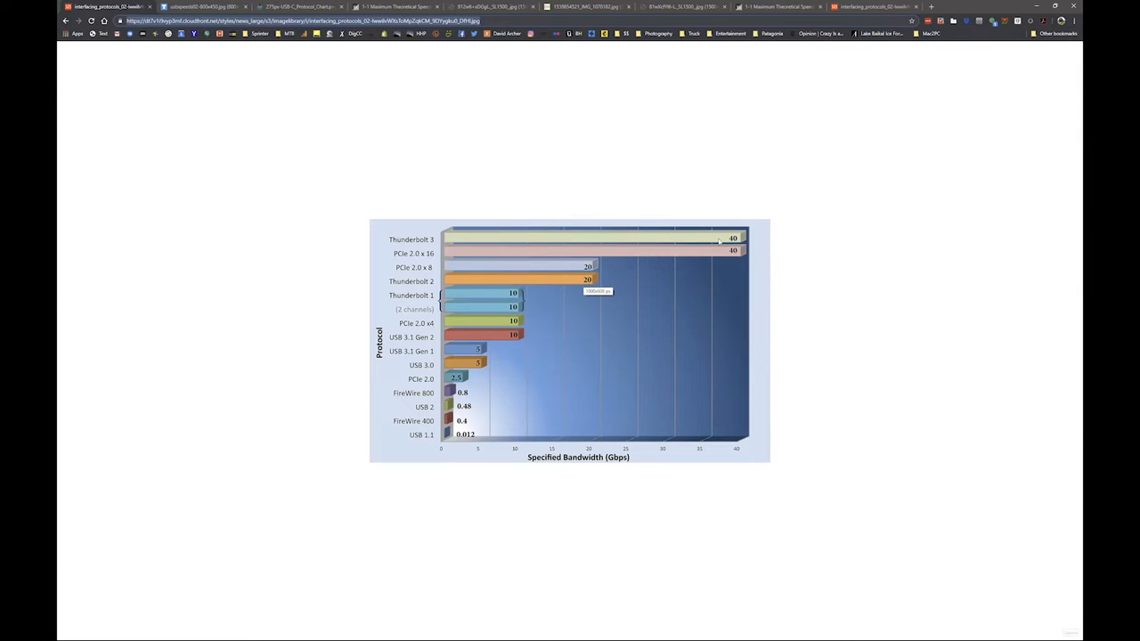
{"action": "mouse_move", "coordinate": [568, 285]}
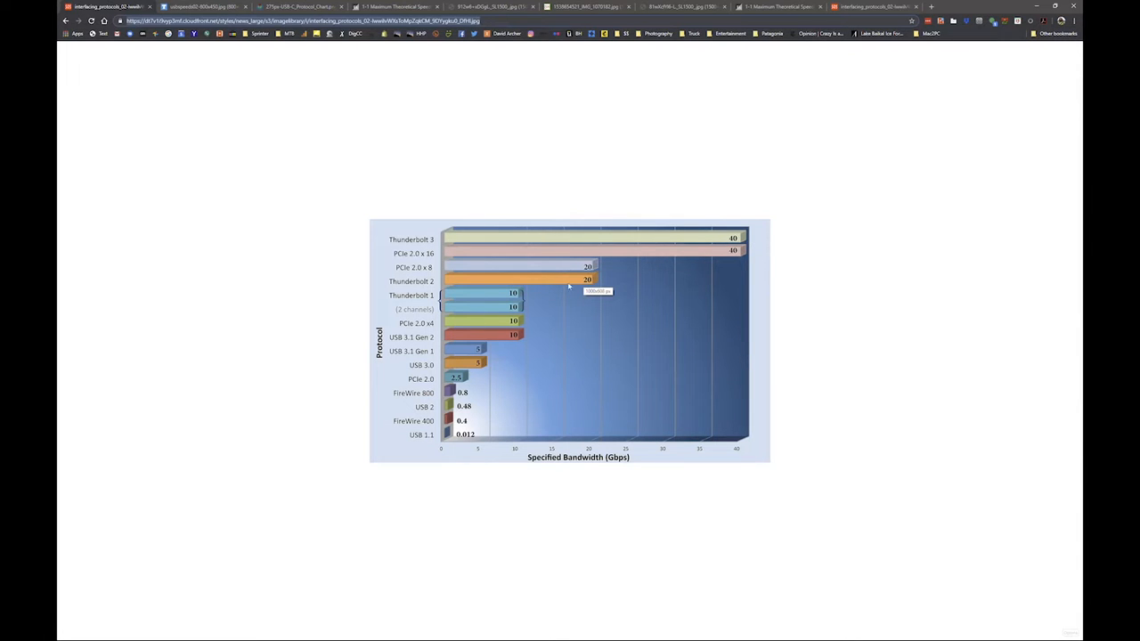
{"action": "mouse_move", "coordinate": [590, 294]}
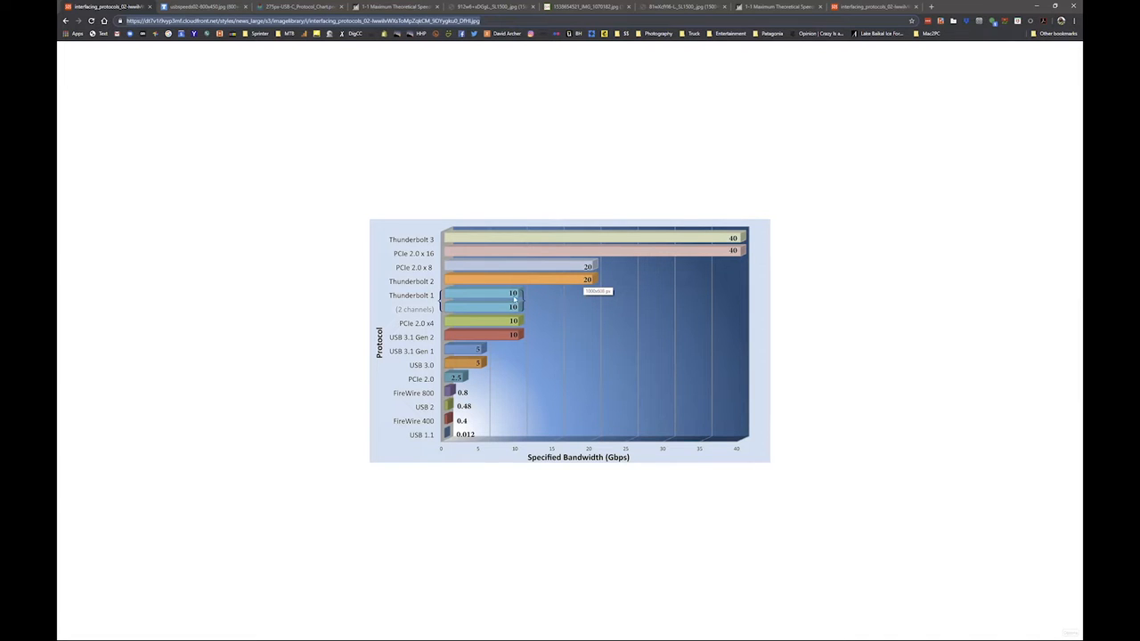
{"action": "mouse_move", "coordinate": [498, 306]}
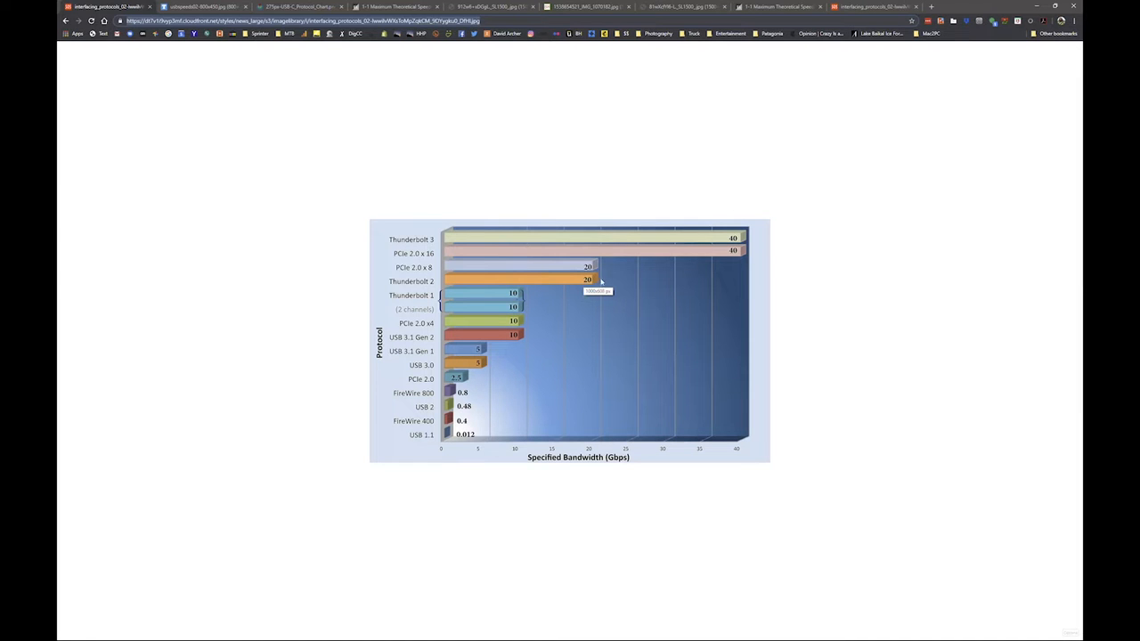
{"action": "mouse_move", "coordinate": [730, 262]}
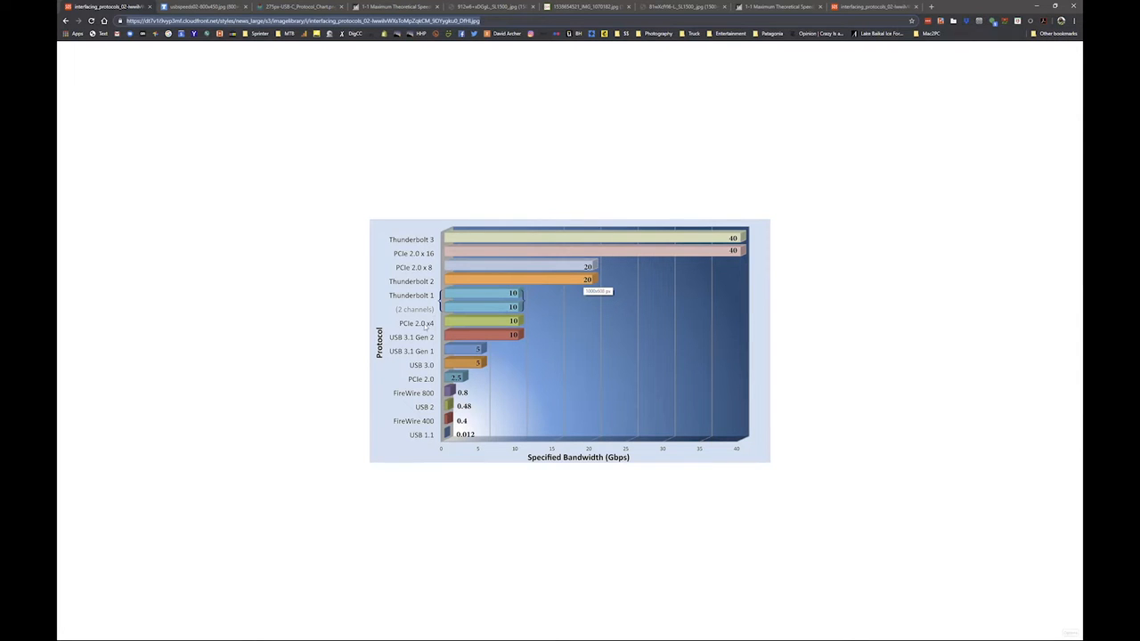
{"action": "mouse_move", "coordinate": [526, 321]}
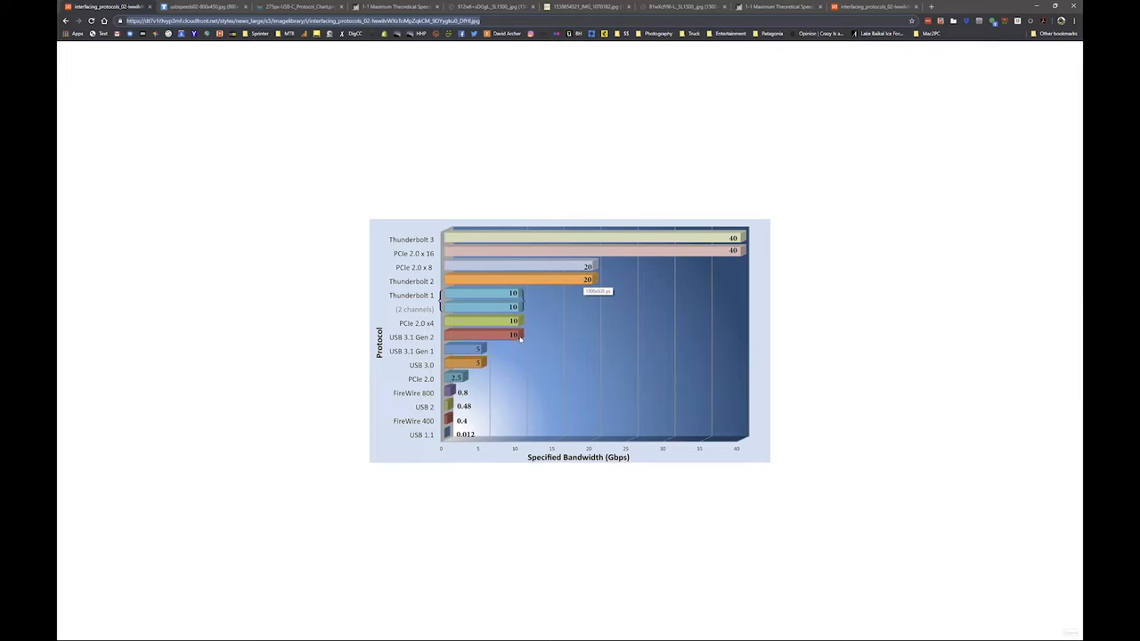
{"action": "mouse_move", "coordinate": [513, 333]}
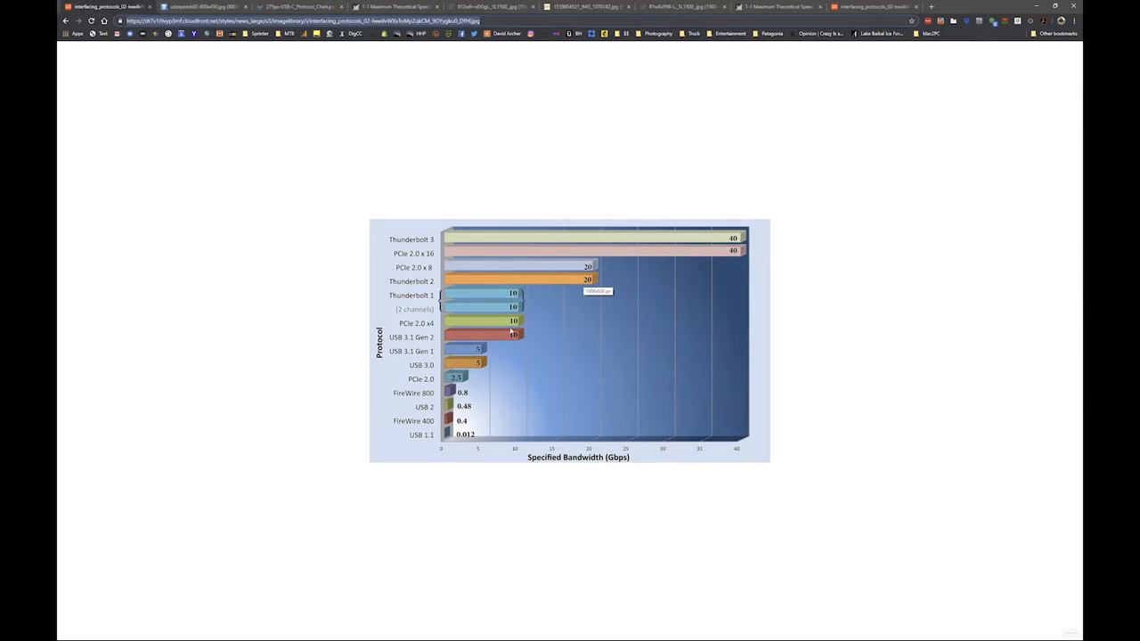
{"action": "mouse_move", "coordinate": [691, 239]}
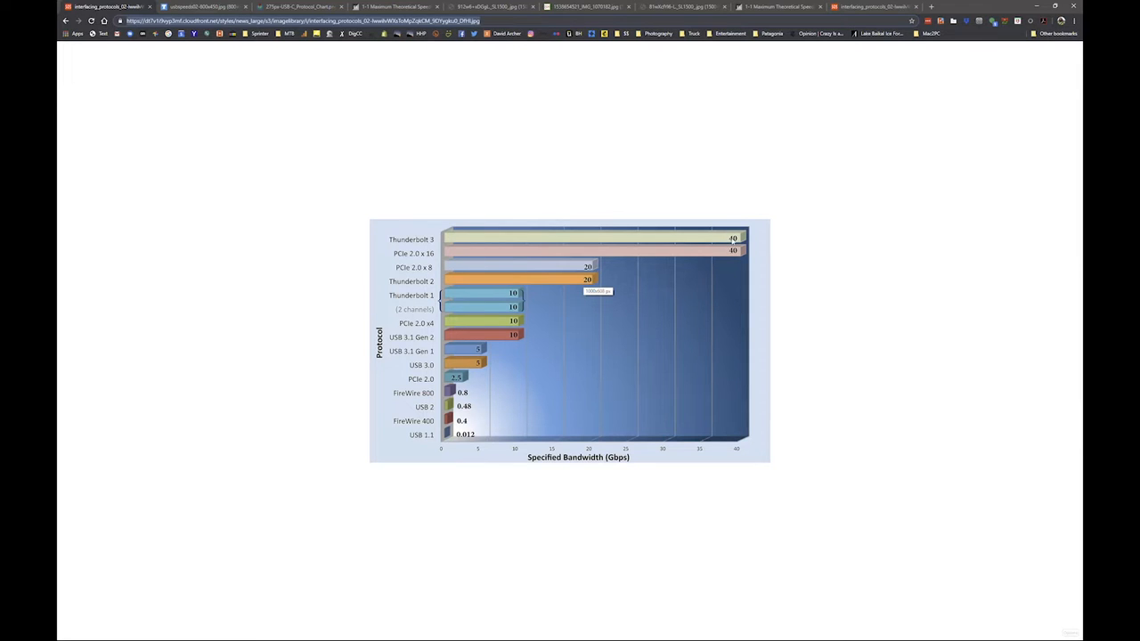
{"action": "mouse_move", "coordinate": [667, 260]}
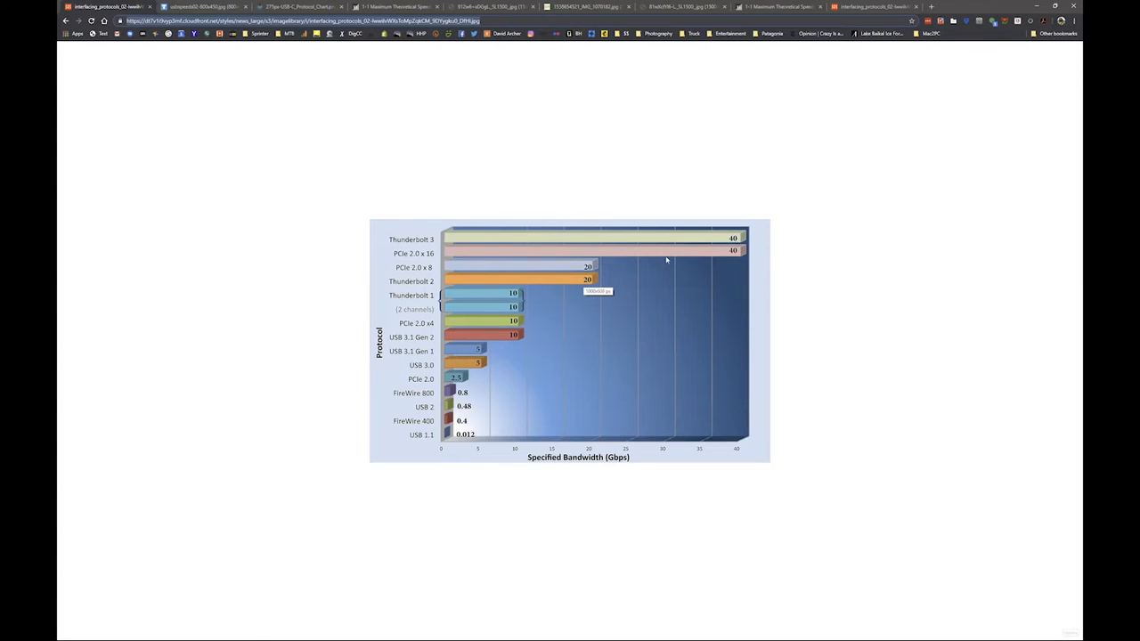
{"action": "mouse_move", "coordinate": [595, 280]}
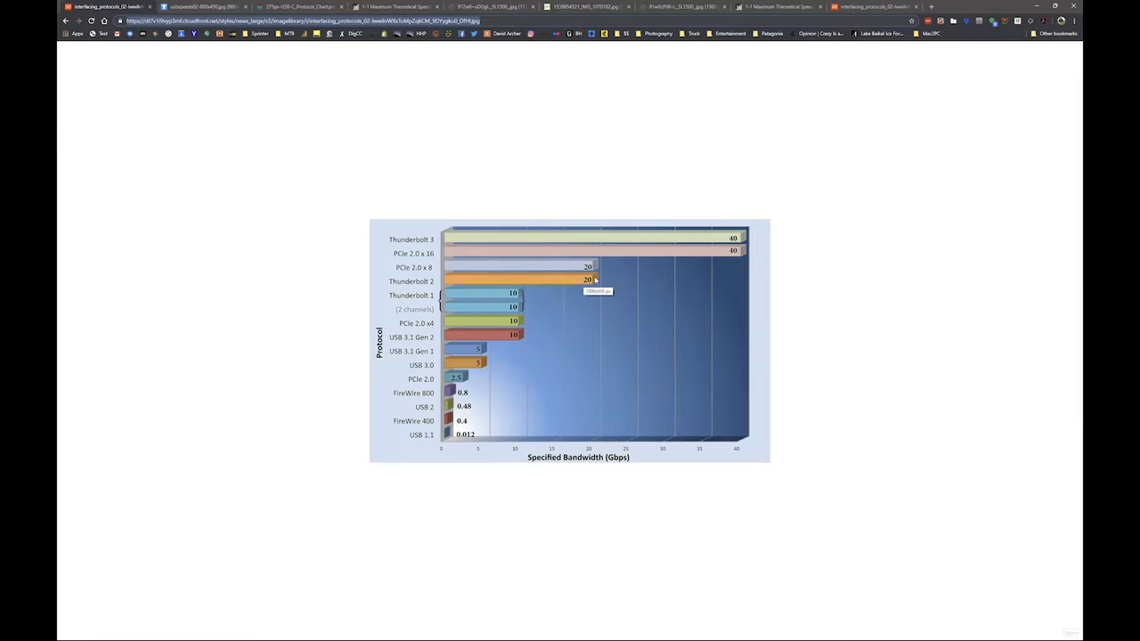
{"action": "mouse_move", "coordinate": [528, 340]}
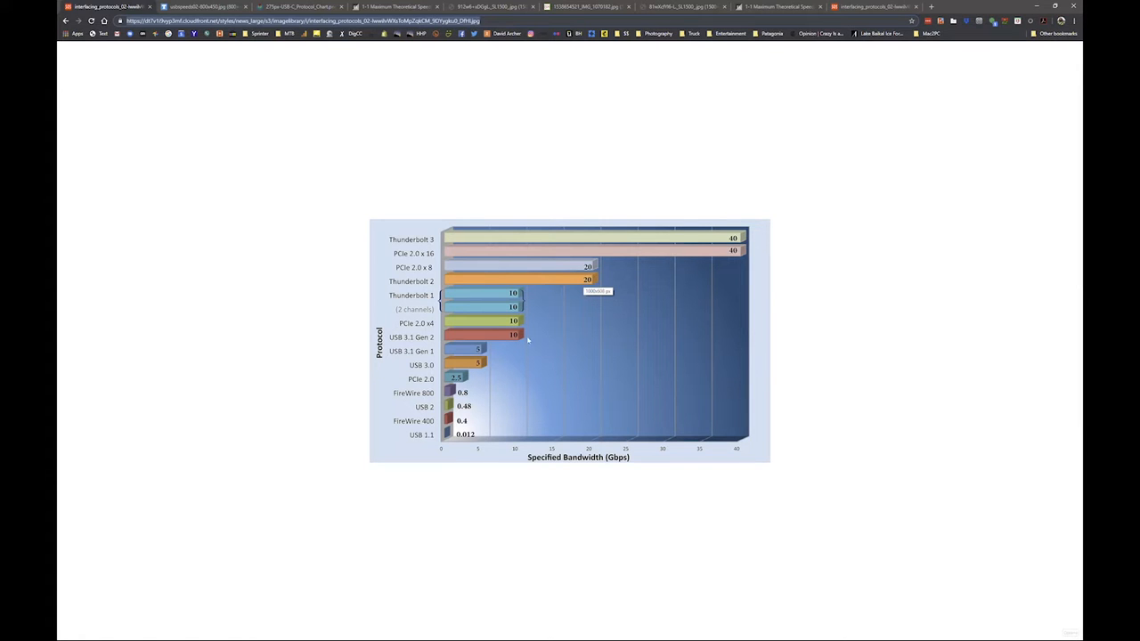
{"action": "mouse_move", "coordinate": [477, 349]}
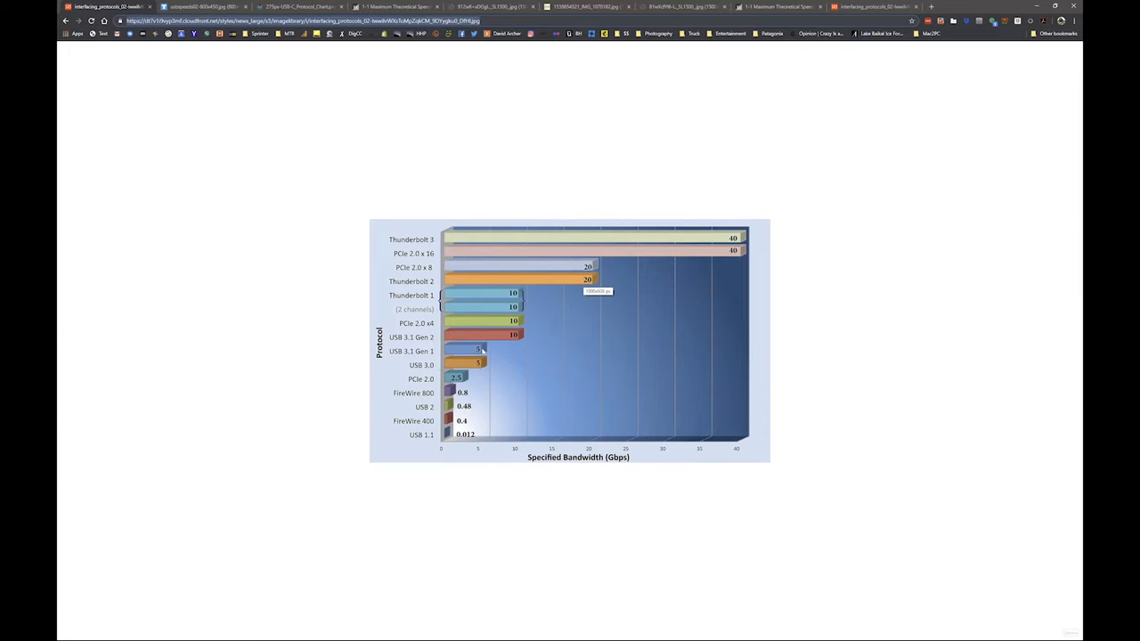
{"action": "mouse_move", "coordinate": [470, 363]}
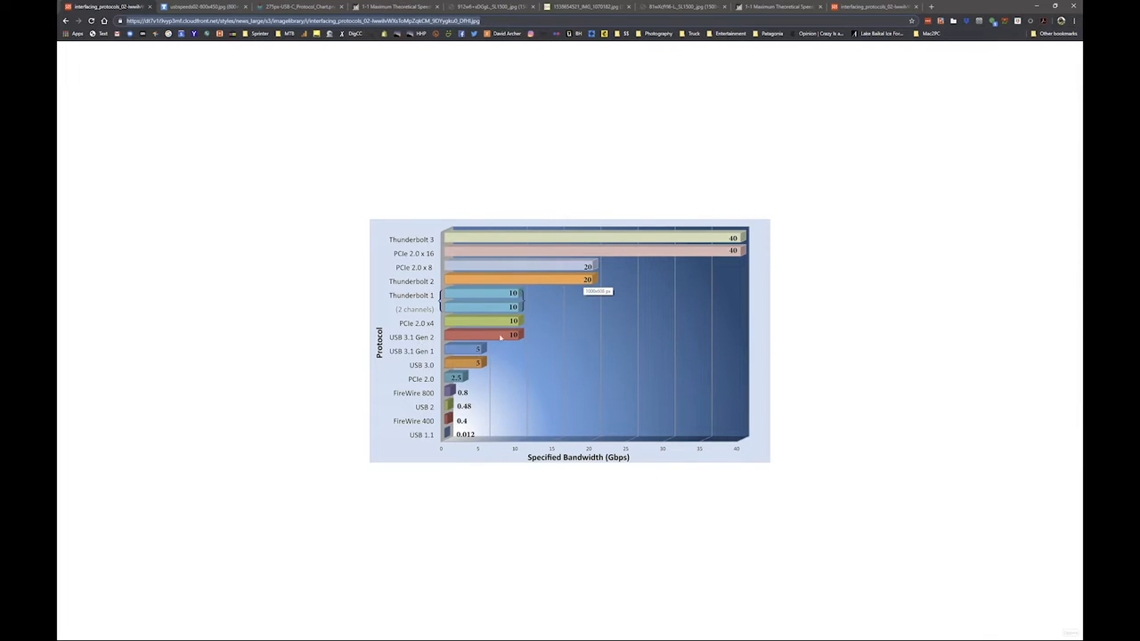
{"action": "mouse_move", "coordinate": [495, 337]}
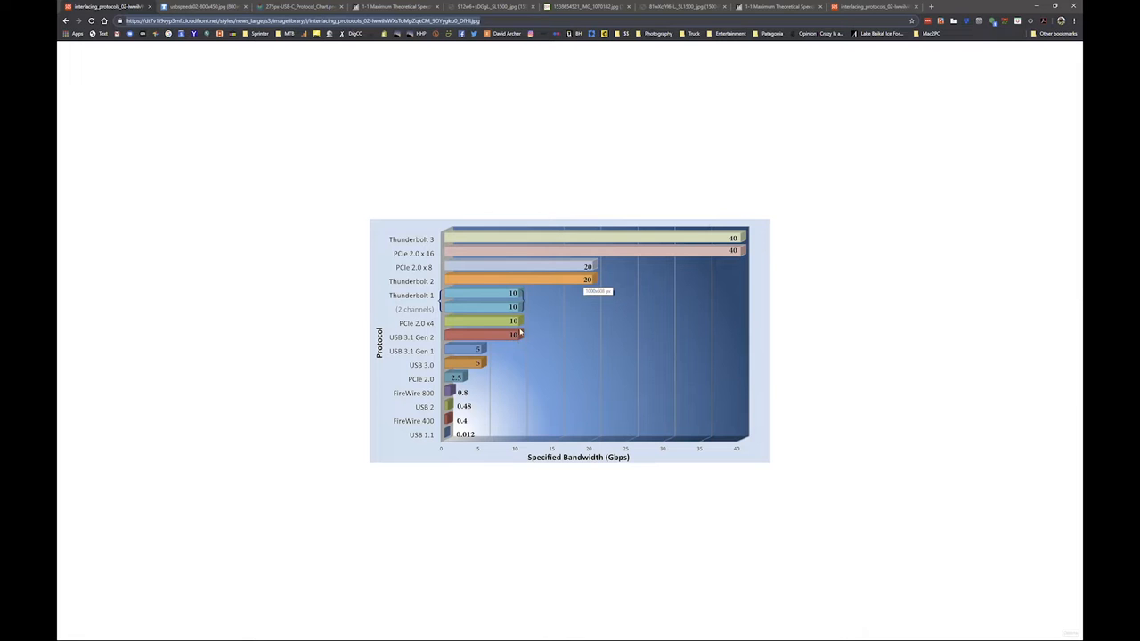
{"action": "mouse_move", "coordinate": [520, 335]}
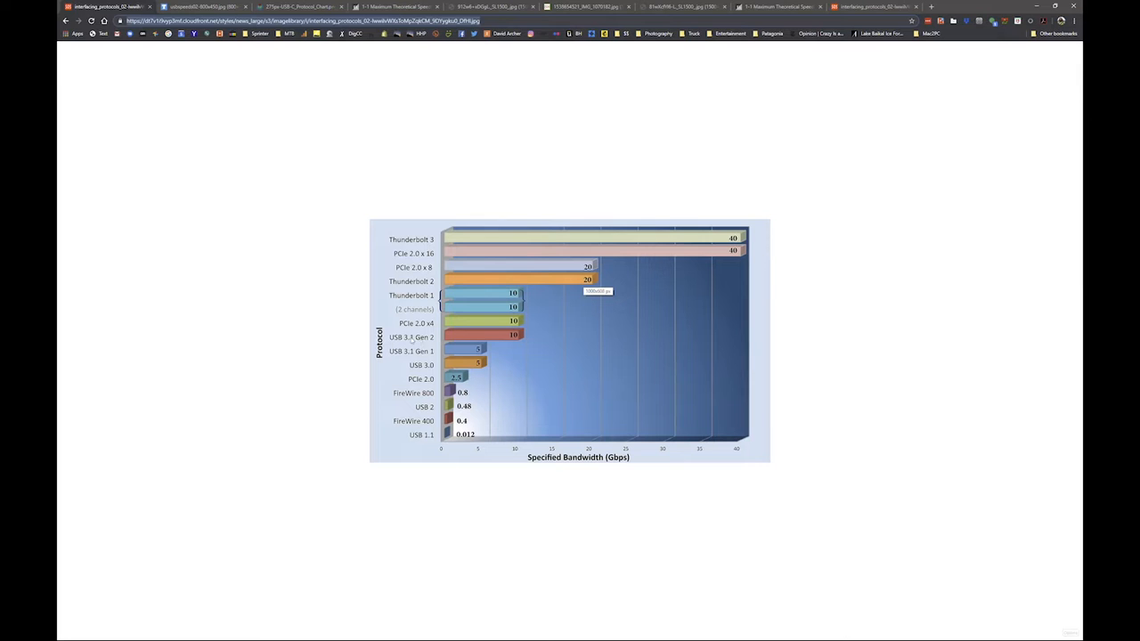
{"action": "mouse_move", "coordinate": [520, 335]}
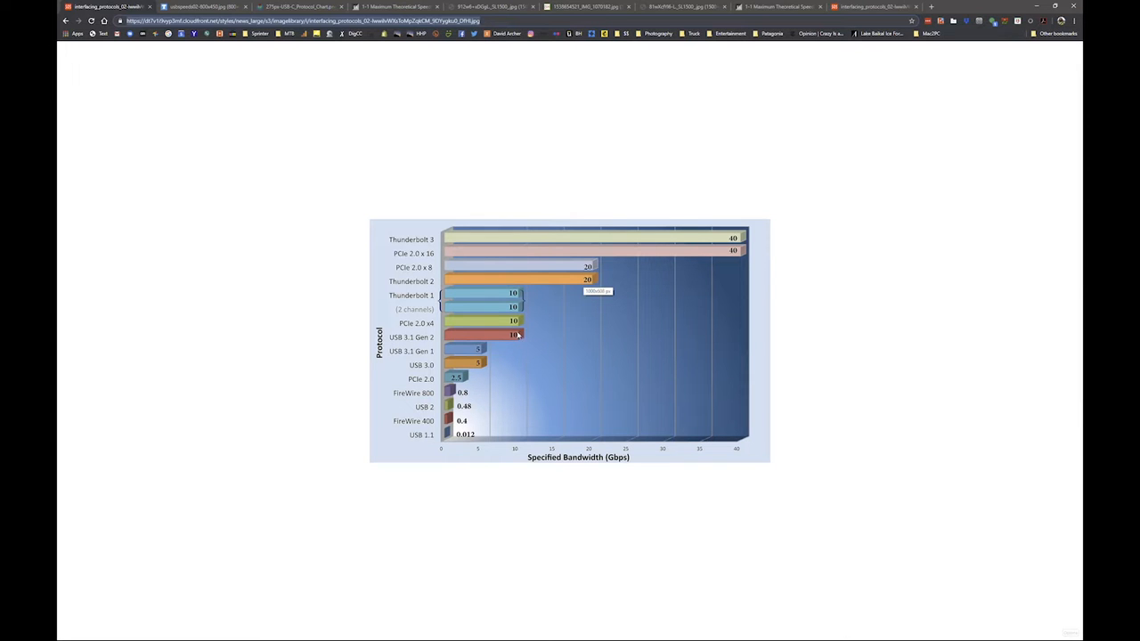
{"action": "mouse_move", "coordinate": [485, 352]}
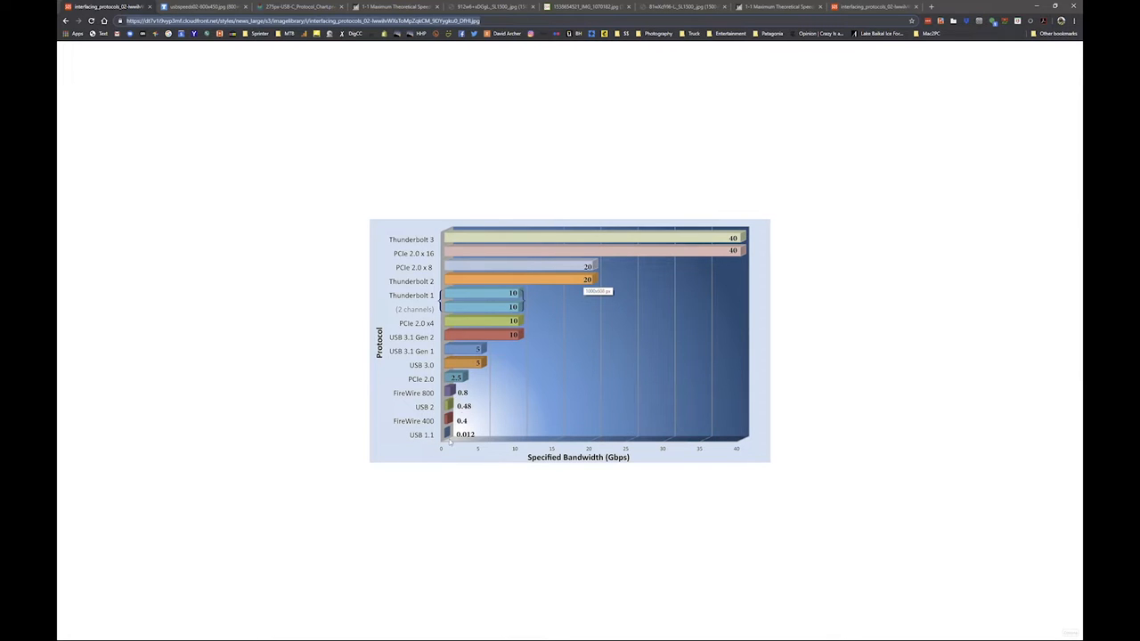
{"action": "mouse_move", "coordinate": [413, 479]}
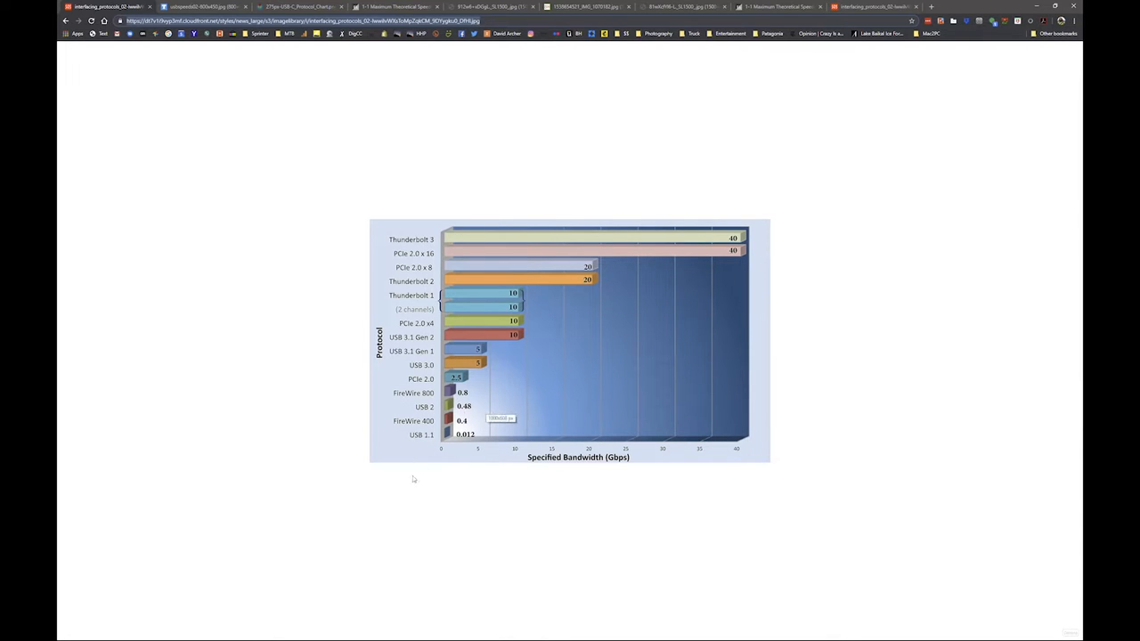
{"action": "mouse_move", "coordinate": [413, 435]}
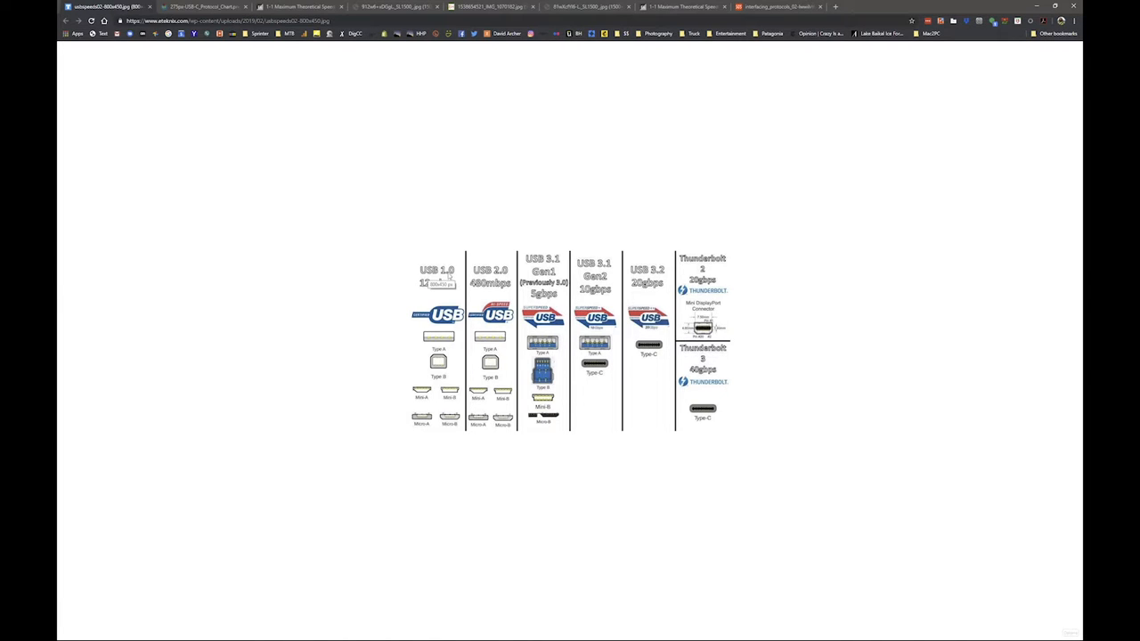
{"action": "mouse_move", "coordinate": [435, 338]}
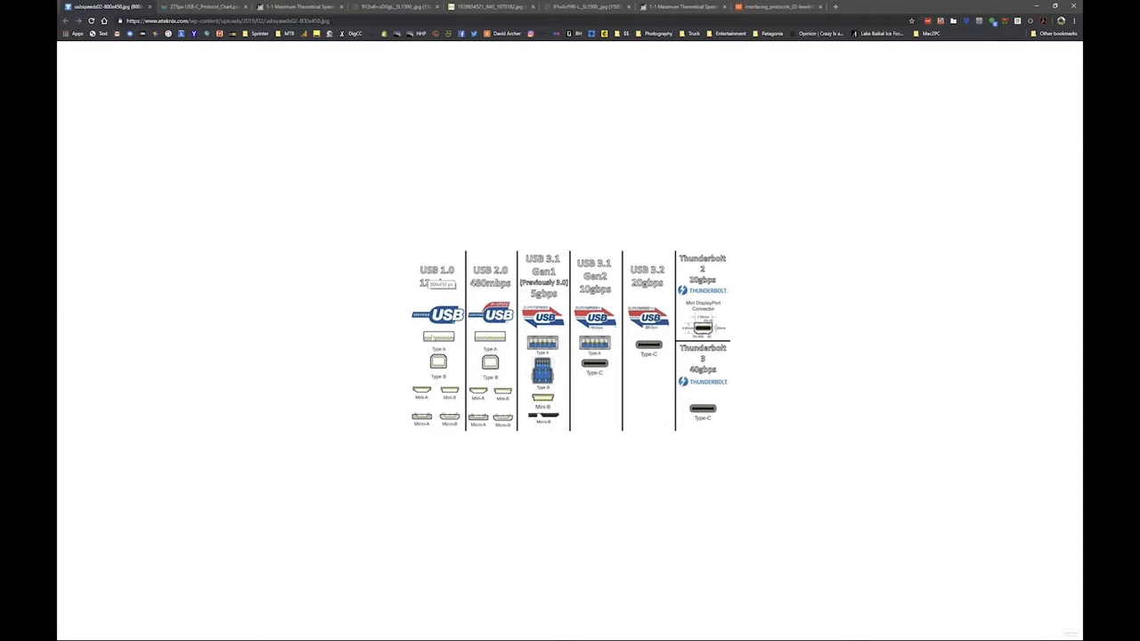
{"action": "mouse_move", "coordinate": [449, 360]}
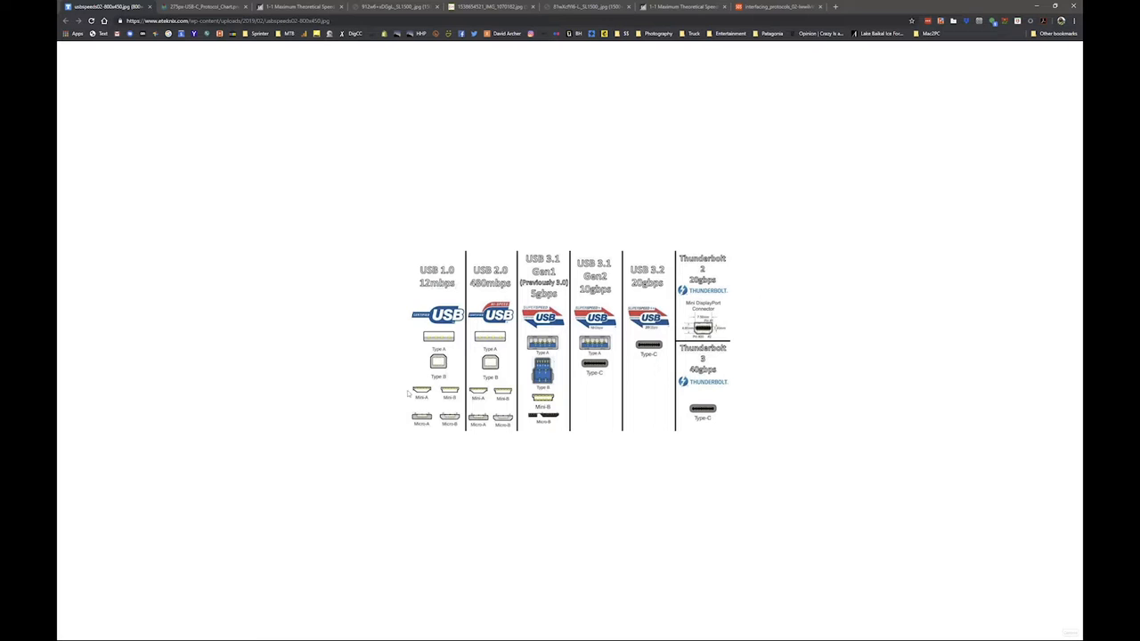
{"action": "mouse_move", "coordinate": [449, 399]}
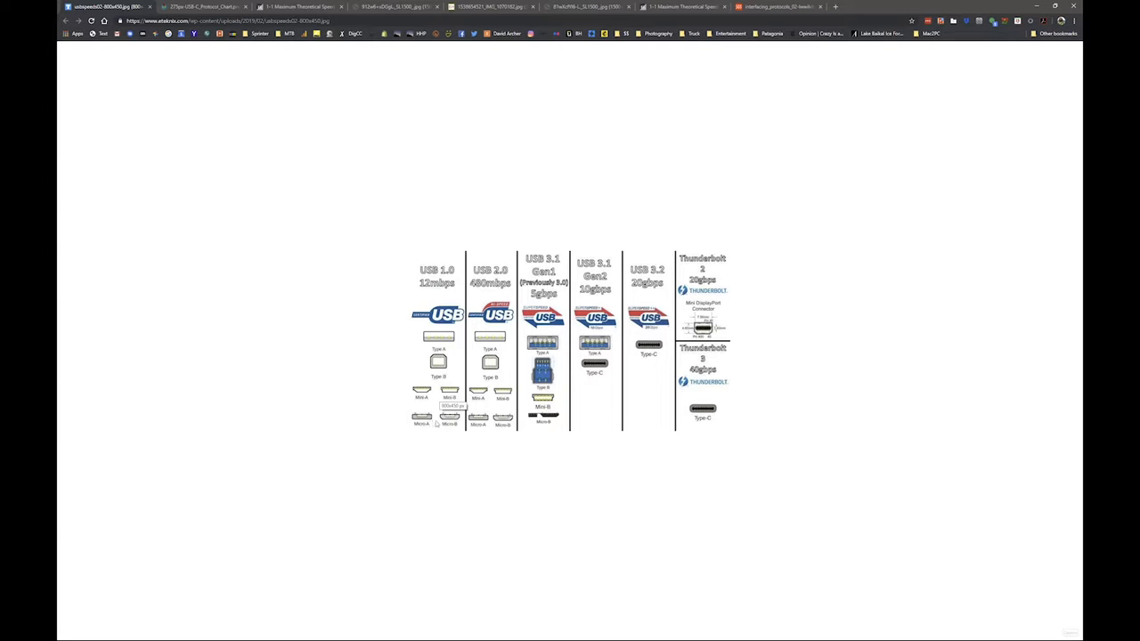
{"action": "mouse_move", "coordinate": [424, 289]}
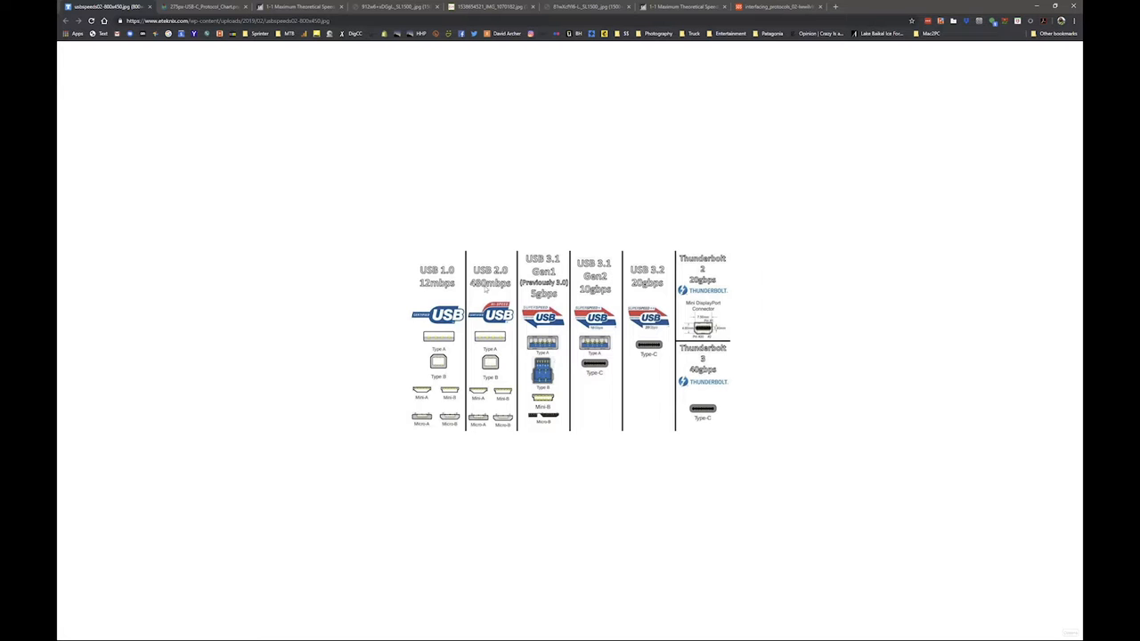
{"action": "mouse_move", "coordinate": [485, 294]}
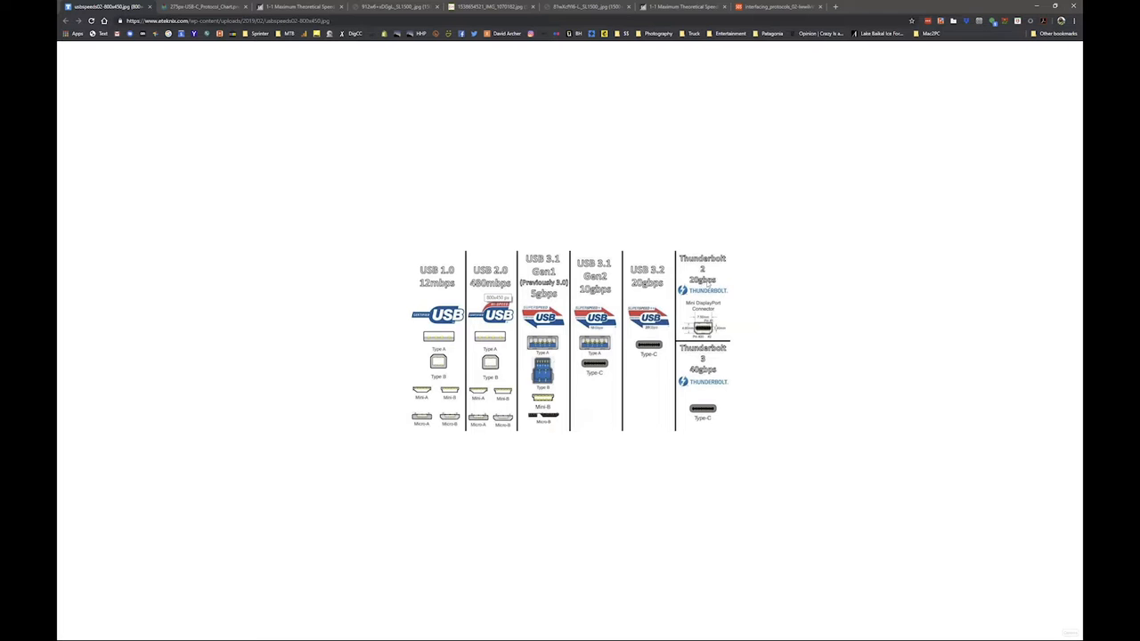
{"action": "mouse_move", "coordinate": [499, 288]}
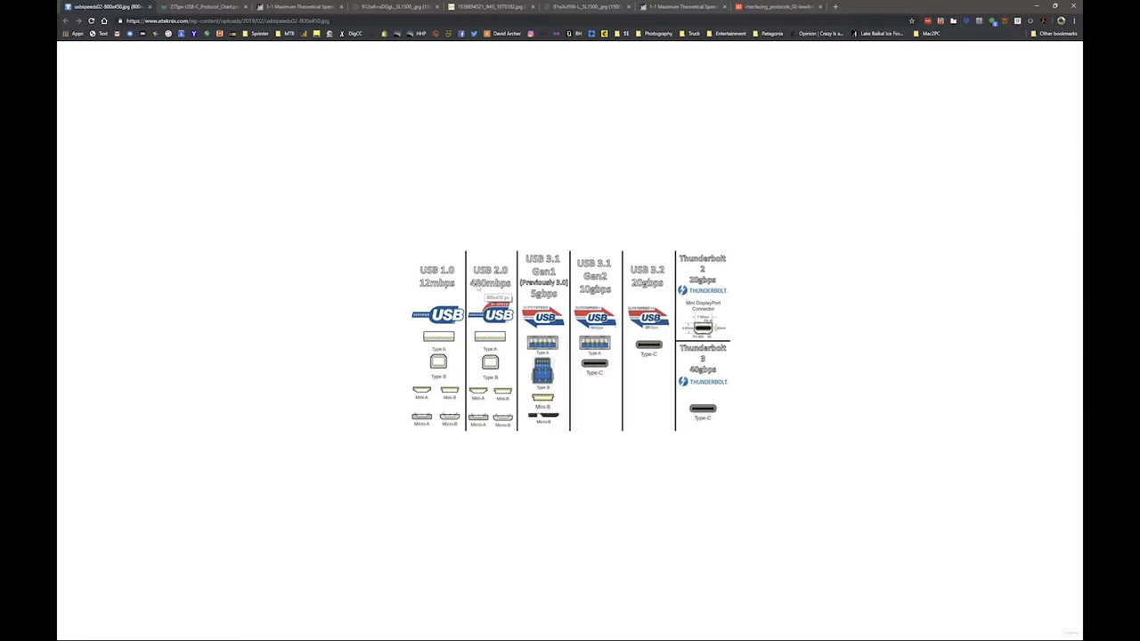
{"action": "mouse_move", "coordinate": [477, 328]}
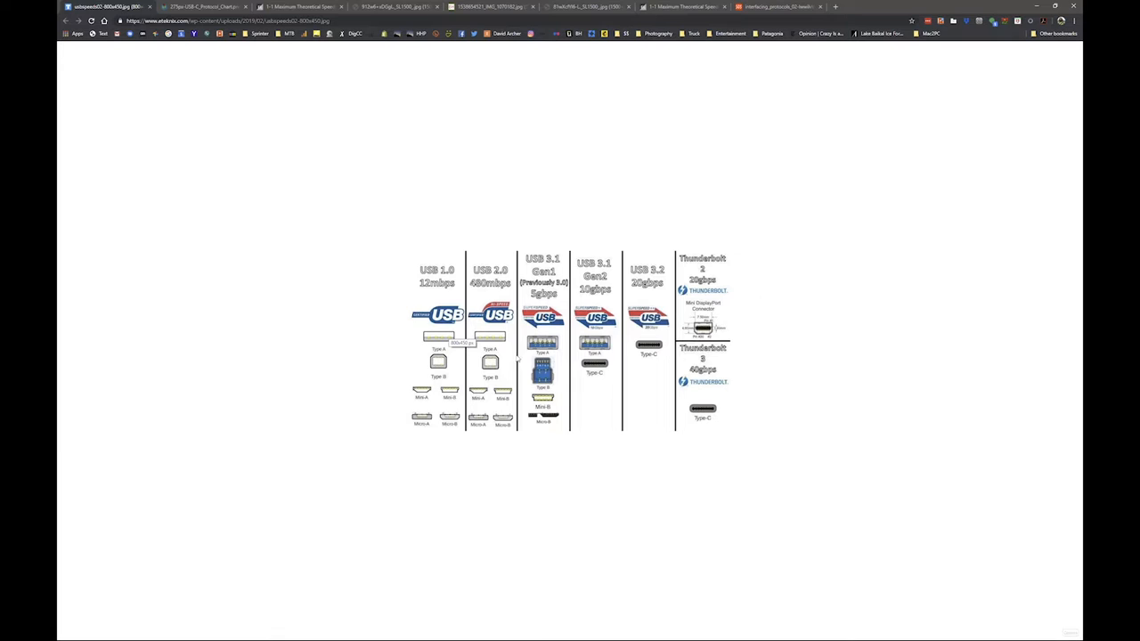
{"action": "mouse_move", "coordinate": [552, 378]}
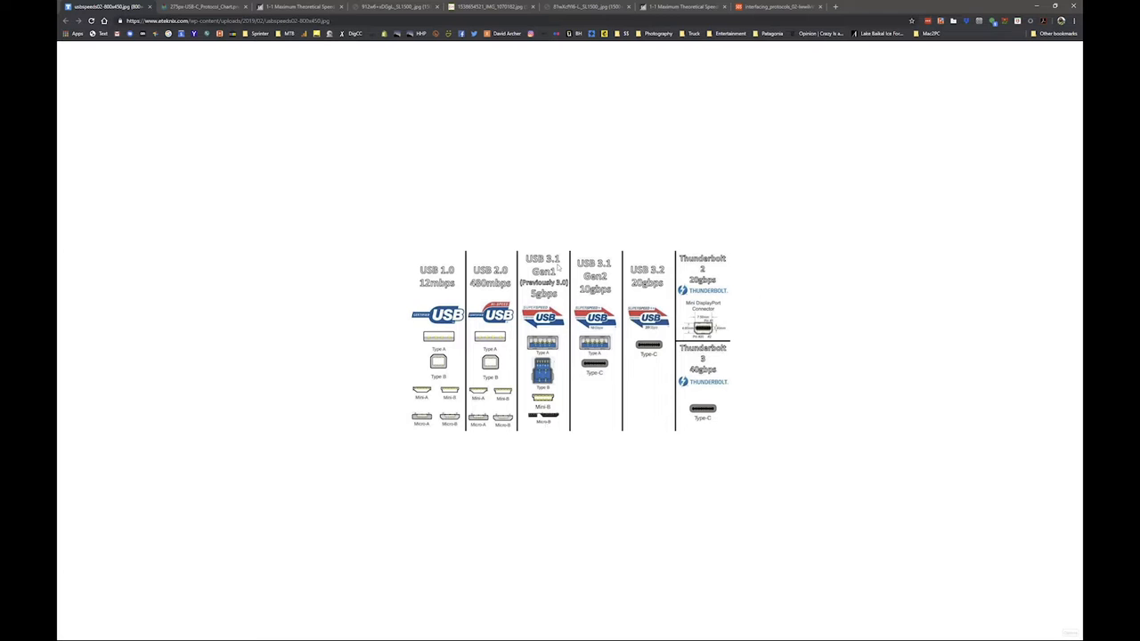
{"action": "mouse_move", "coordinate": [560, 267]}
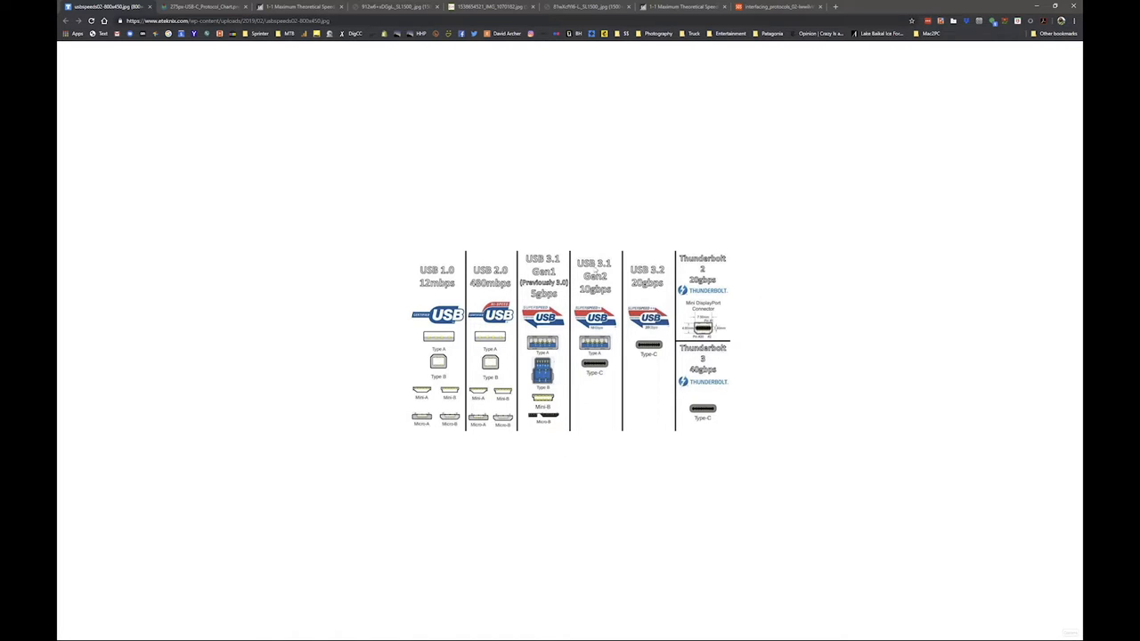
{"action": "mouse_move", "coordinate": [627, 356]}
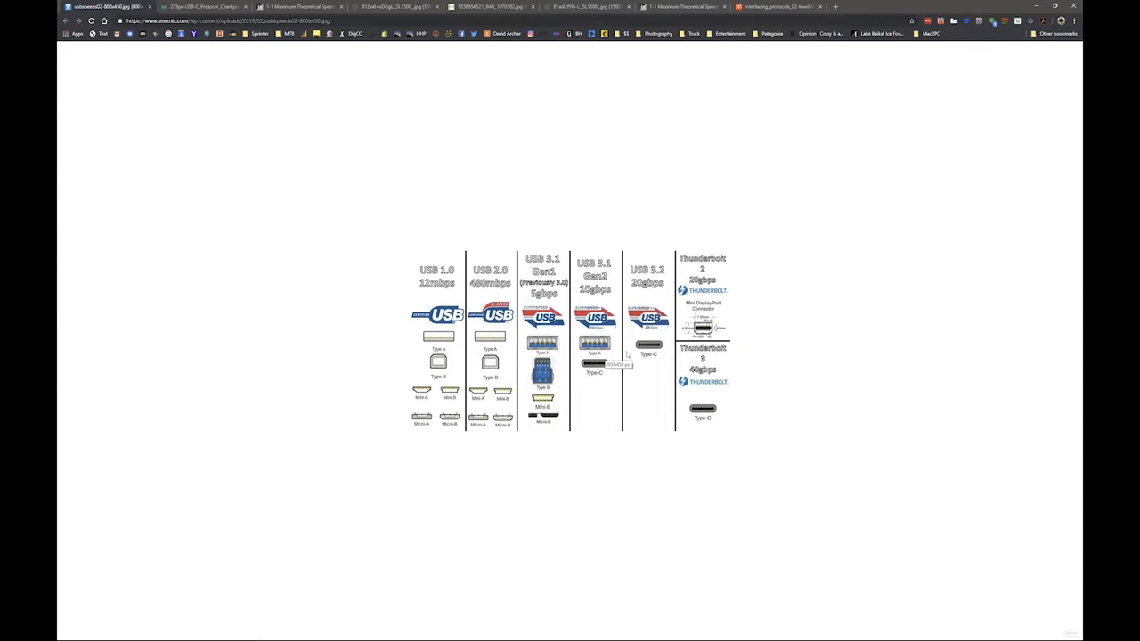
{"action": "mouse_move", "coordinate": [590, 353]}
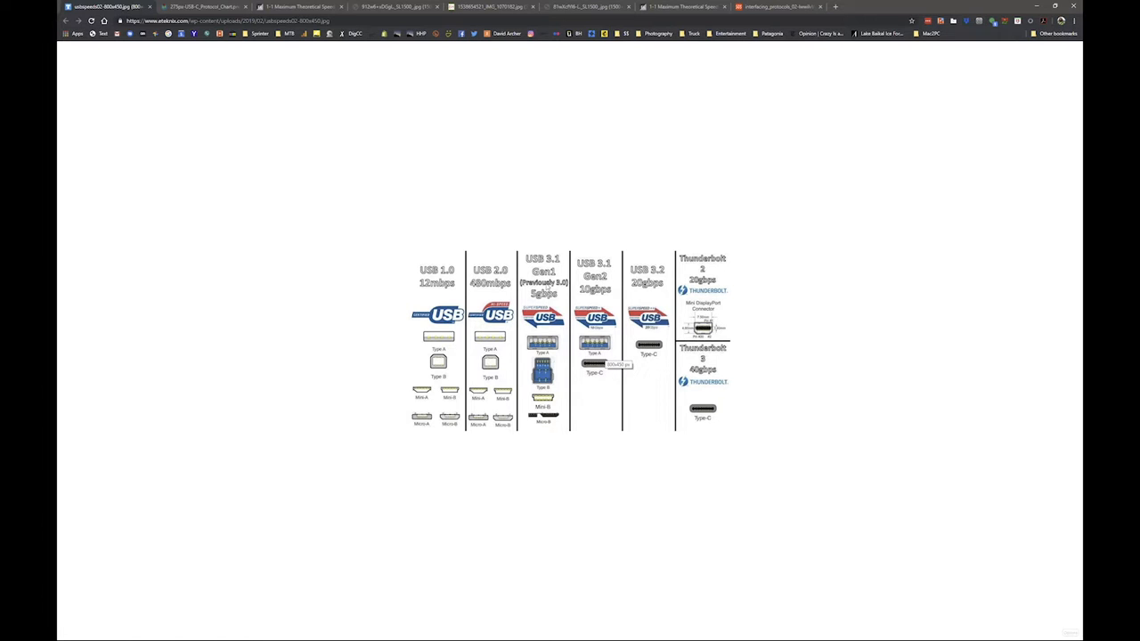
{"action": "mouse_move", "coordinate": [599, 333]}
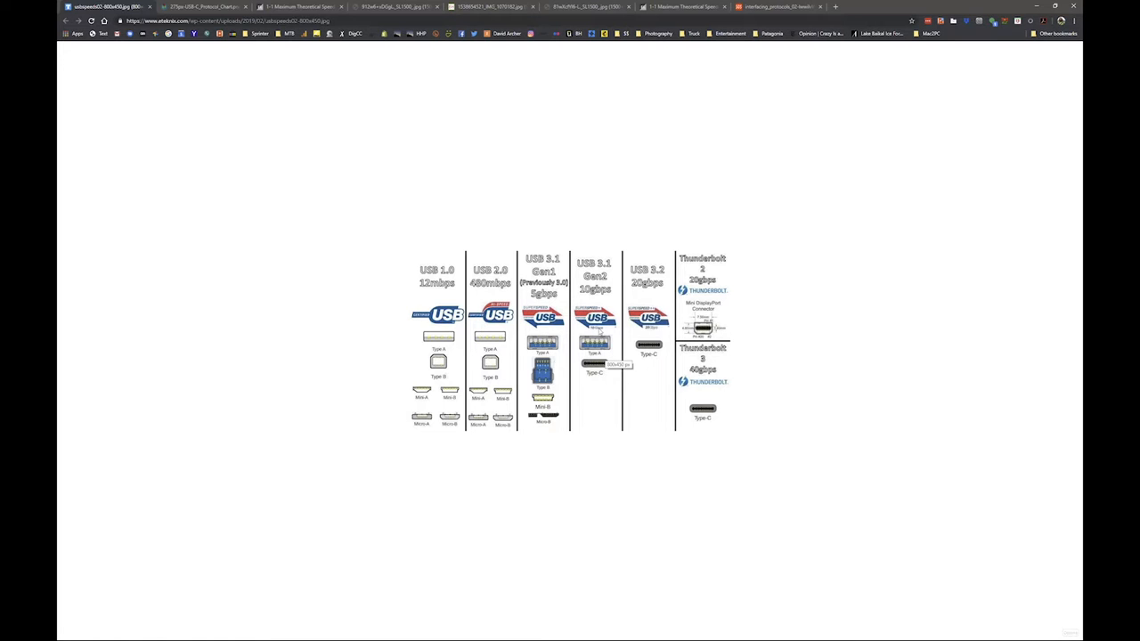
{"action": "mouse_move", "coordinate": [595, 329]}
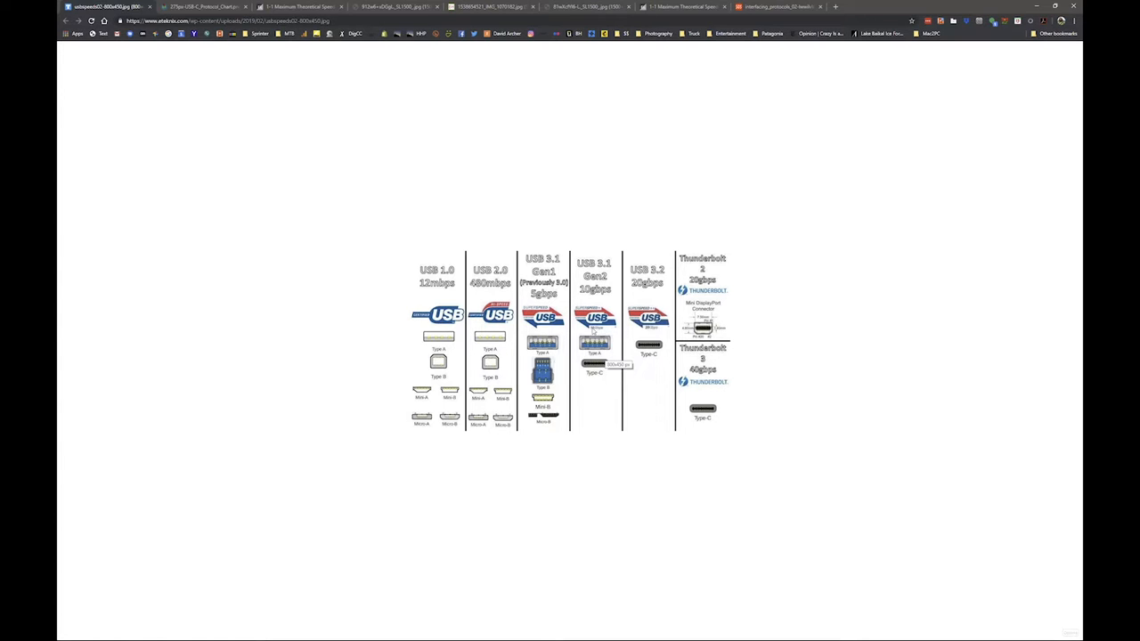
{"action": "mouse_move", "coordinate": [591, 328]}
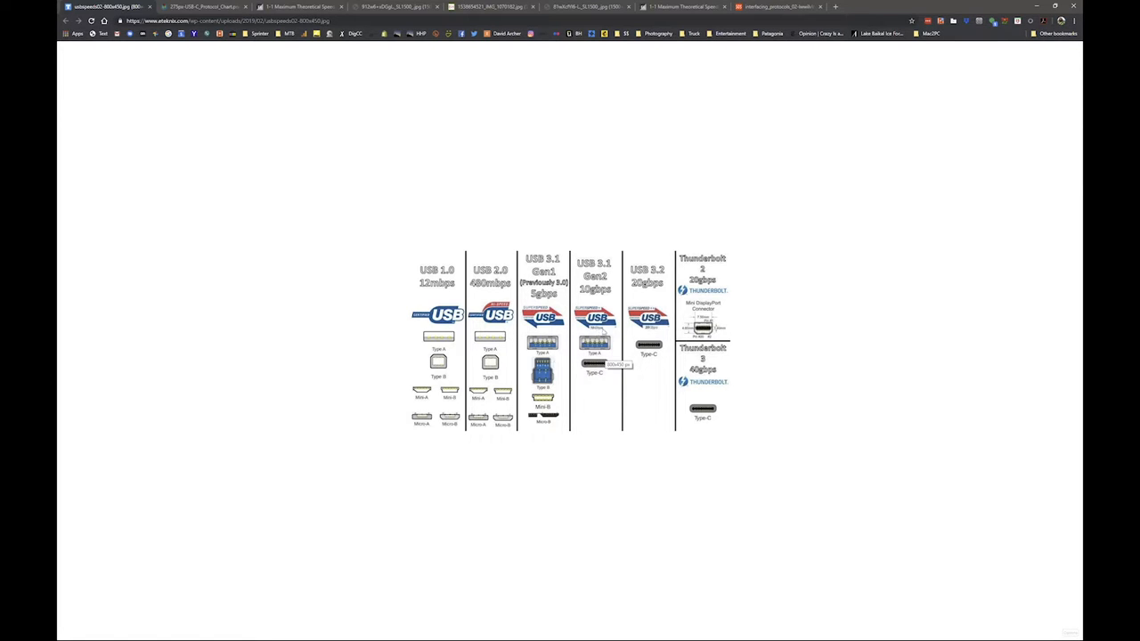
{"action": "mouse_move", "coordinate": [595, 333]}
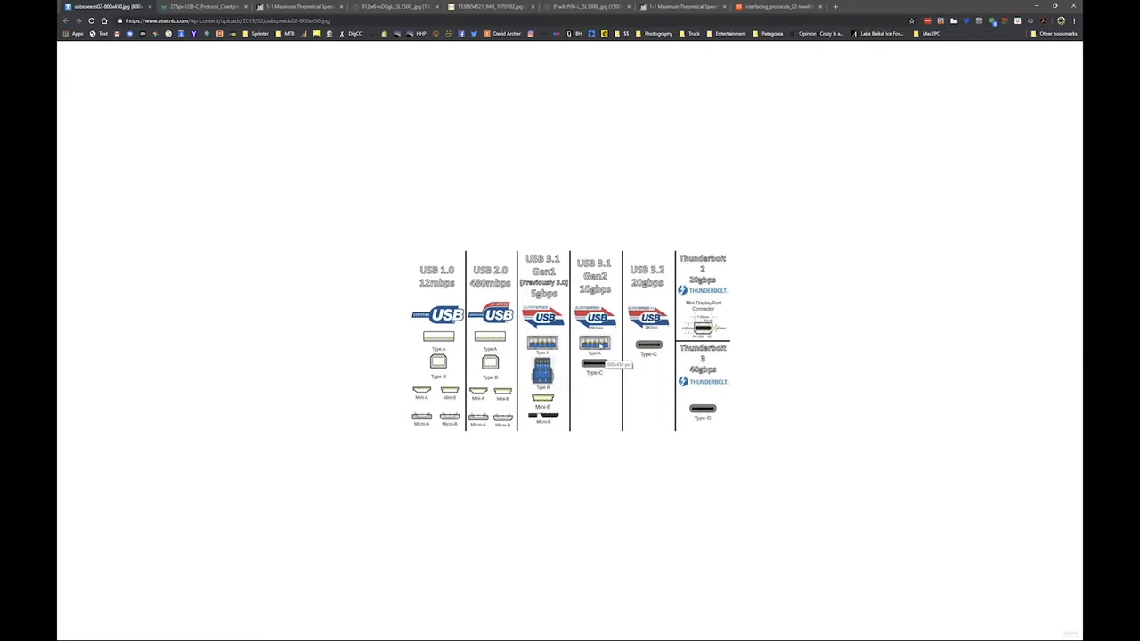
{"action": "mouse_move", "coordinate": [566, 364]}
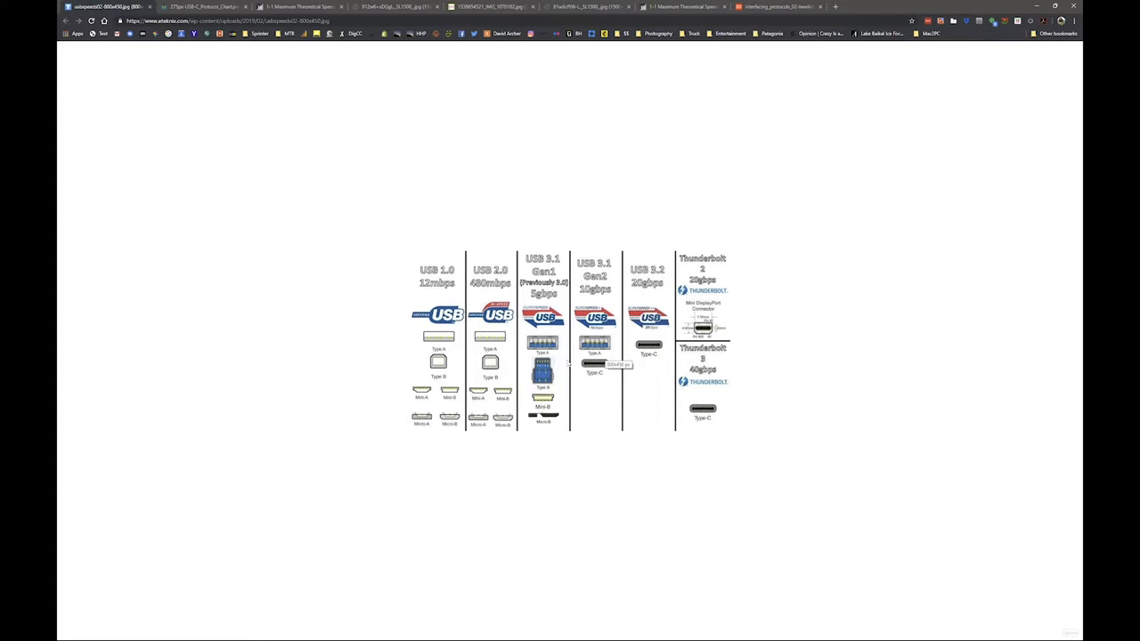
{"action": "mouse_move", "coordinate": [645, 400]}
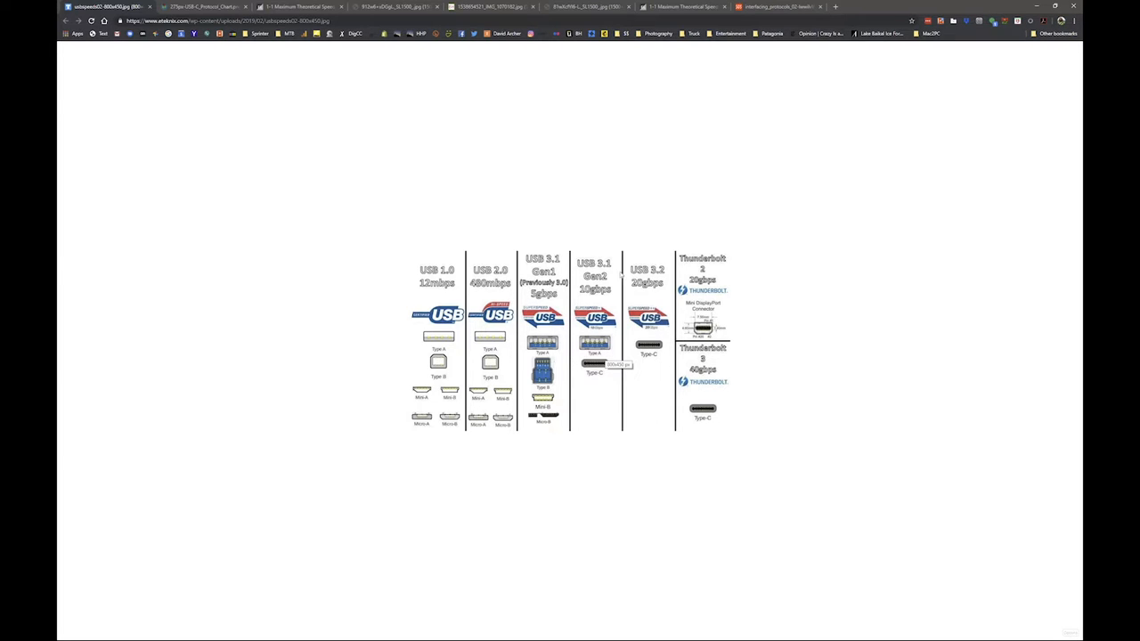
{"action": "mouse_move", "coordinate": [667, 276]}
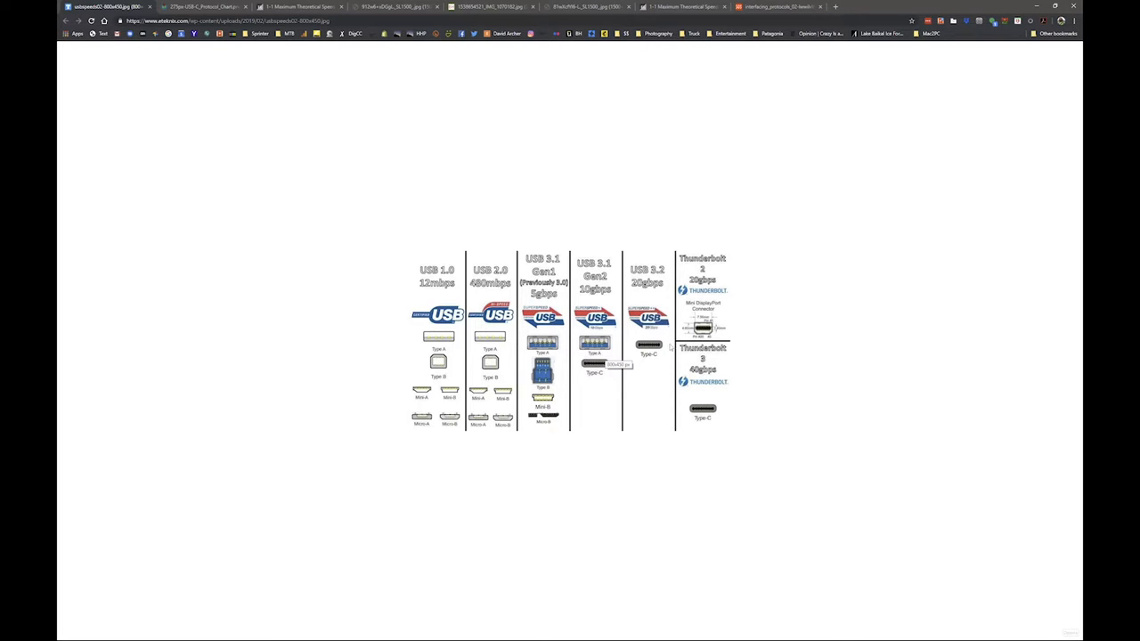
{"action": "mouse_move", "coordinate": [655, 331]}
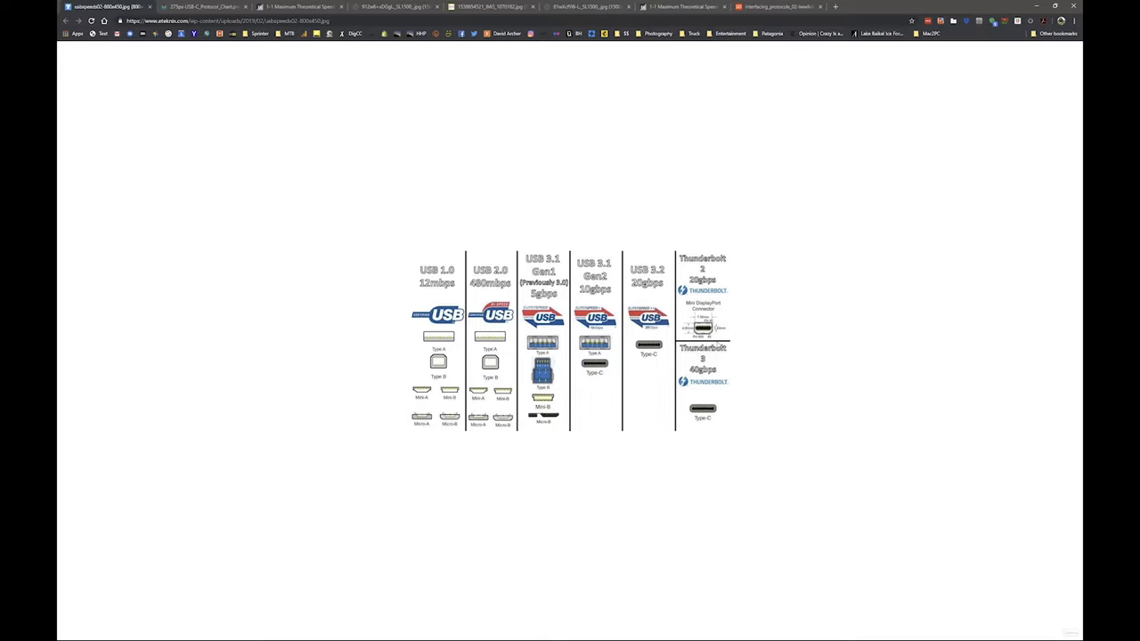
{"action": "mouse_move", "coordinate": [745, 335]}
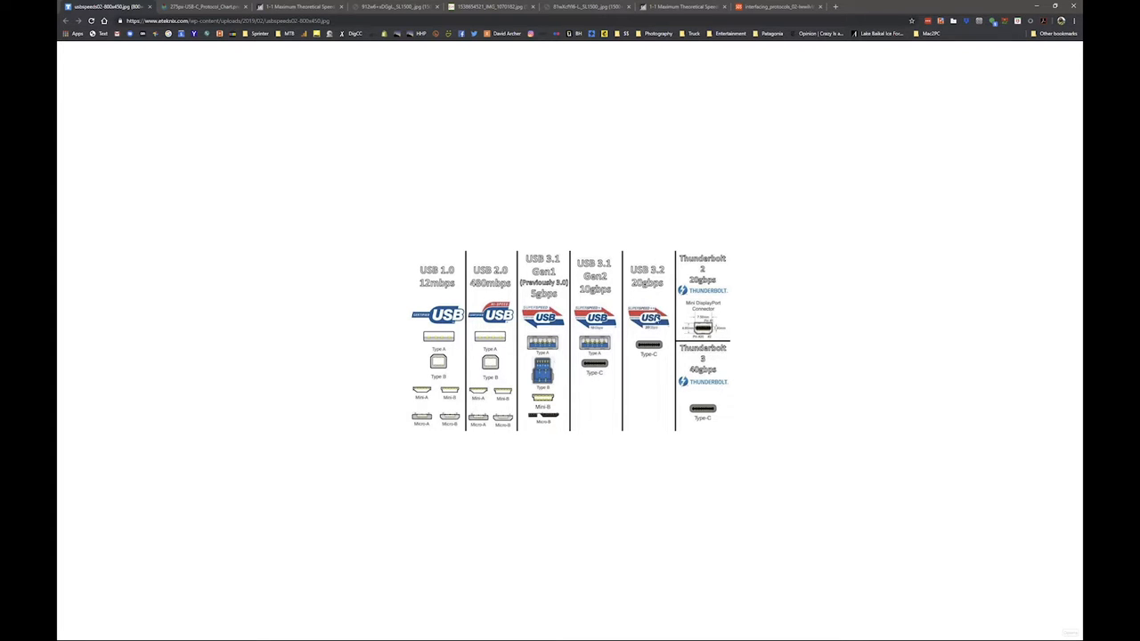
{"action": "mouse_move", "coordinate": [729, 293]}
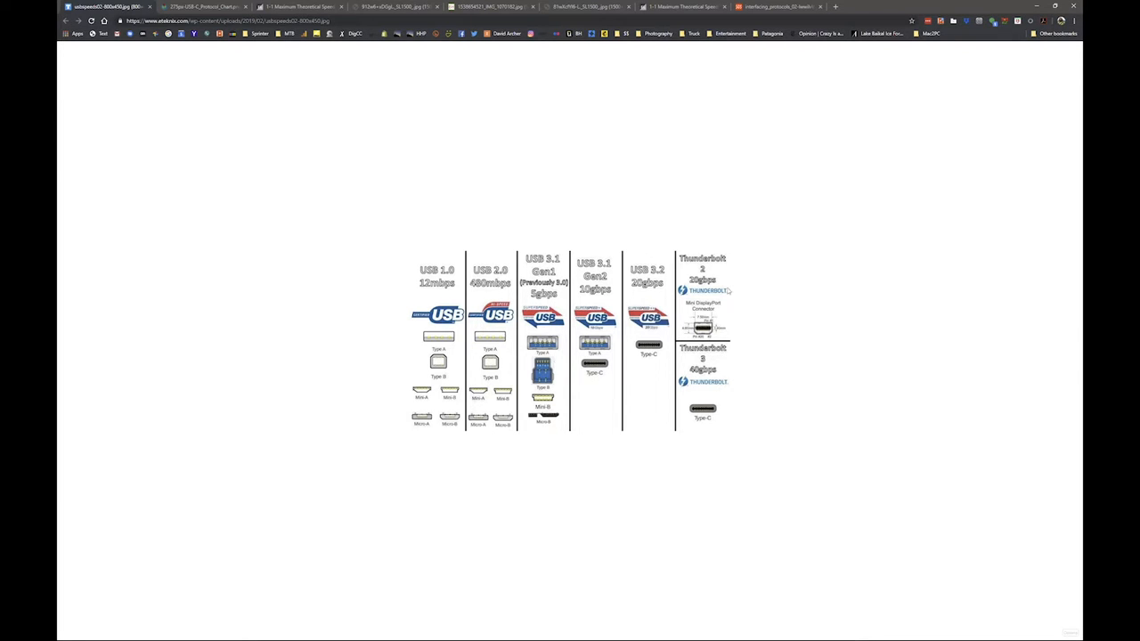
{"action": "mouse_move", "coordinate": [729, 394]}
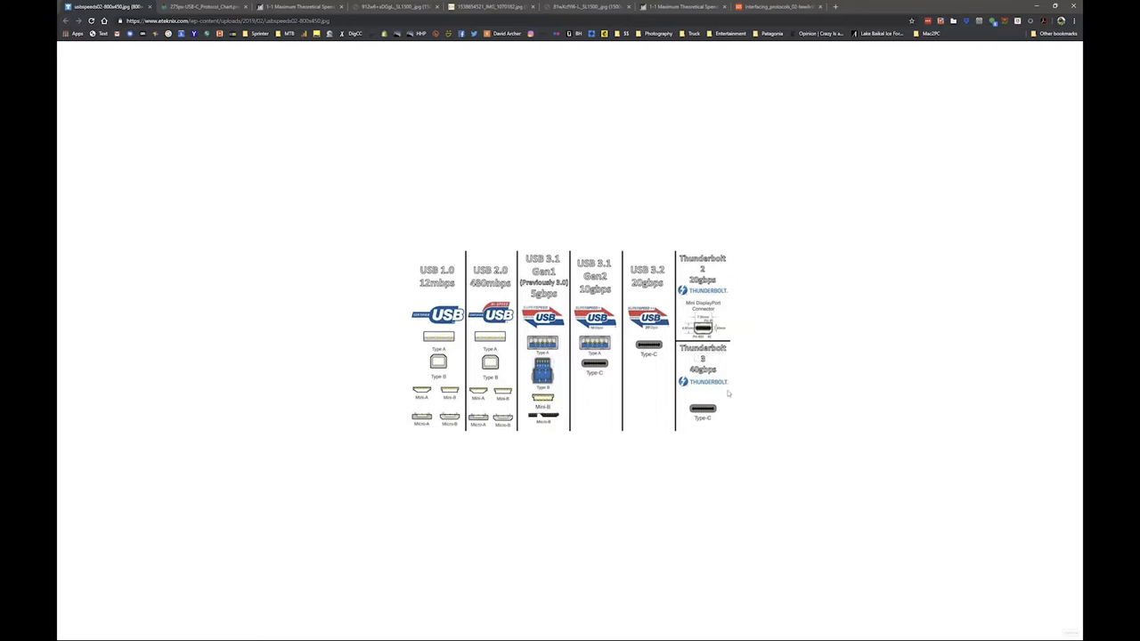
{"action": "mouse_move", "coordinate": [695, 445]}
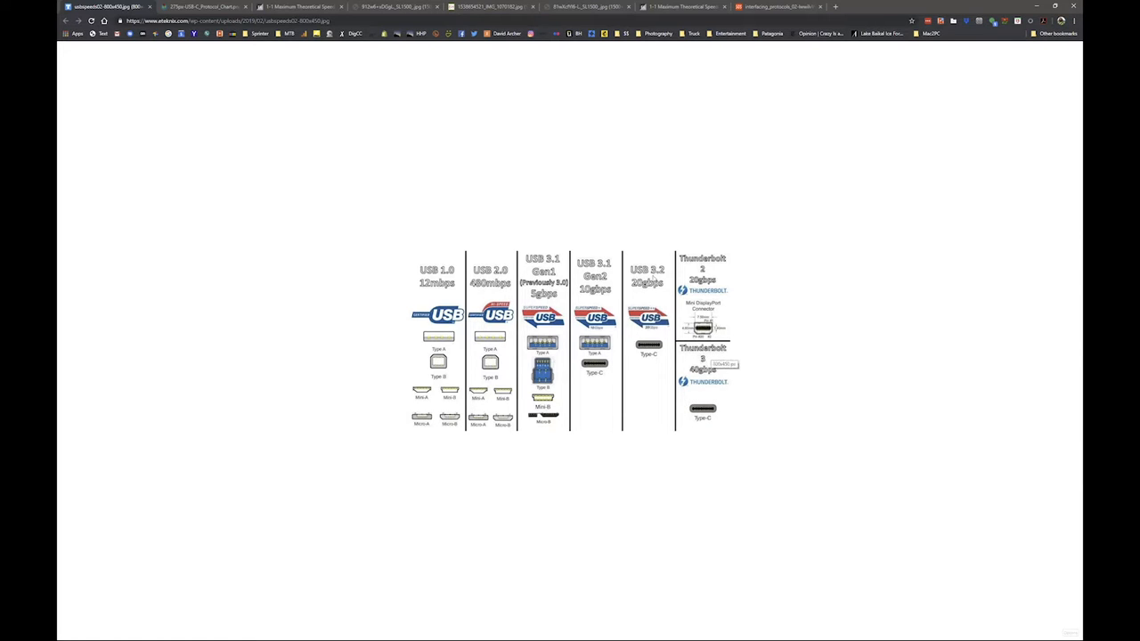
{"action": "mouse_move", "coordinate": [764, 436]}
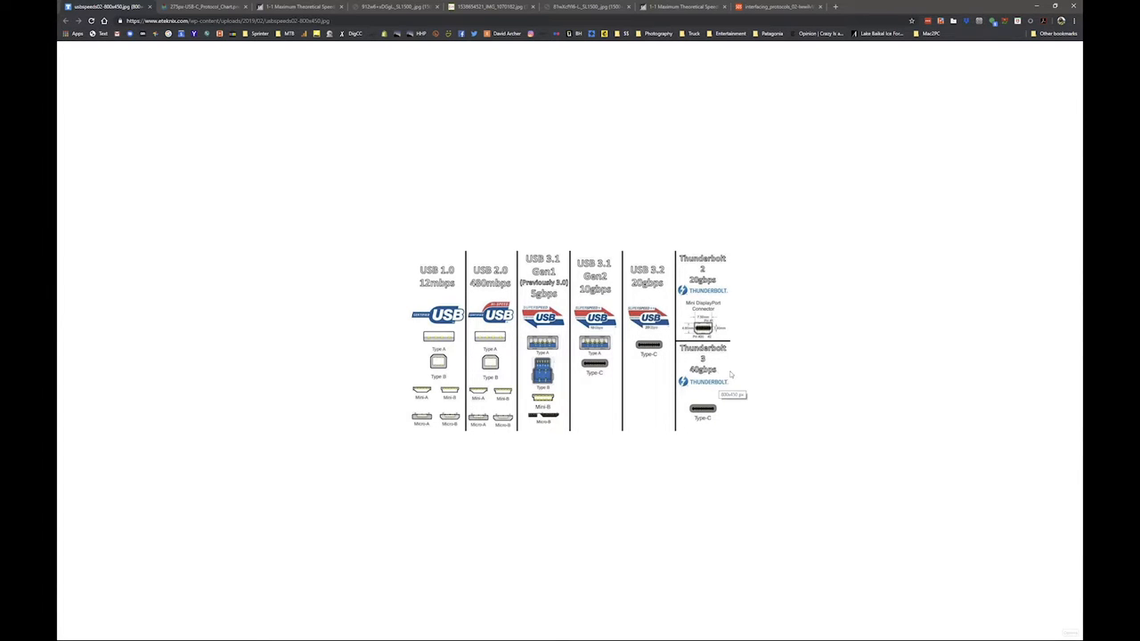
{"action": "mouse_move", "coordinate": [738, 401]}
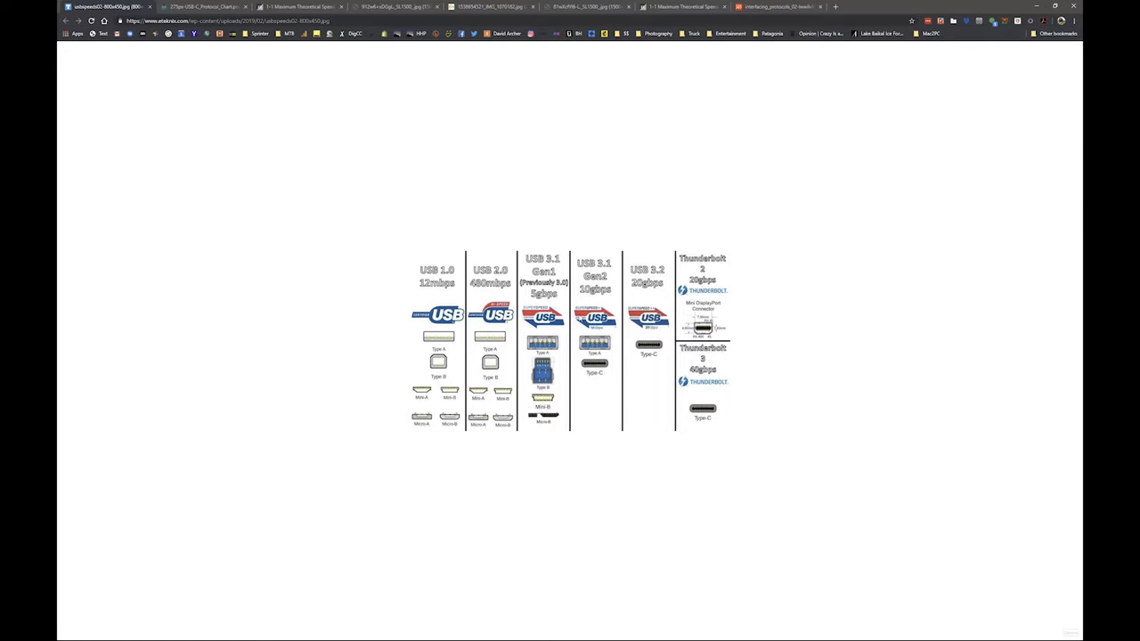
{"action": "mouse_move", "coordinate": [602, 287]}
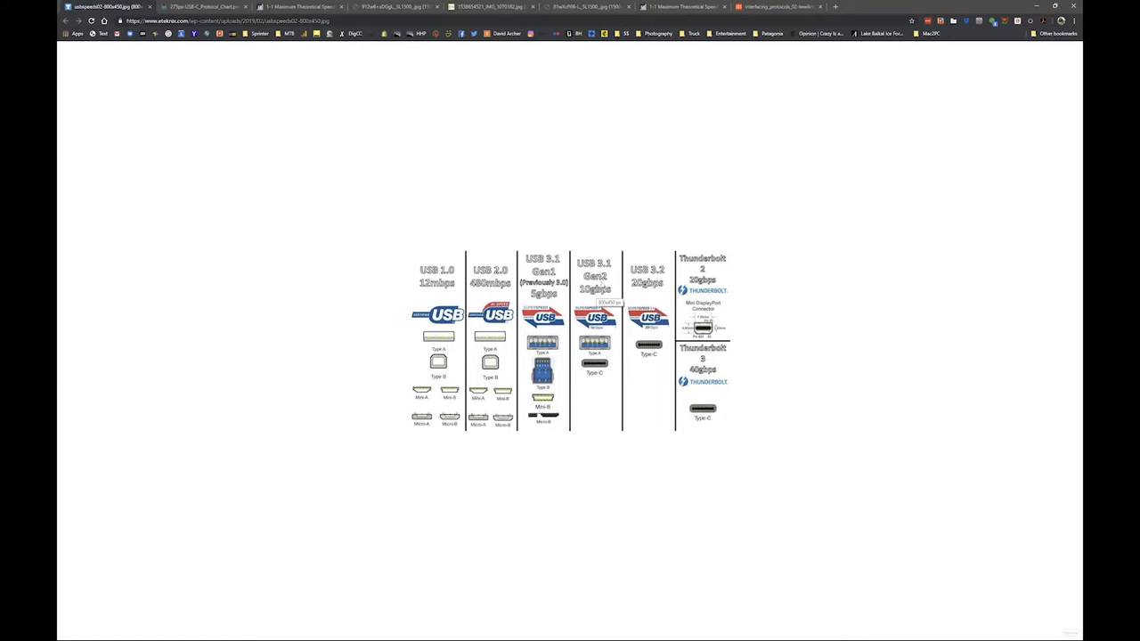
{"action": "mouse_move", "coordinate": [506, 253]}
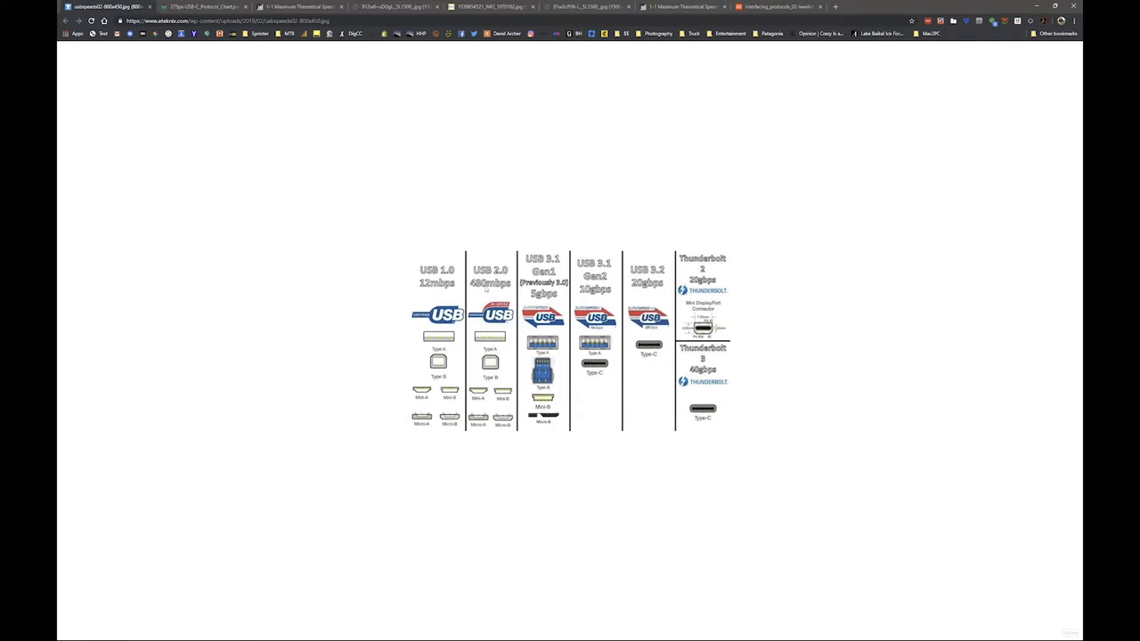
{"action": "mouse_move", "coordinate": [488, 288]}
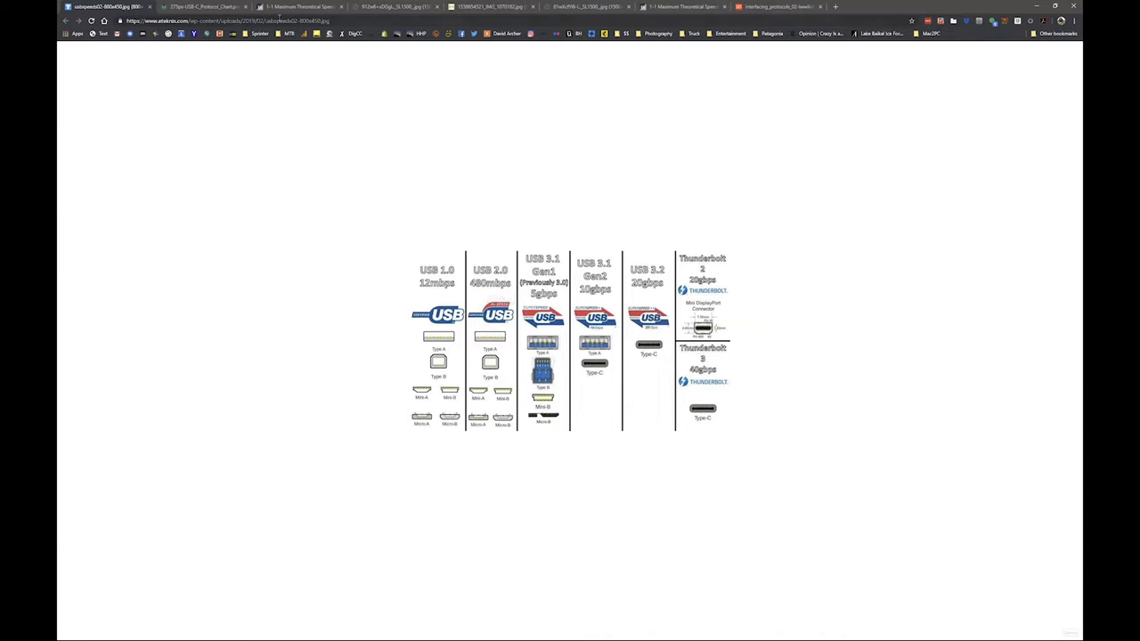
{"action": "left_click", "coordinate": [175, 7]}
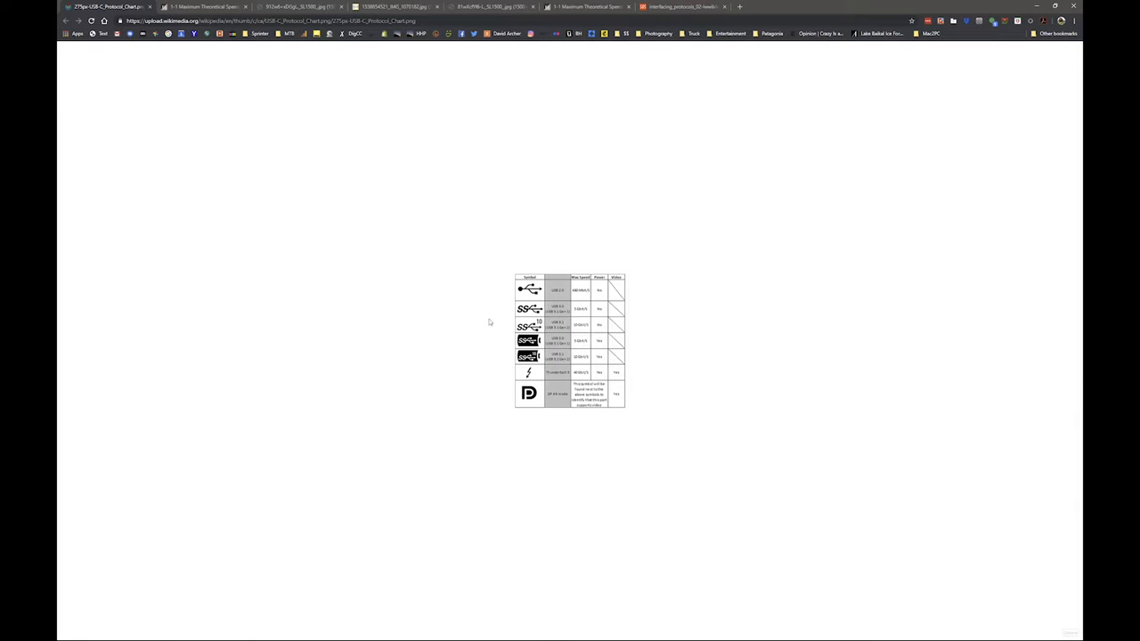
{"action": "mouse_move", "coordinate": [581, 310]}
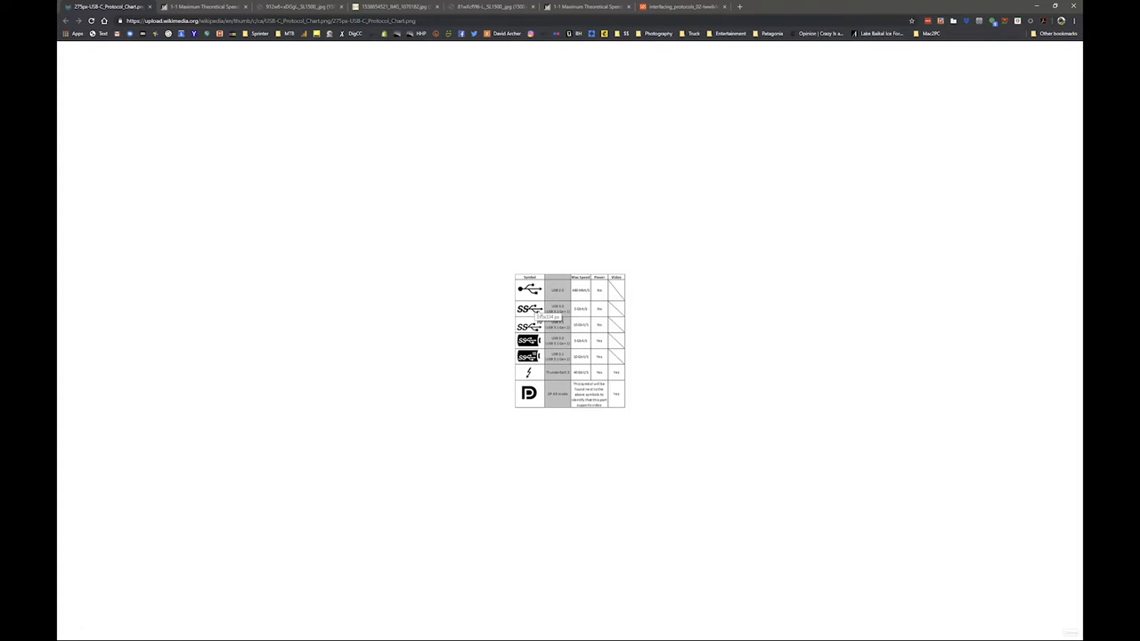
{"action": "mouse_move", "coordinate": [478, 424]}
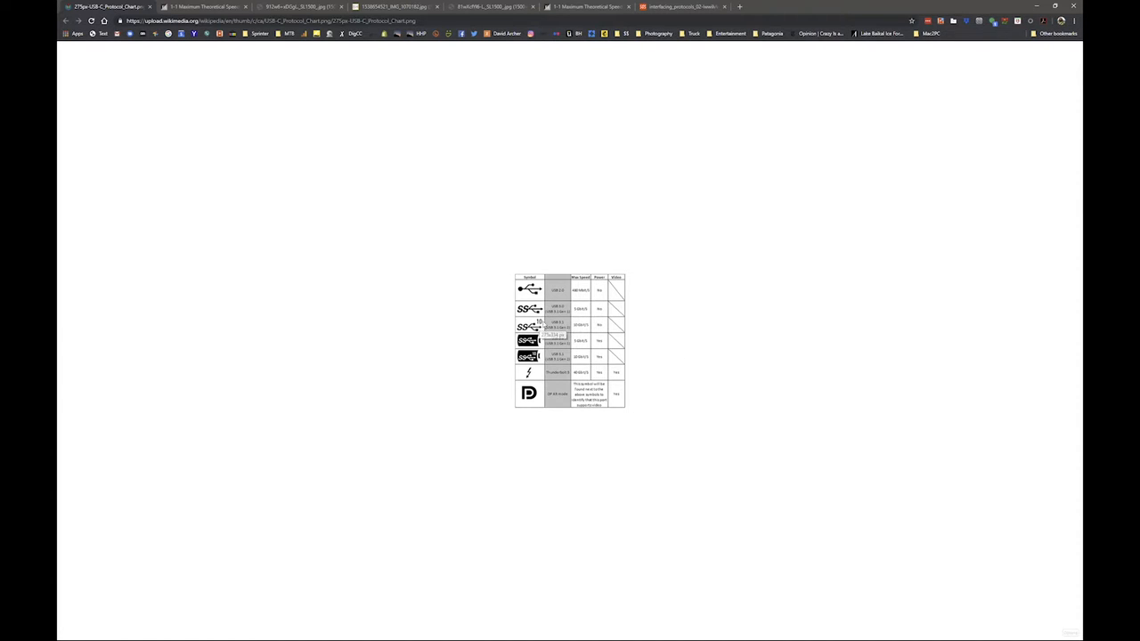
{"action": "mouse_move", "coordinate": [795, 378]}
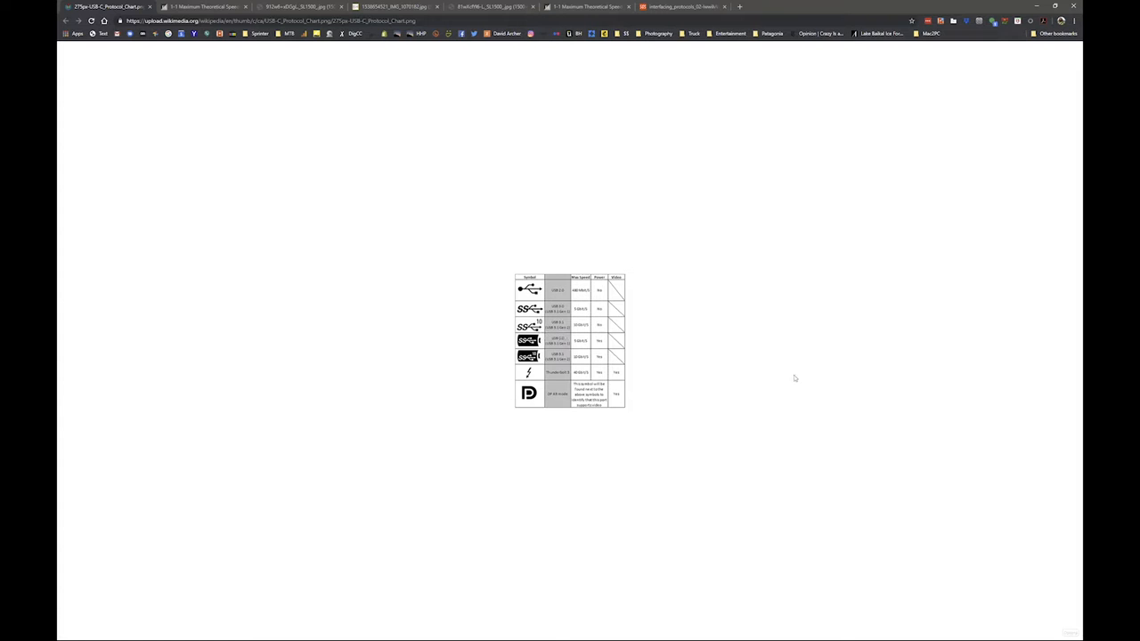
{"action": "mouse_move", "coordinate": [695, 349]}
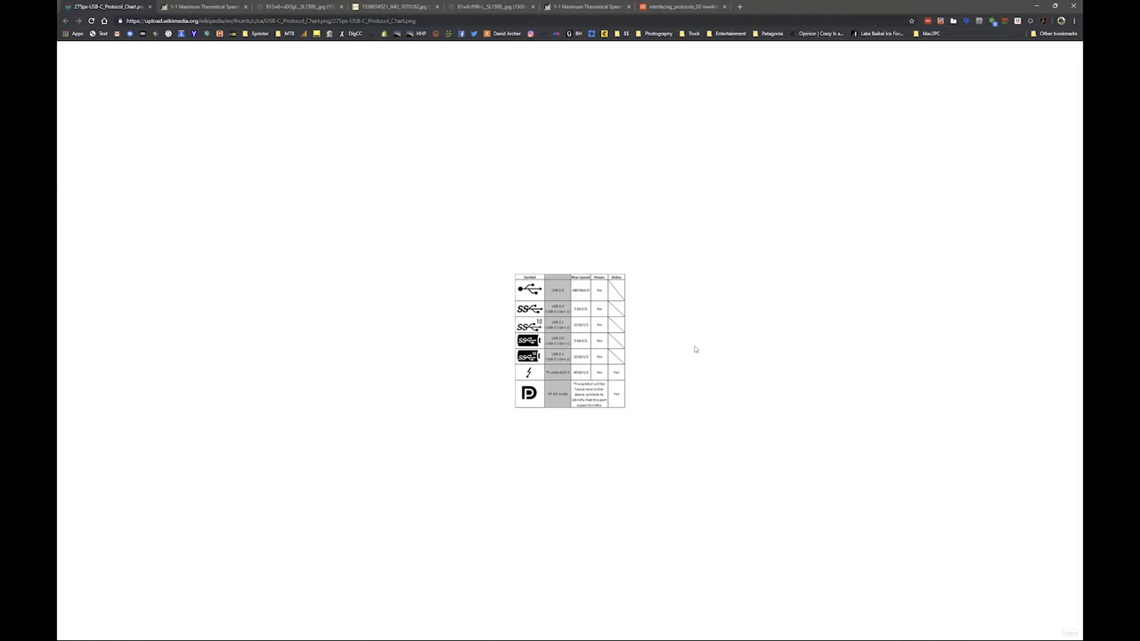
{"action": "mouse_move", "coordinate": [499, 357]}
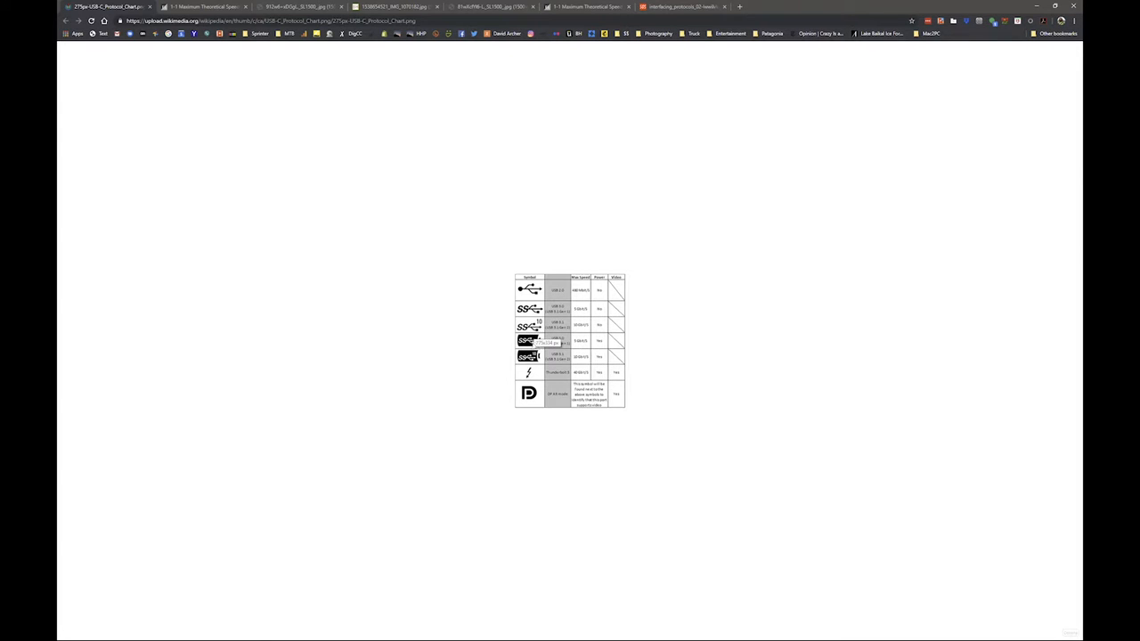
{"action": "mouse_move", "coordinate": [497, 360]}
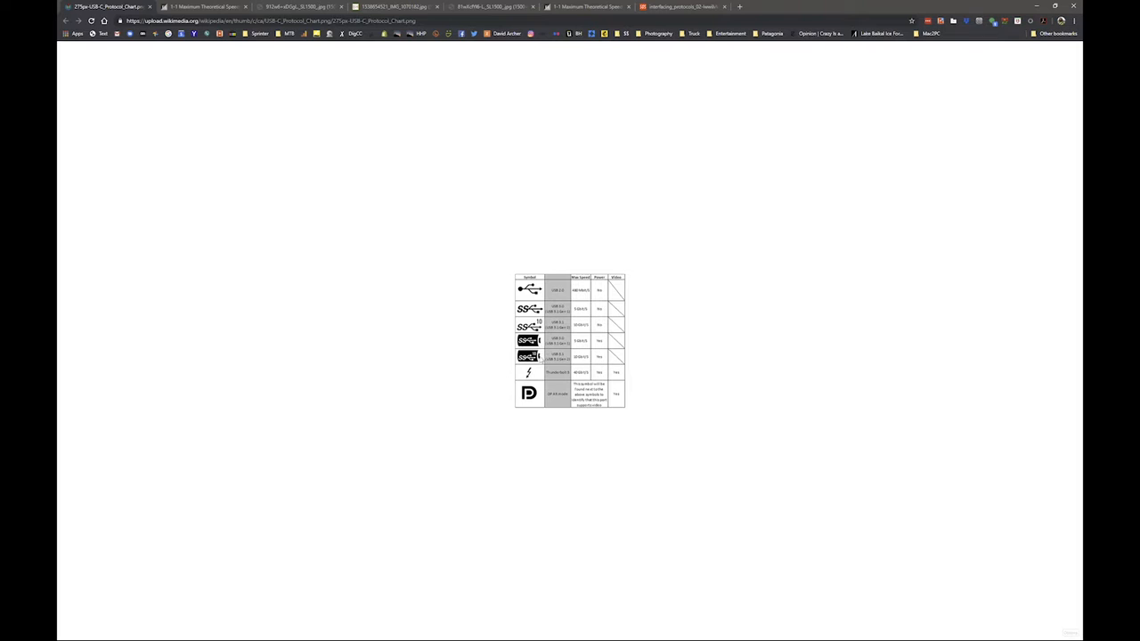
{"action": "mouse_move", "coordinate": [535, 360]}
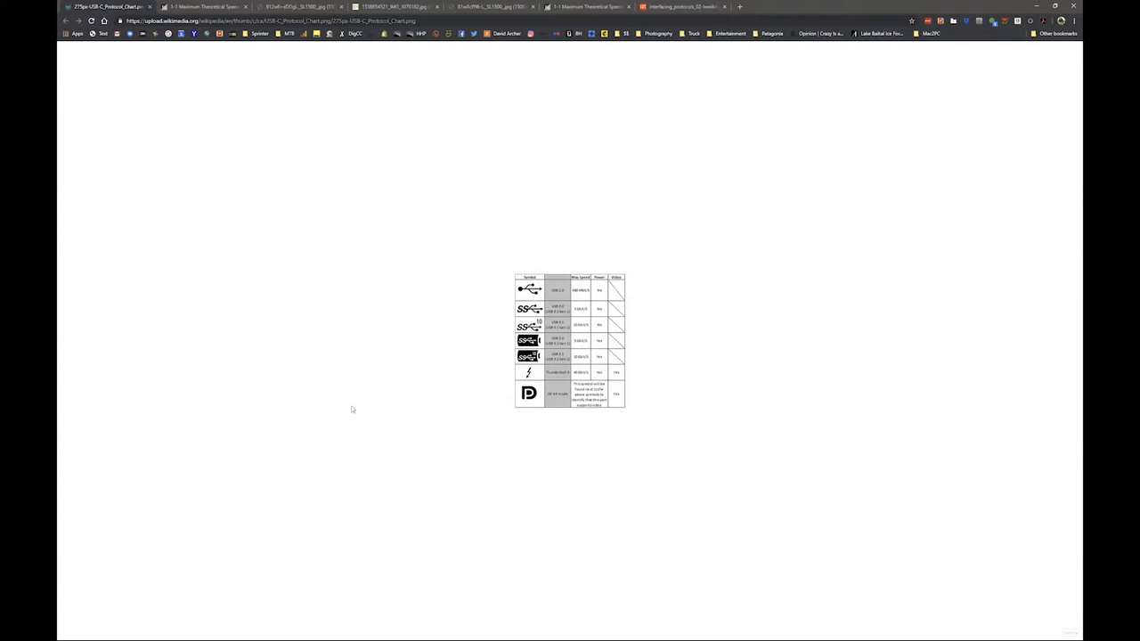
{"action": "mouse_move", "coordinate": [556, 367]}
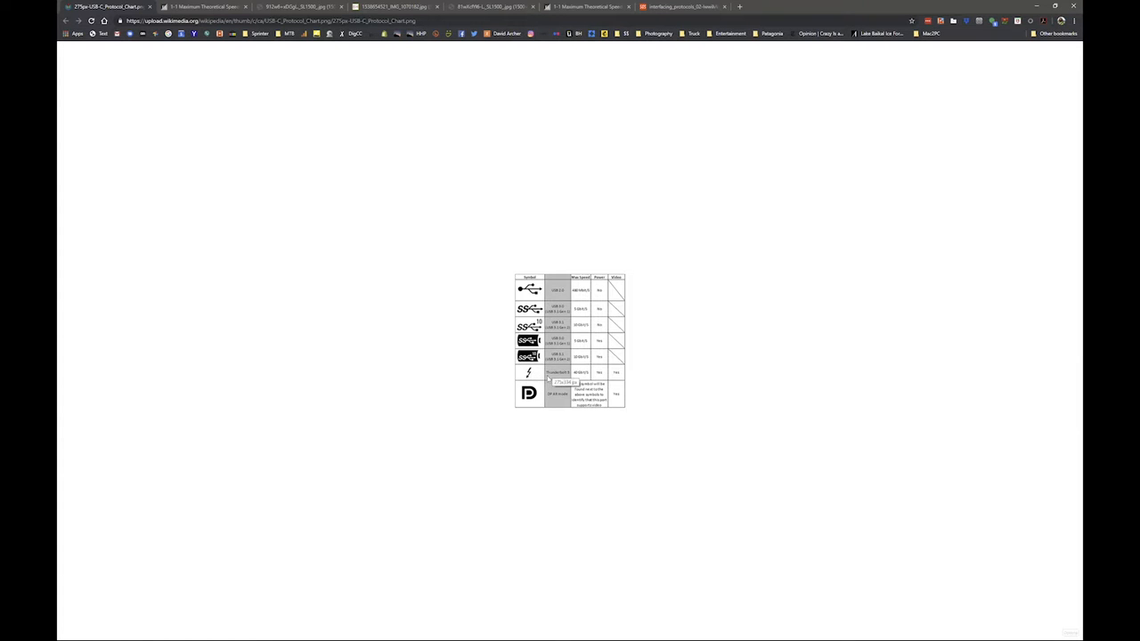
{"action": "mouse_move", "coordinate": [742, 412]}
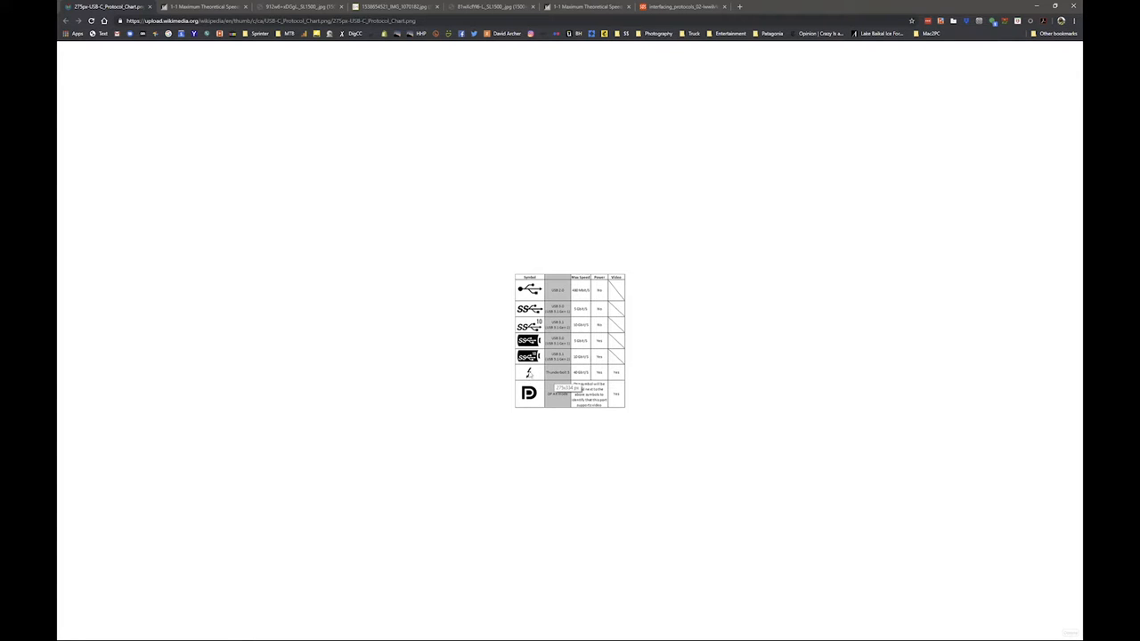
{"action": "mouse_move", "coordinate": [524, 376]}
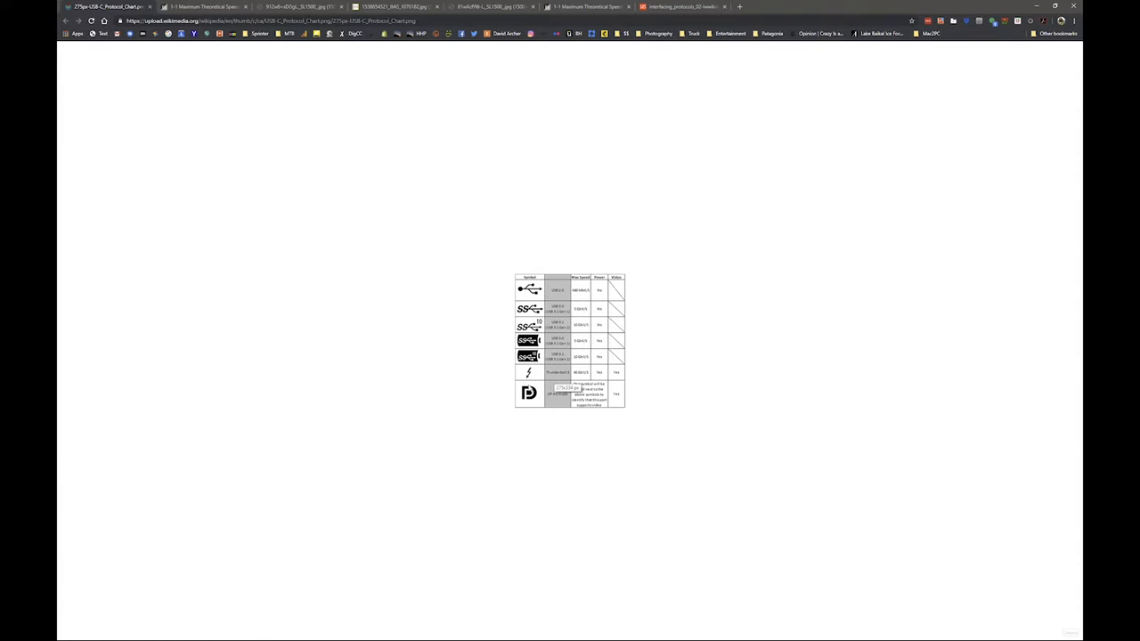
{"action": "mouse_move", "coordinate": [645, 396]}
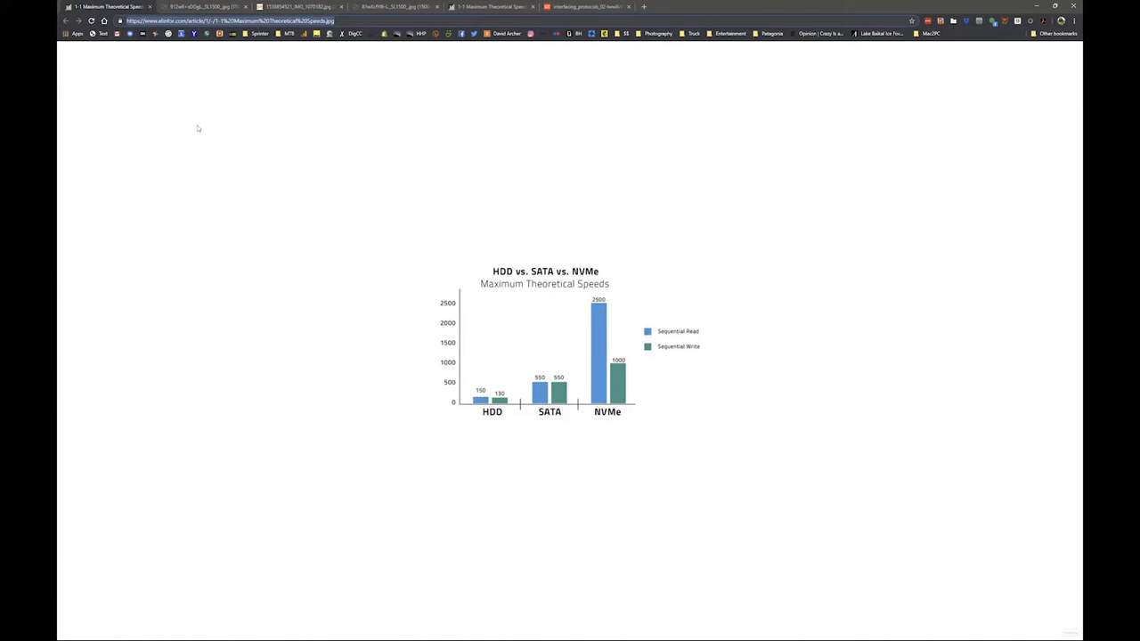
{"action": "mouse_move", "coordinate": [194, 121]}
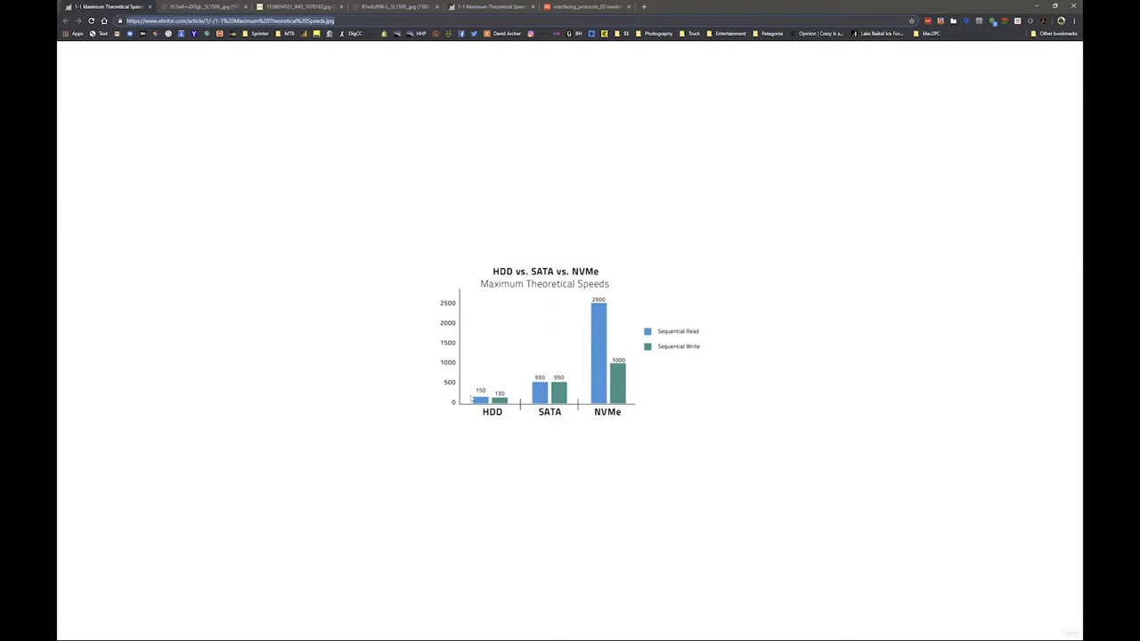
{"action": "mouse_move", "coordinate": [466, 442]}
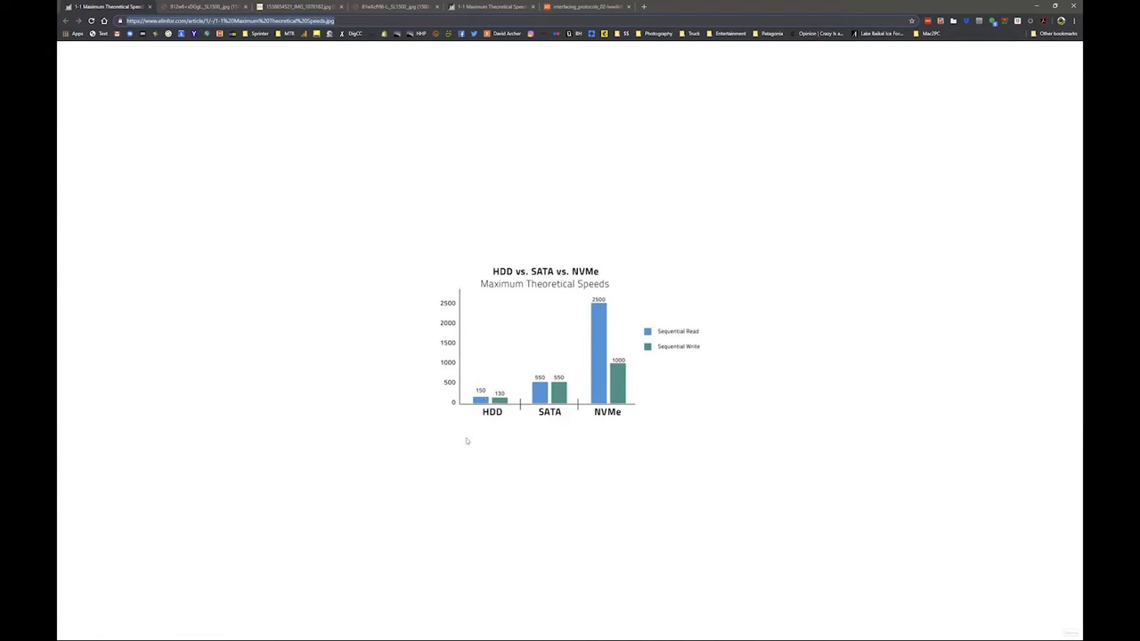
{"action": "mouse_move", "coordinate": [514, 399]}
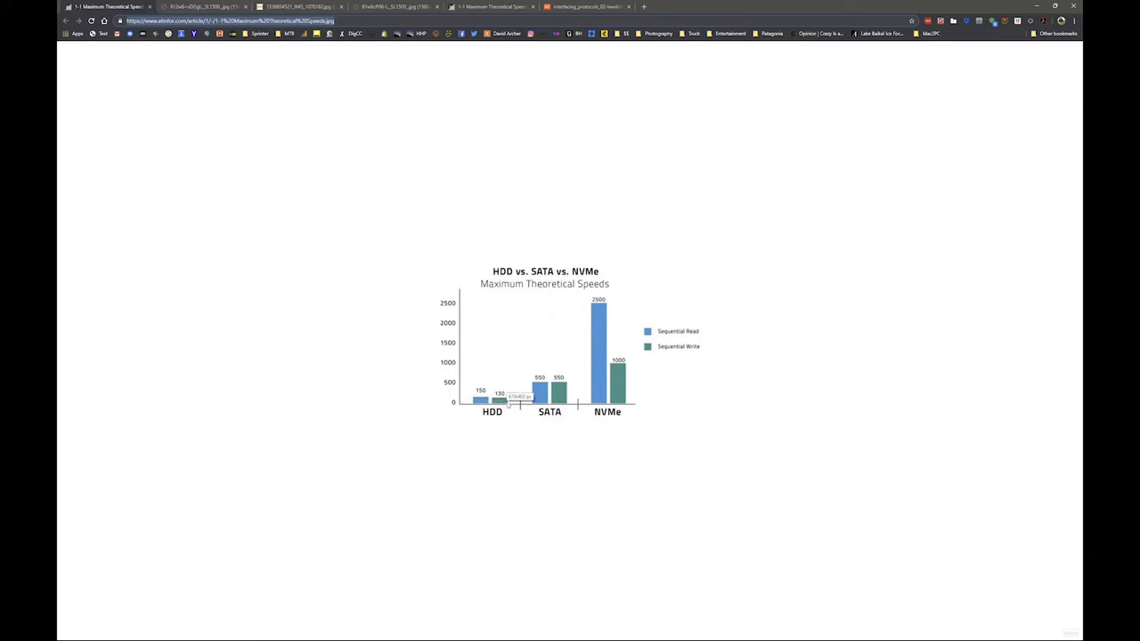
{"action": "mouse_move", "coordinate": [510, 428]}
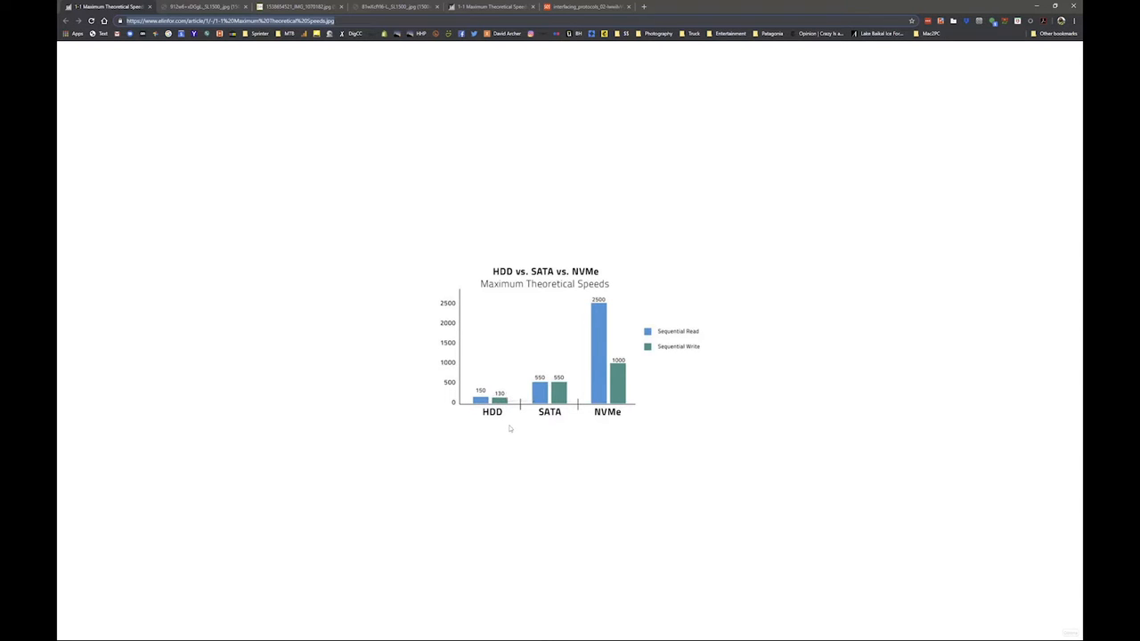
{"action": "mouse_move", "coordinate": [501, 424]}
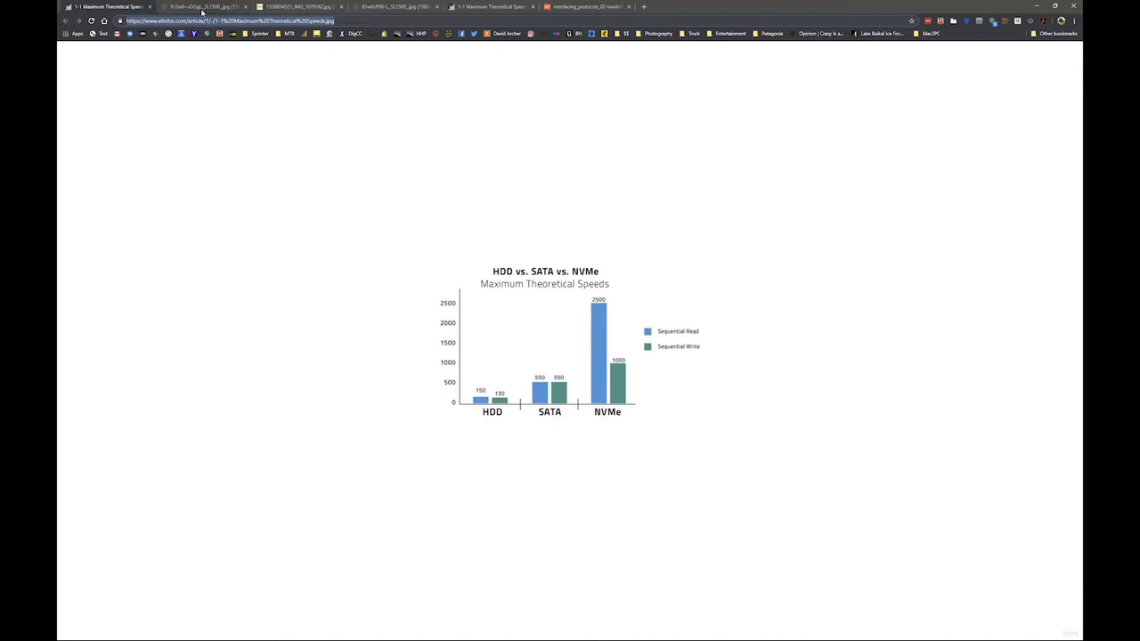
View and close the hard drive photo, then return to the HDD vs SATA vs NVMe speeds chart.
{"action": "left_click", "coordinate": [204, 7]}
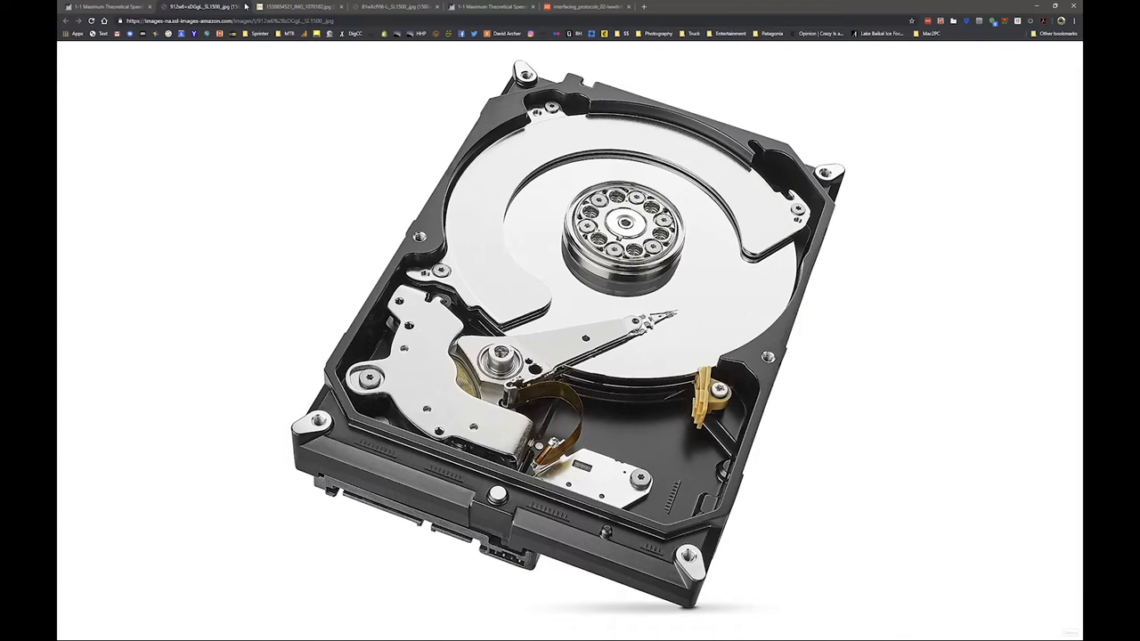
{"action": "left_click", "coordinate": [203, 8]}
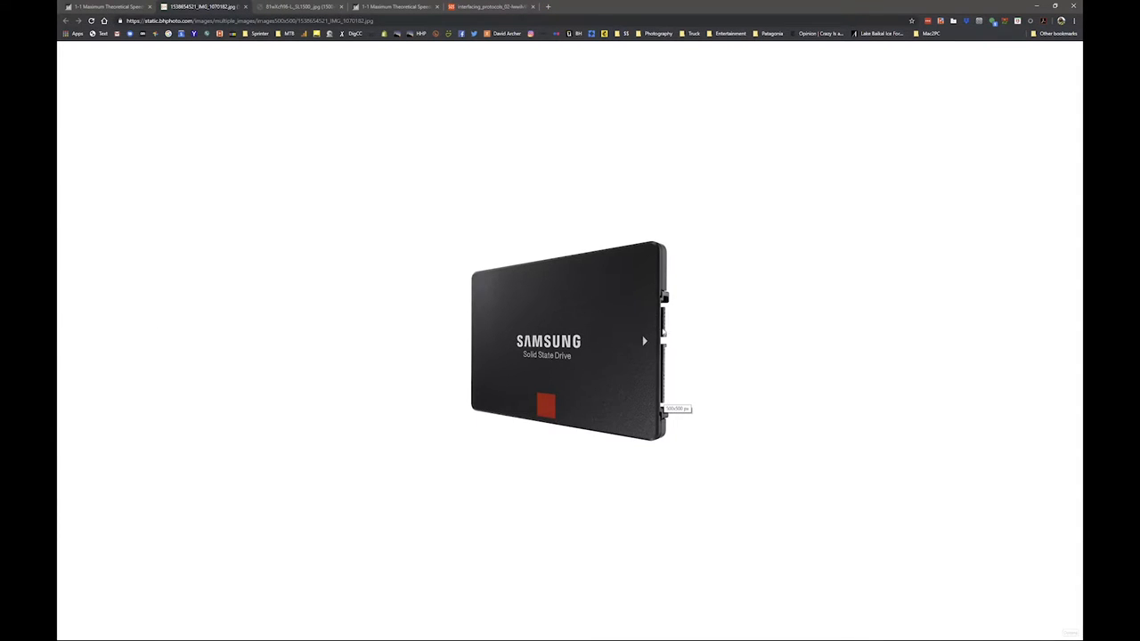
{"action": "mouse_move", "coordinate": [656, 328]}
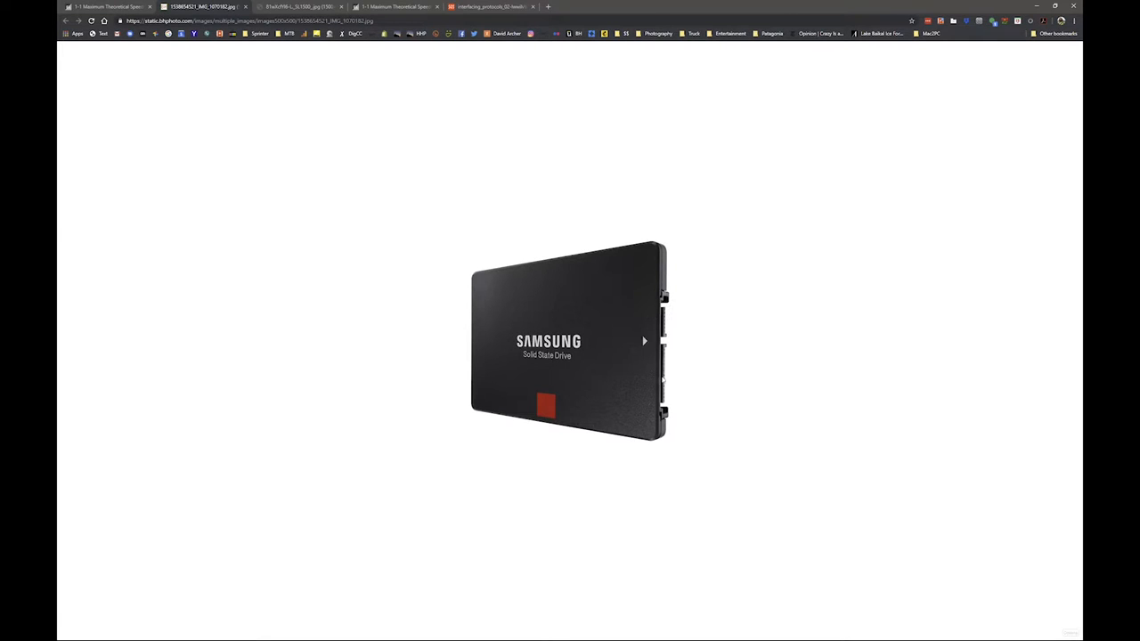
{"action": "mouse_move", "coordinate": [697, 349]}
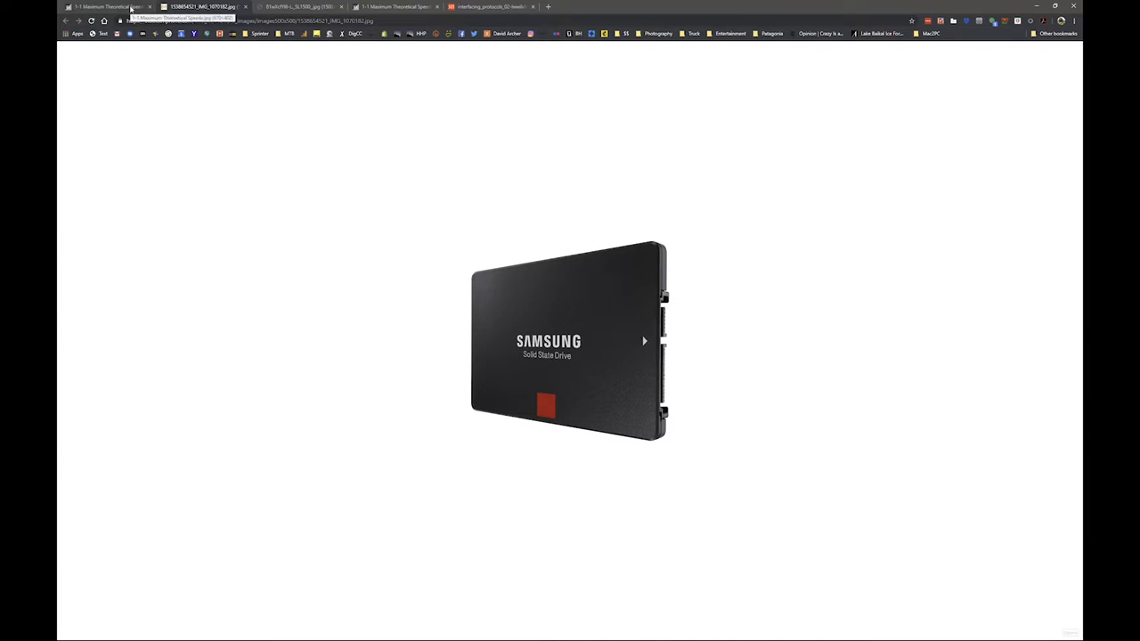
{"action": "left_click", "coordinate": [99, 7]}
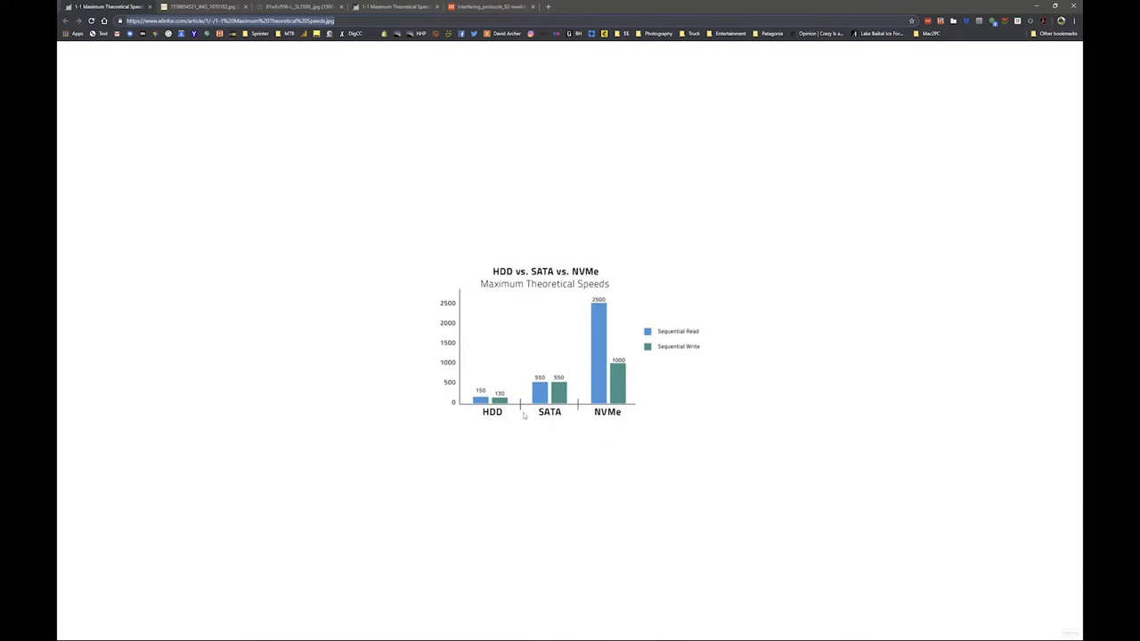
{"action": "mouse_move", "coordinate": [568, 444]}
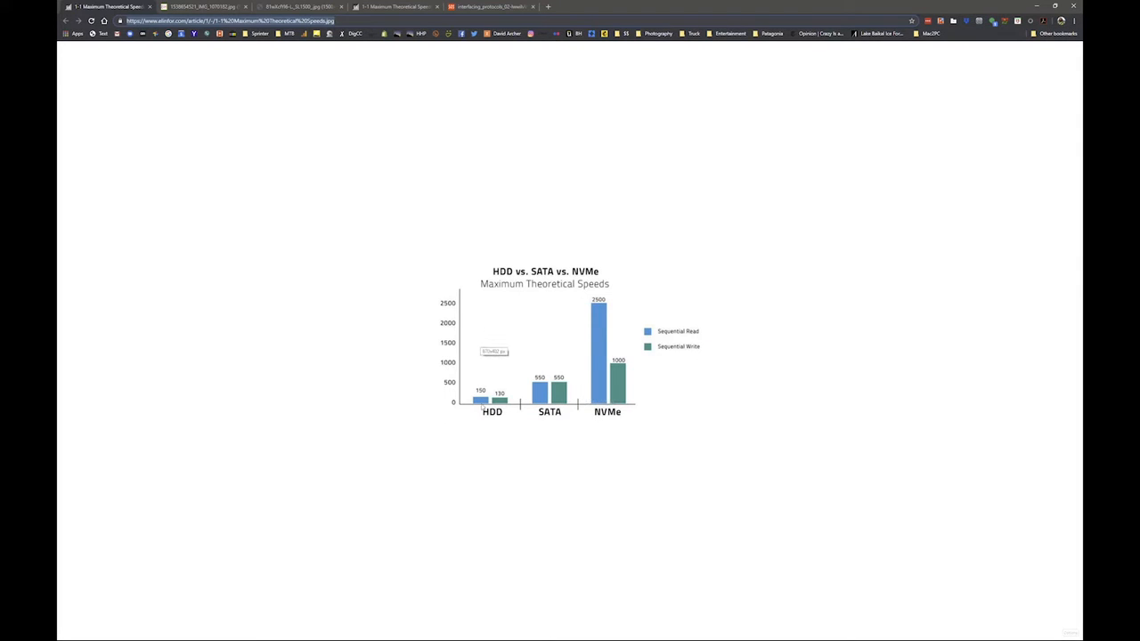
{"action": "mouse_move", "coordinate": [544, 381]}
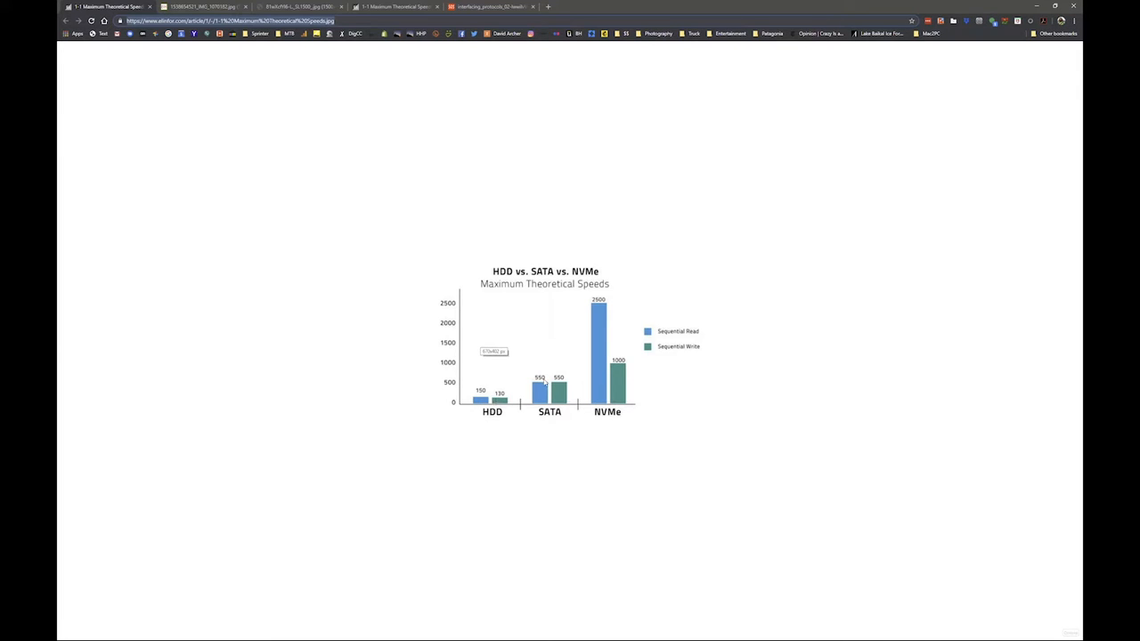
{"action": "mouse_move", "coordinate": [520, 392]}
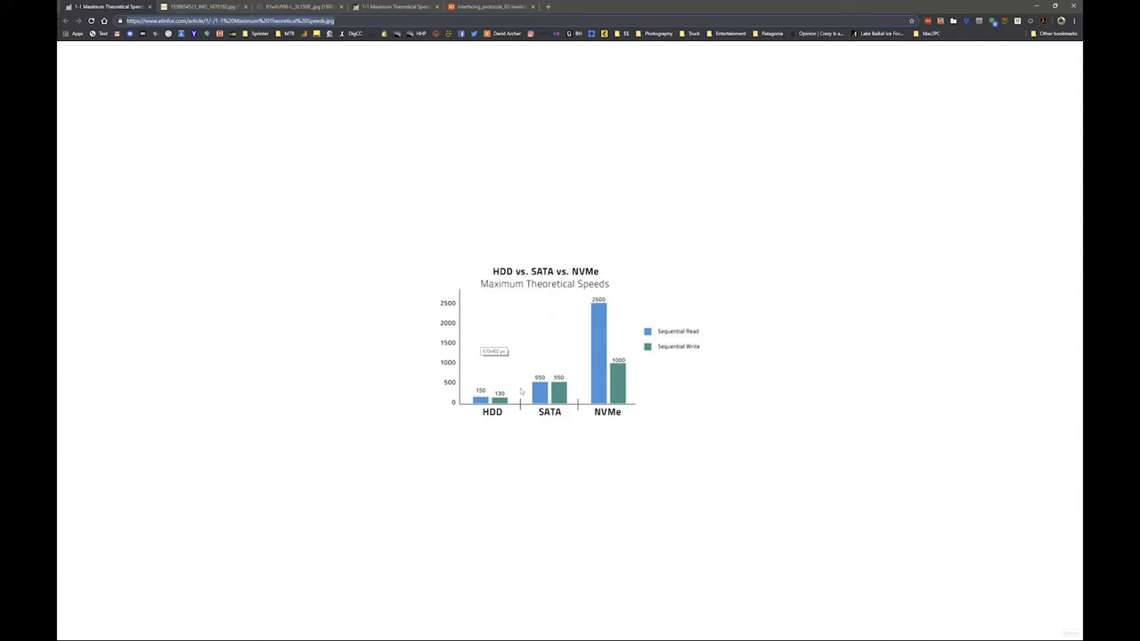
{"action": "mouse_move", "coordinate": [506, 381]}
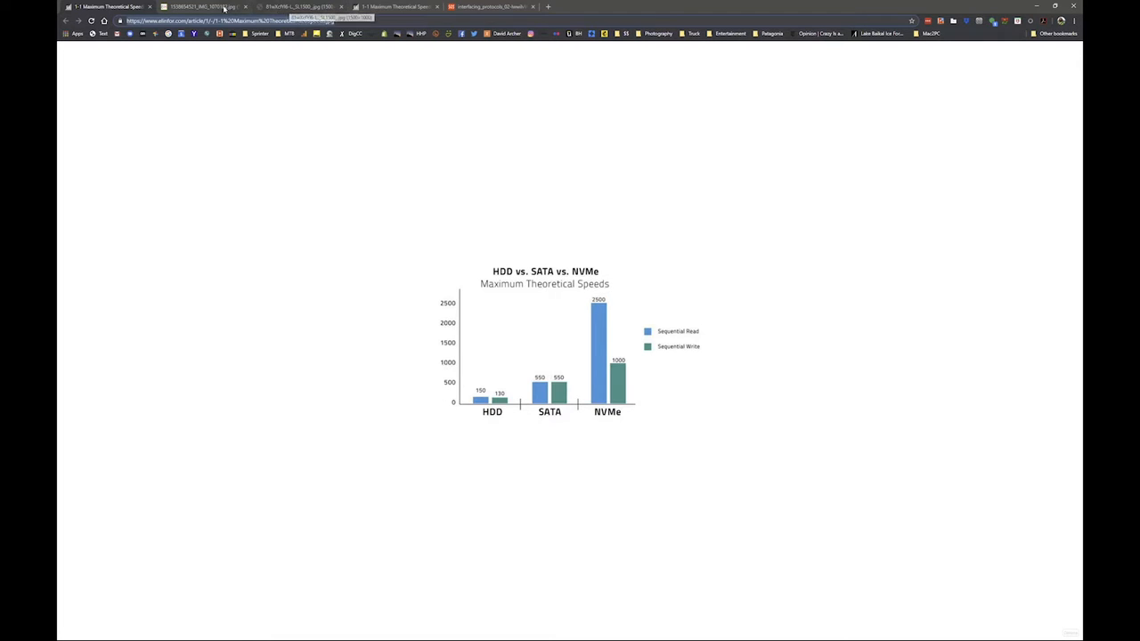
Close the Samsung SSD photo so the HDD vs SATA vs NVMe chart remains showing.
{"action": "left_click", "coordinate": [200, 7]}
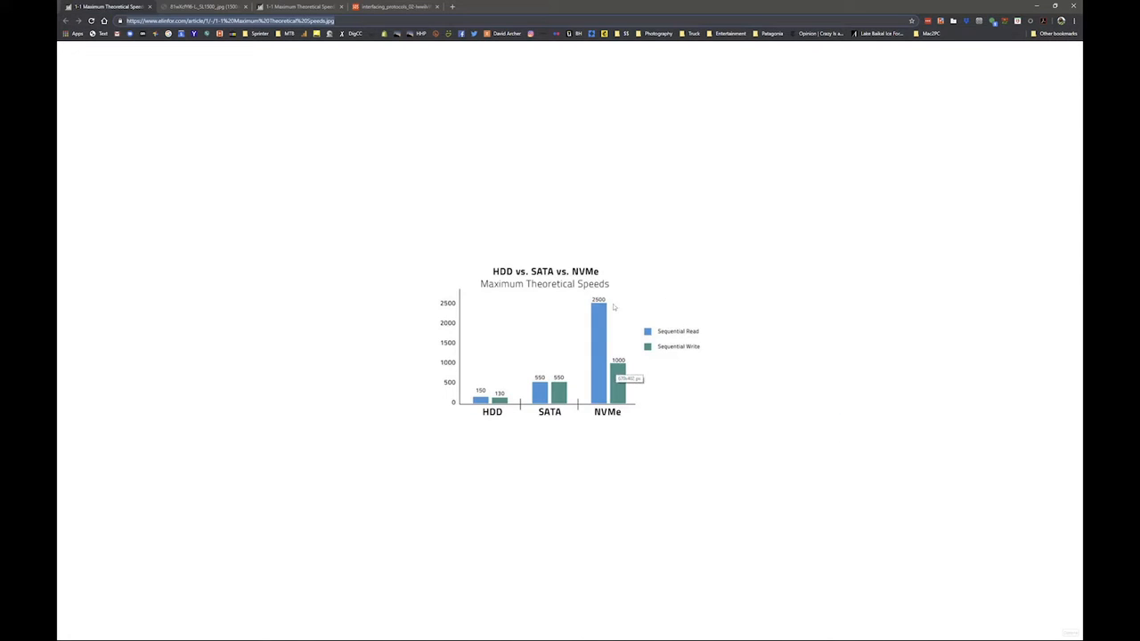
{"action": "mouse_move", "coordinate": [621, 372]}
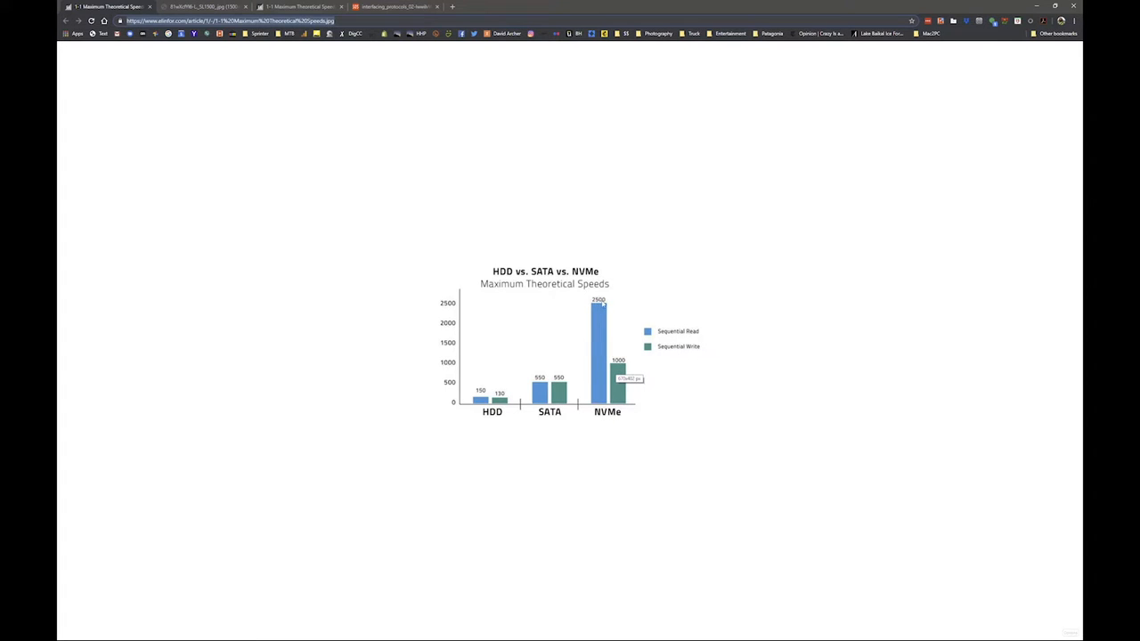
{"action": "mouse_move", "coordinate": [602, 321]}
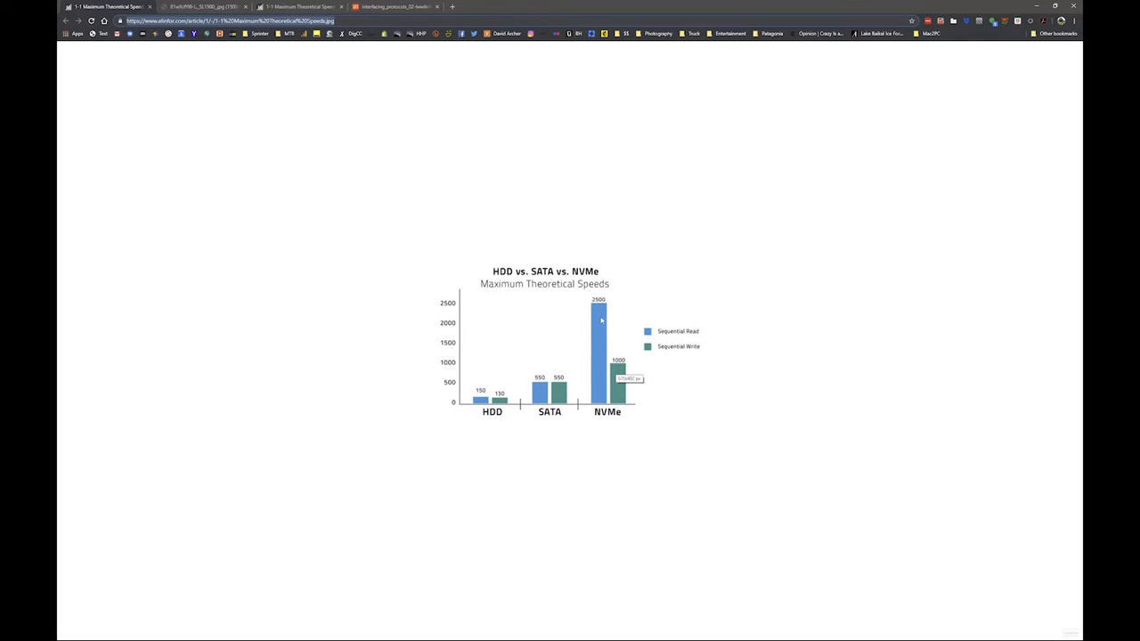
{"action": "mouse_move", "coordinate": [620, 369]}
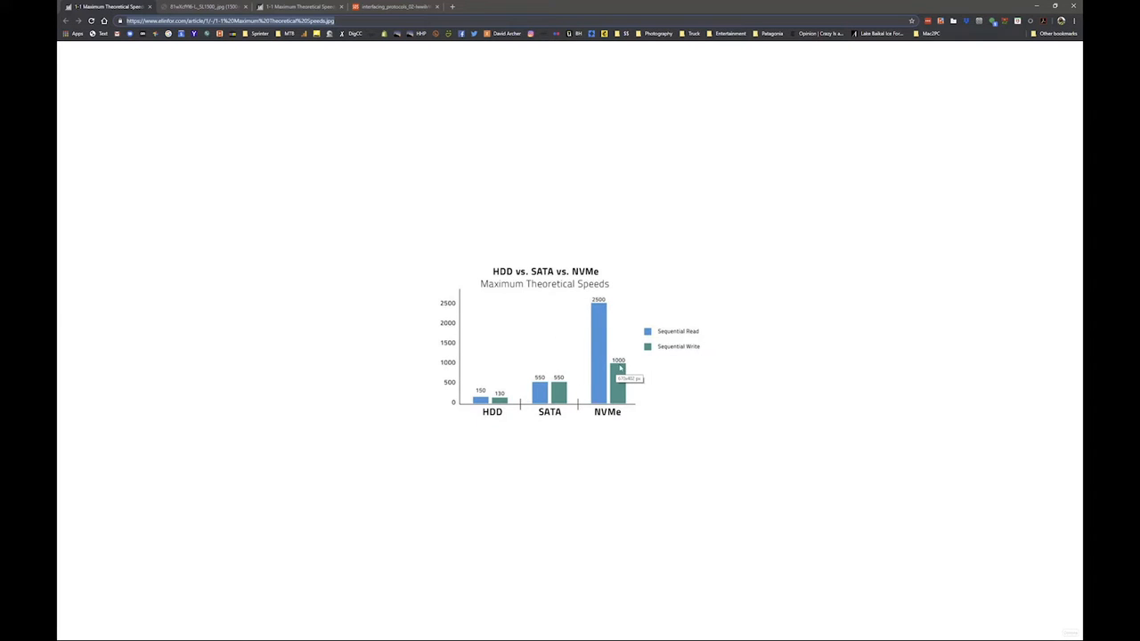
{"action": "mouse_move", "coordinate": [638, 267]}
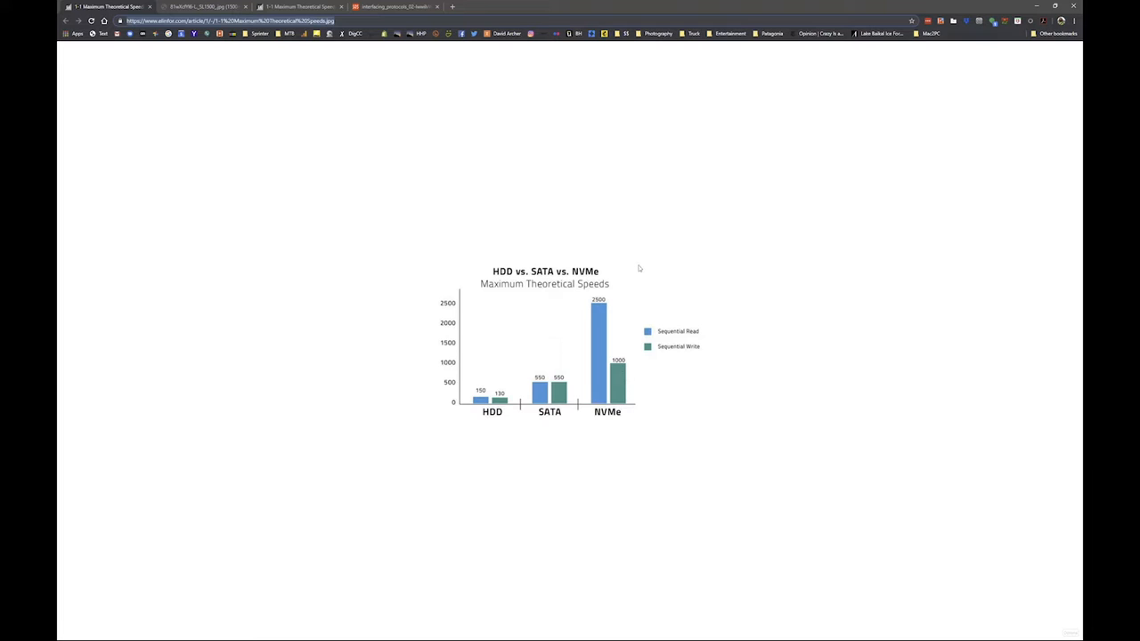
{"action": "mouse_move", "coordinate": [638, 271]}
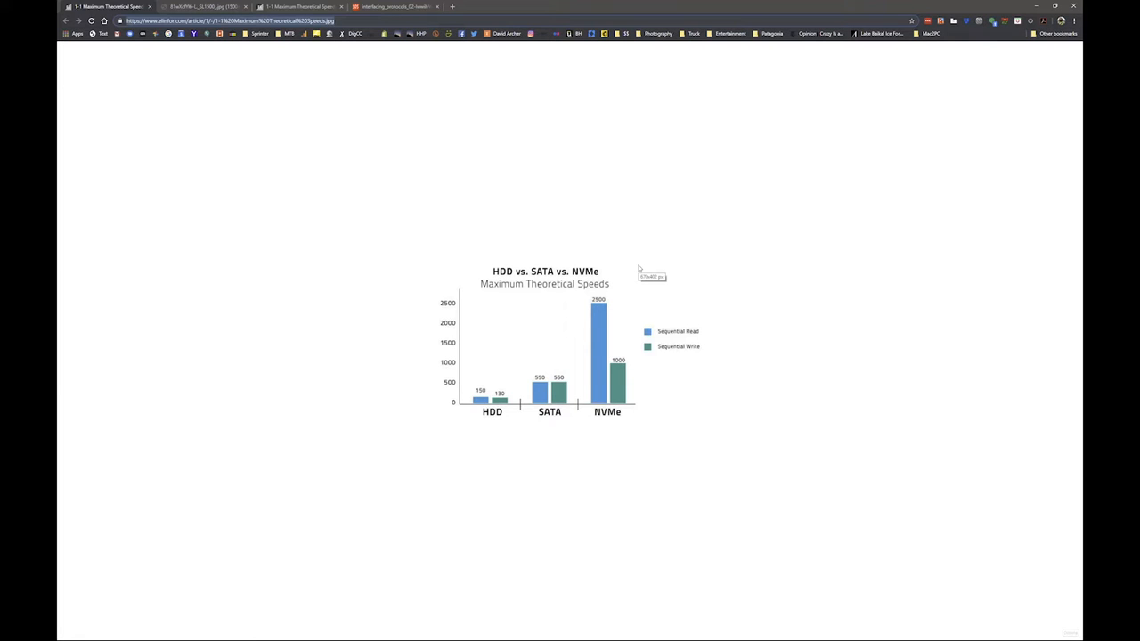